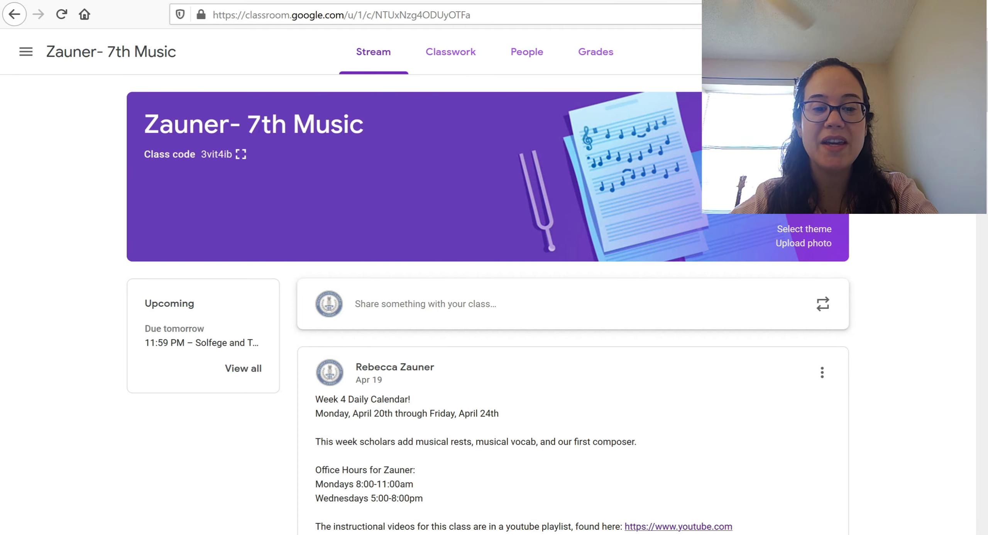
# - Select and deselect rests across measures 1 and 7 to prepare for entering counts
pyautogui.scroll(-3)
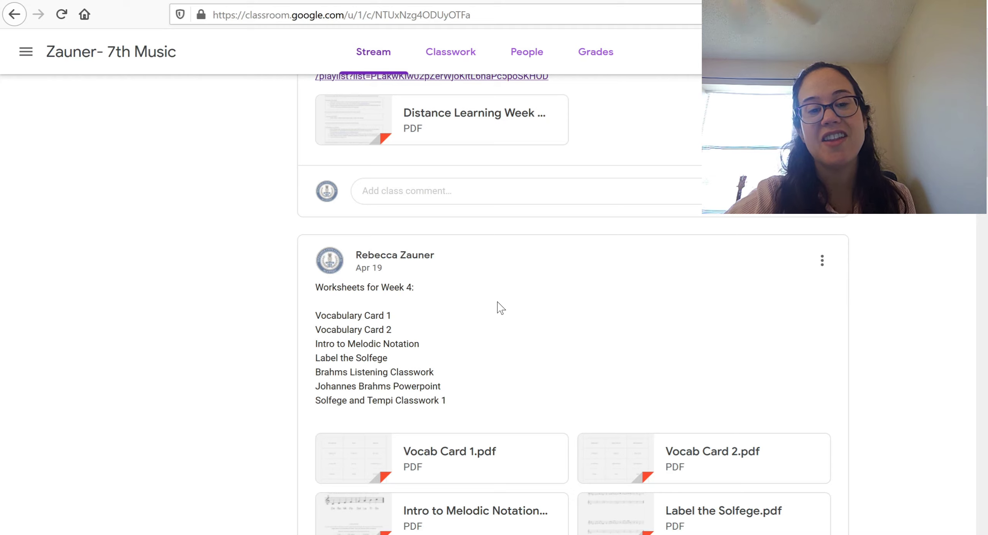
pyautogui.moveTo(469, 347)
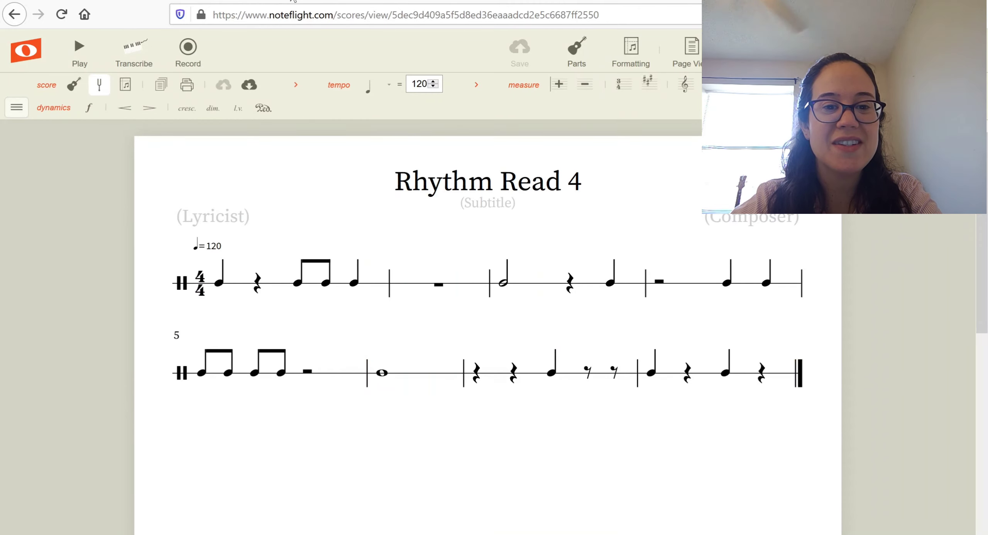
pyautogui.moveTo(298, 183)
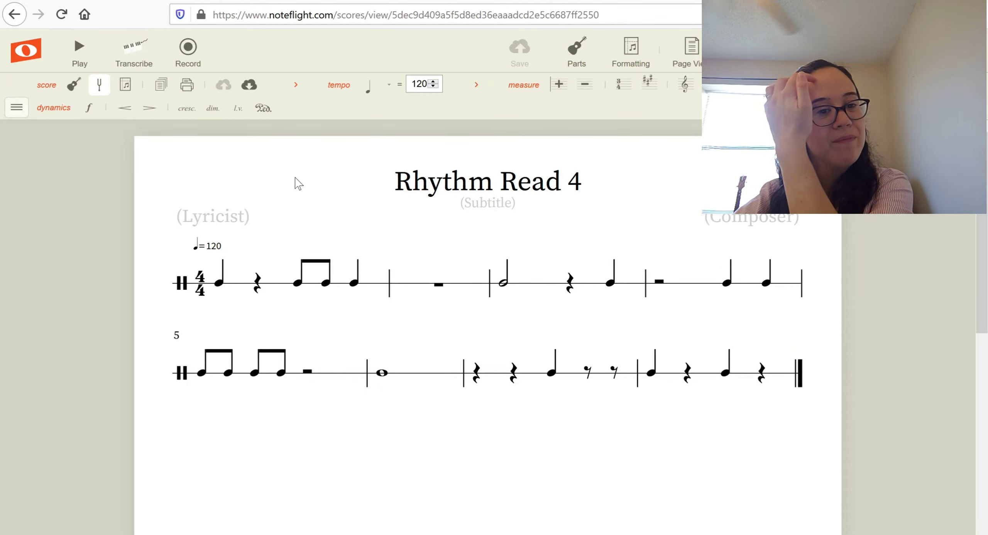
pyautogui.moveTo(448, 274)
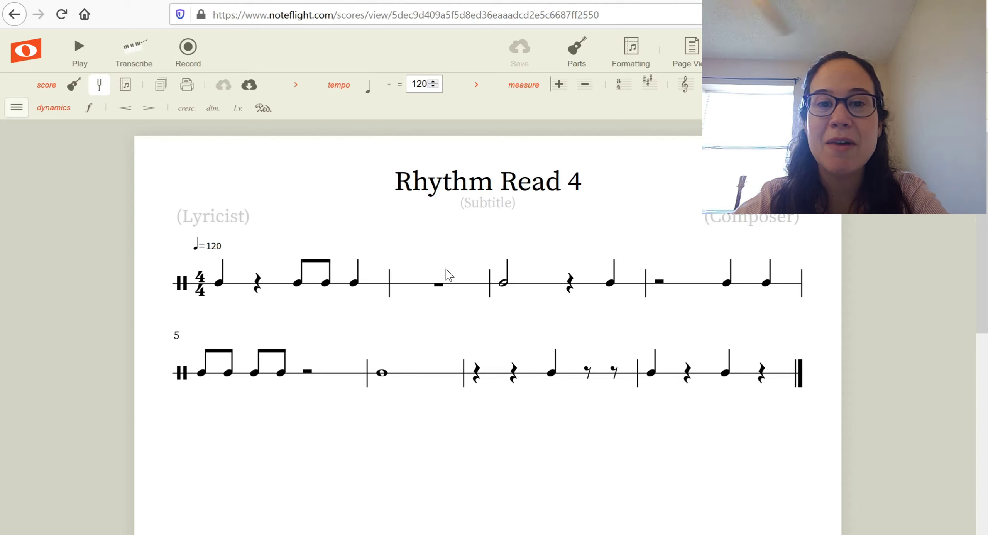
pyautogui.moveTo(517, 440)
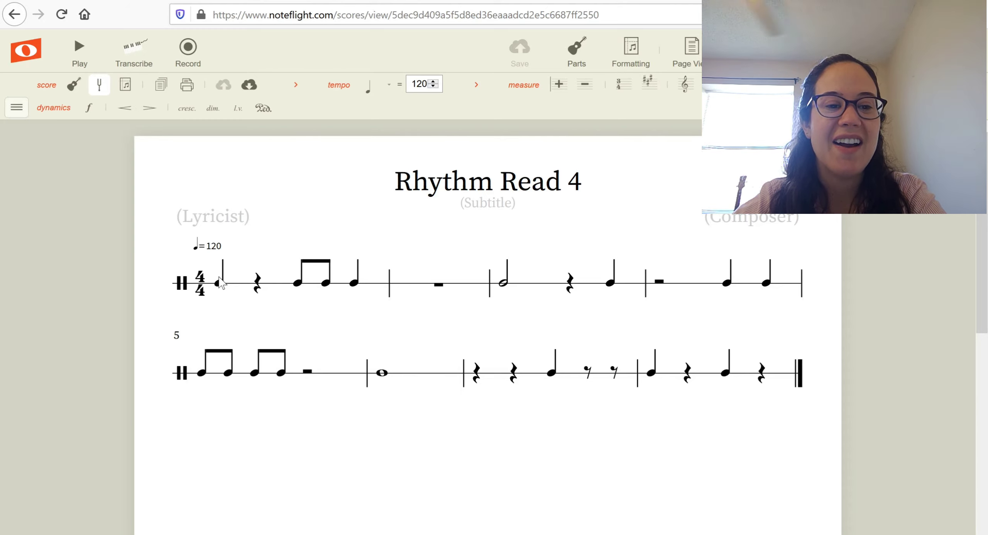
pyautogui.moveTo(253, 289)
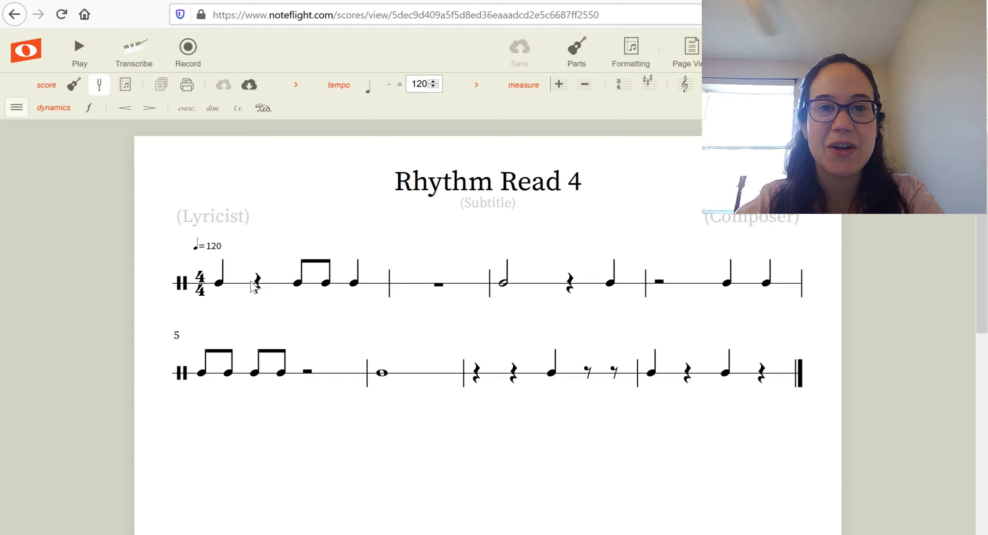
pyautogui.click(255, 282)
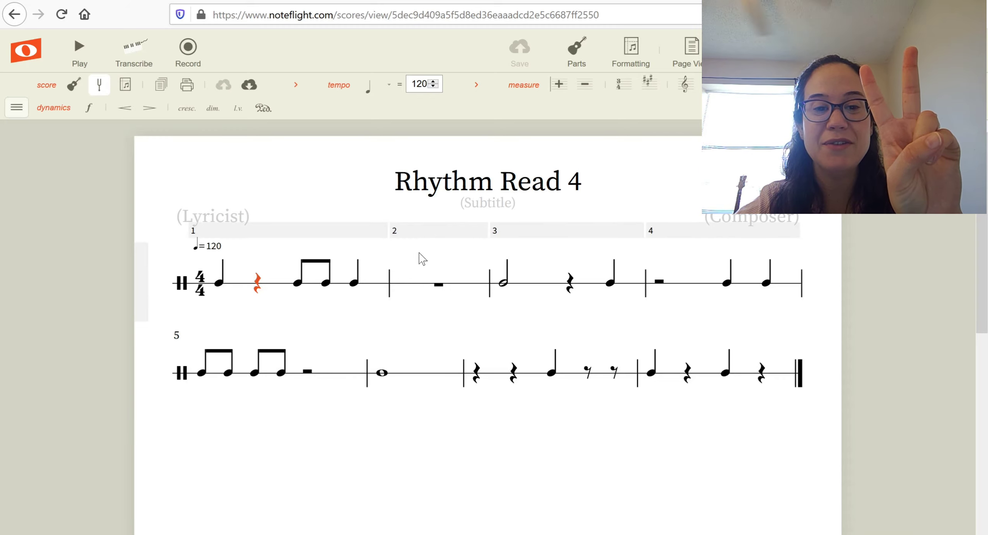
pyautogui.click(439, 283)
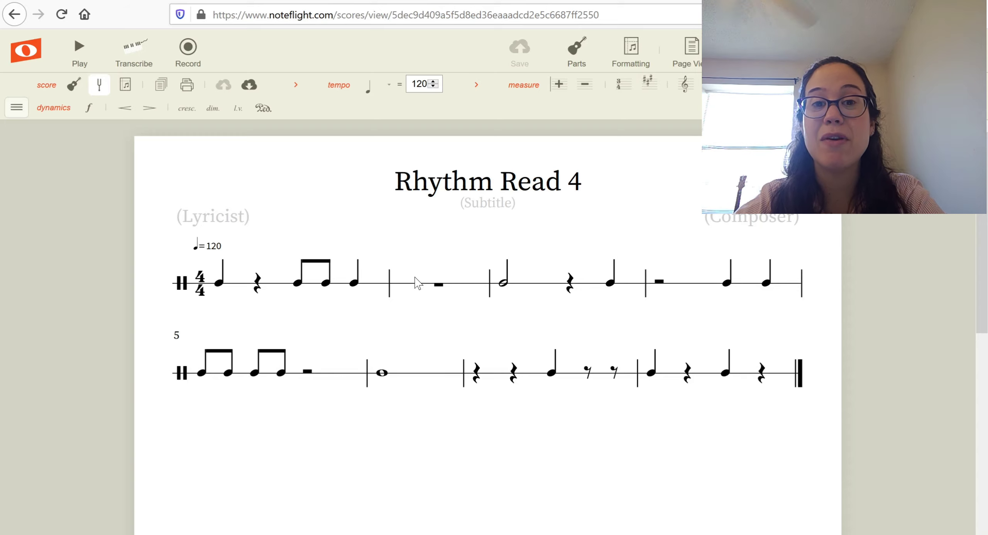
pyautogui.moveTo(459, 282)
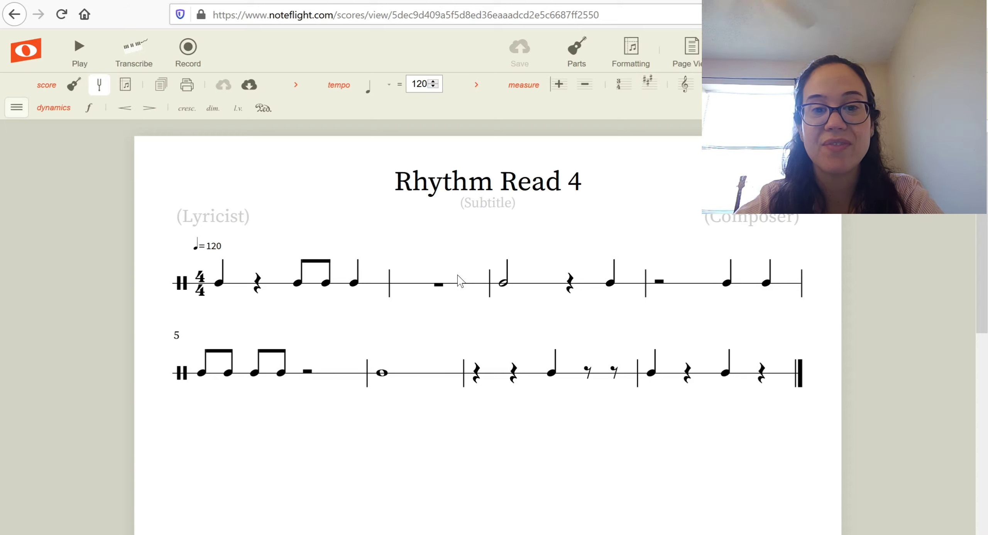
pyautogui.moveTo(496, 290)
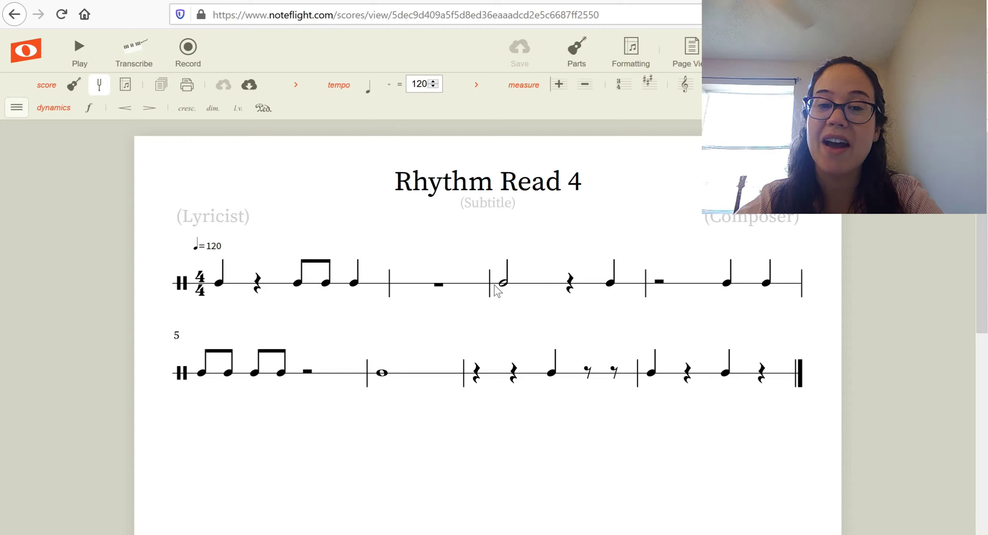
pyautogui.moveTo(562, 292)
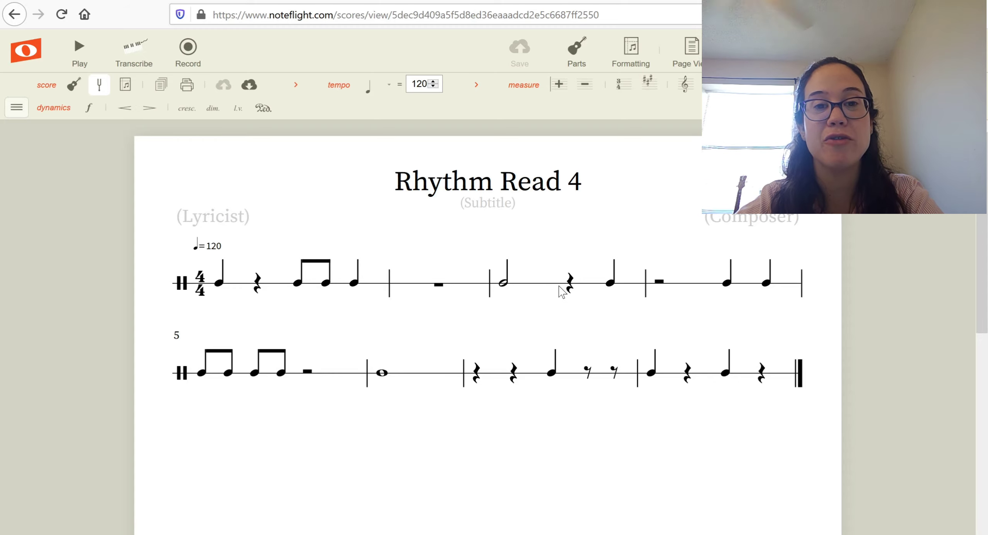
pyautogui.moveTo(586, 257)
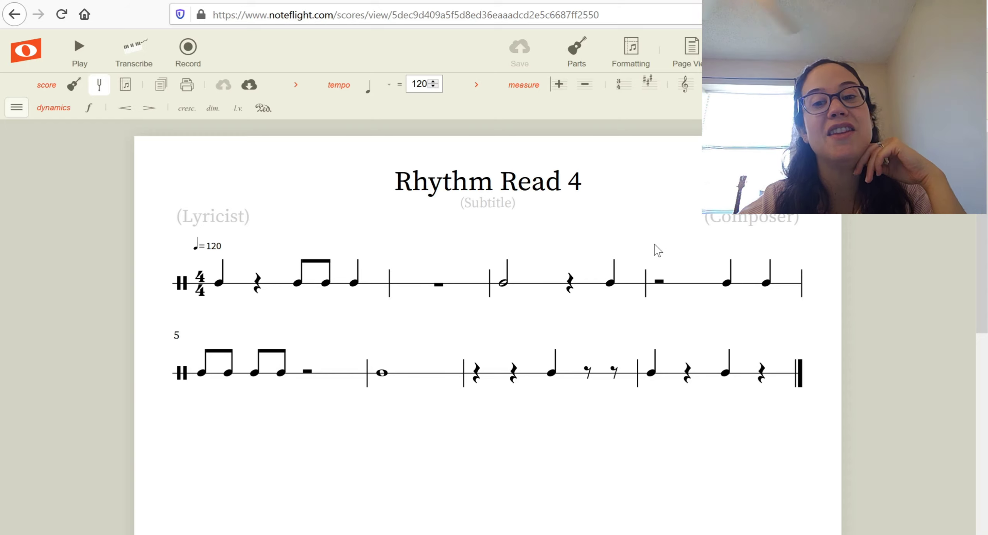
pyautogui.click(659, 281)
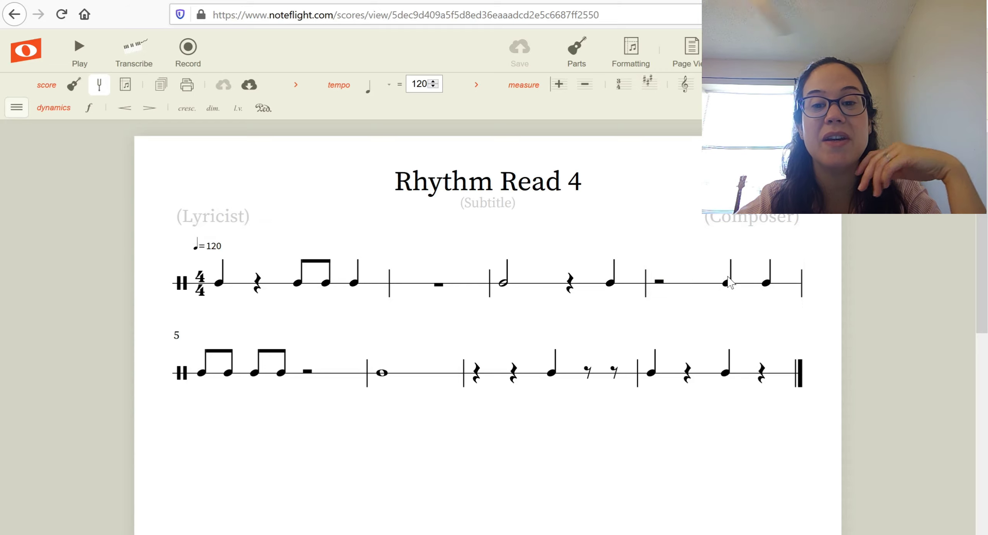
pyautogui.moveTo(660, 275)
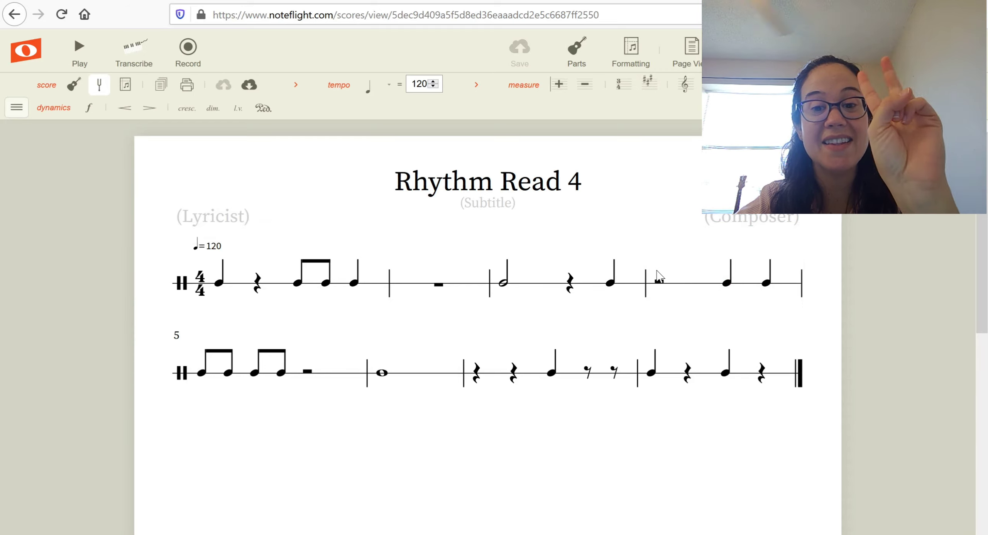
pyautogui.moveTo(662, 291)
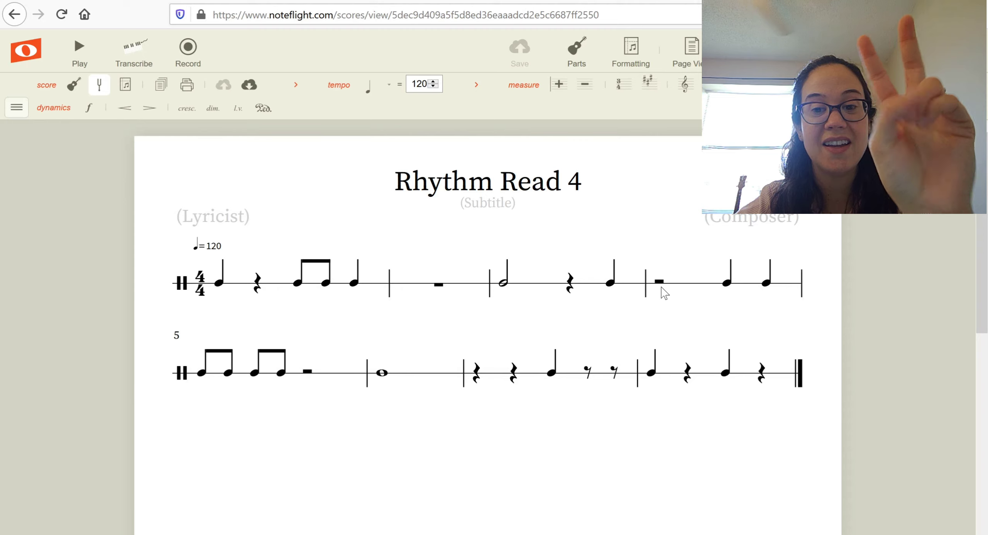
pyautogui.moveTo(711, 289)
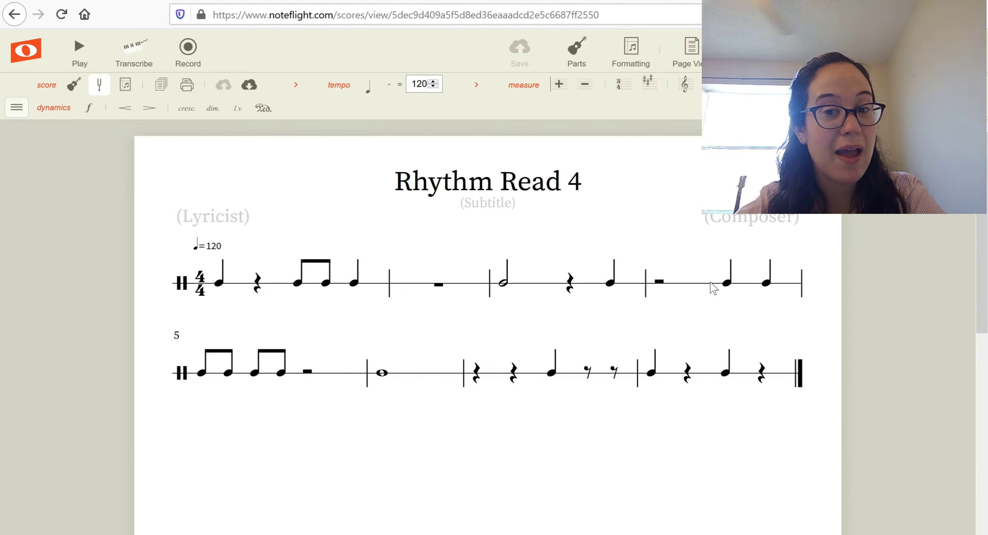
pyautogui.click(726, 283)
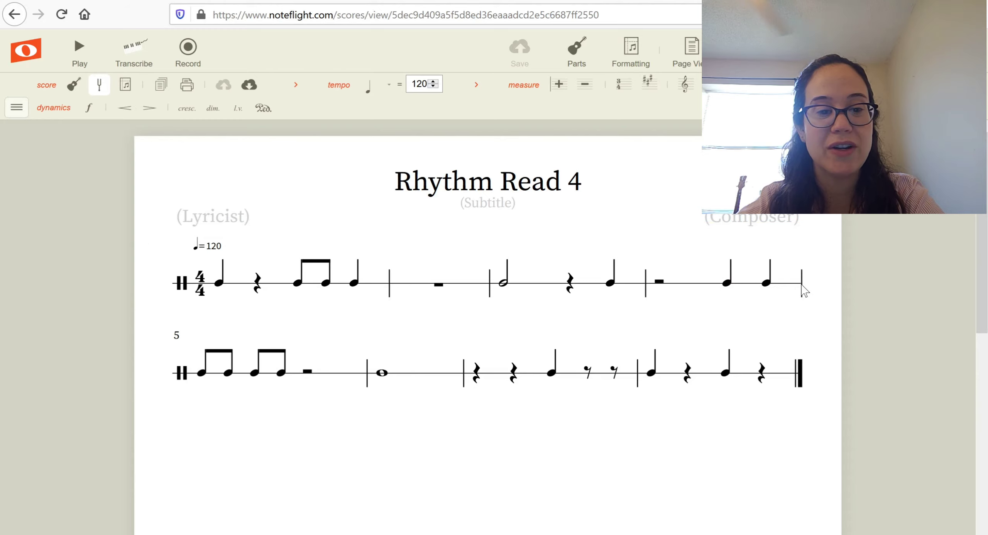
pyautogui.moveTo(185, 384)
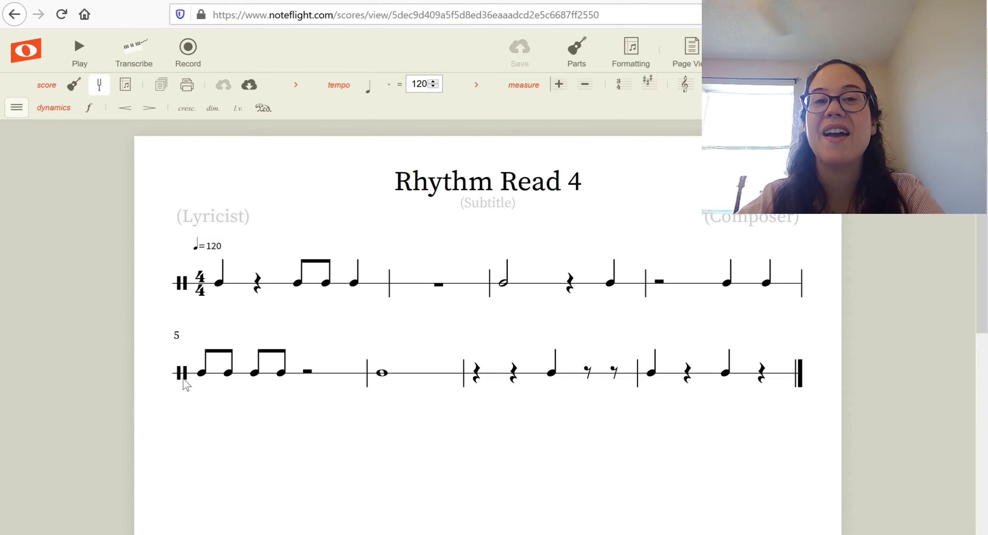
pyautogui.moveTo(268, 297)
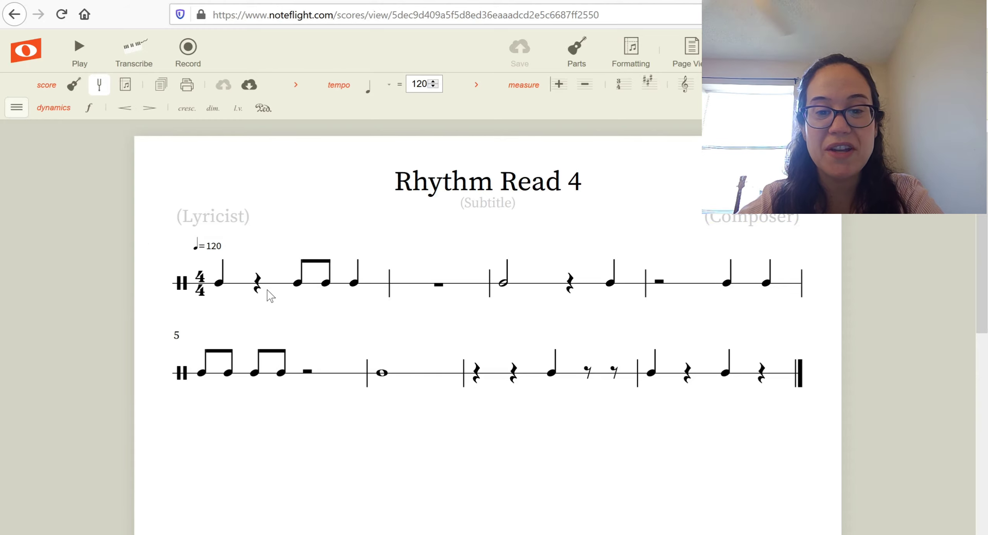
pyautogui.click(586, 370)
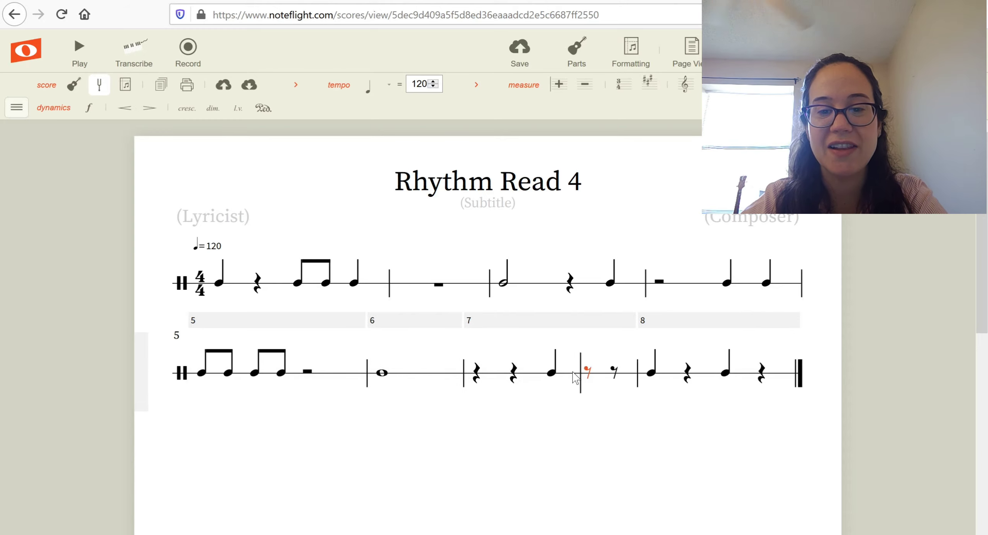
pyautogui.moveTo(239, 281)
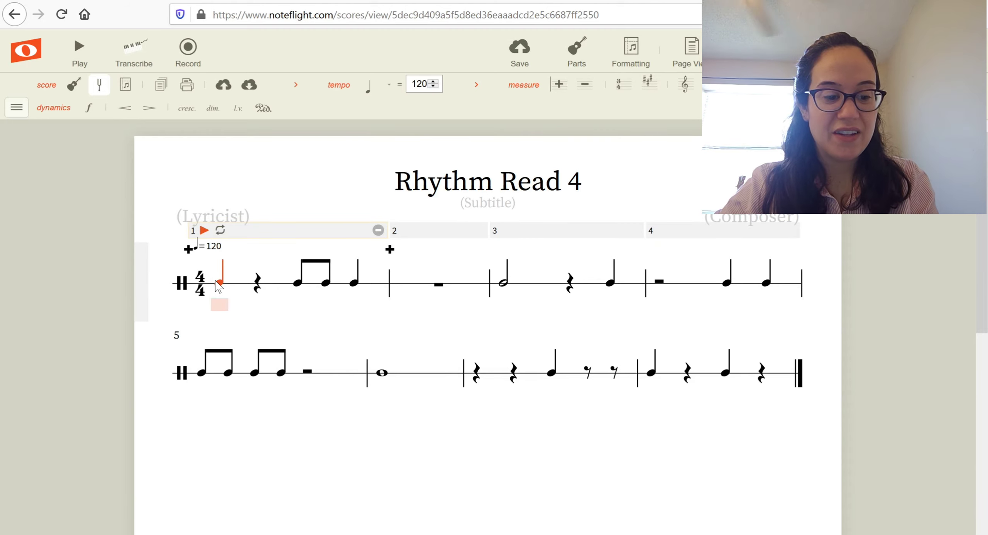
# - Enter counts 1, 3, &, 4 under measure 1 from the first note, then play and stop the score
pyautogui.click(256, 281)
pyautogui.write('1 3 & 4')
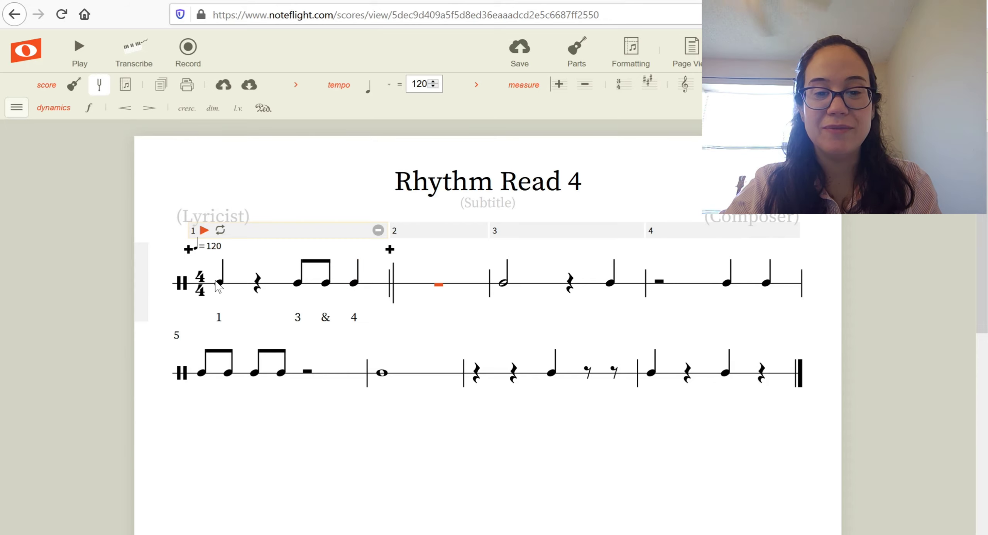
pyautogui.click(78, 46)
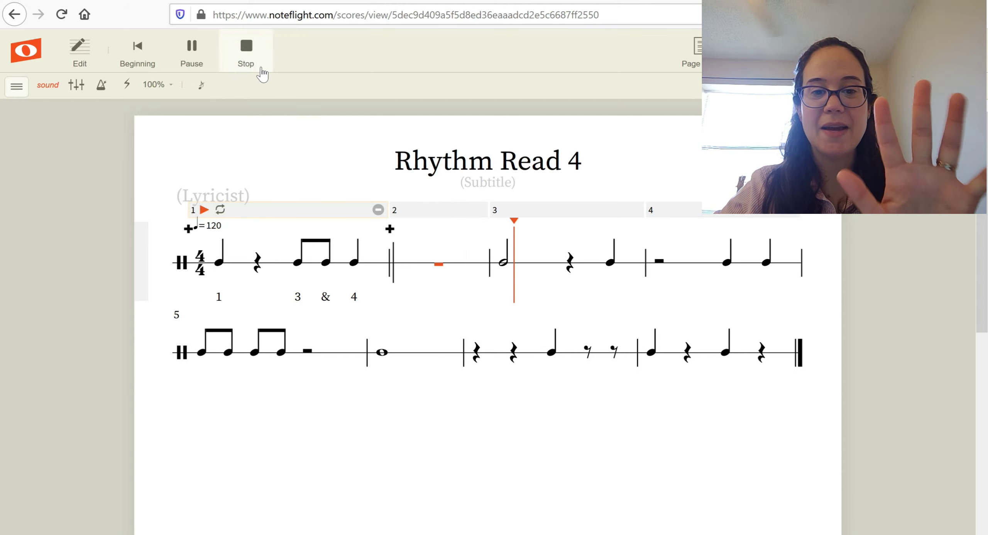
pyautogui.click(245, 48)
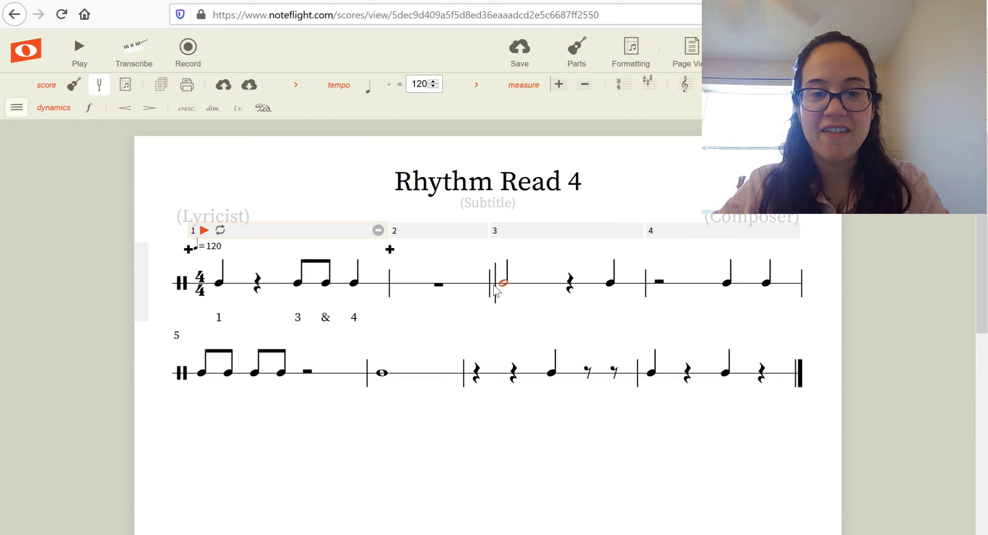
# - Enter beat counts under measure 3 starting from its half note, parenthesizing rested beats
pyautogui.click(502, 280)
pyautogui.write('1')
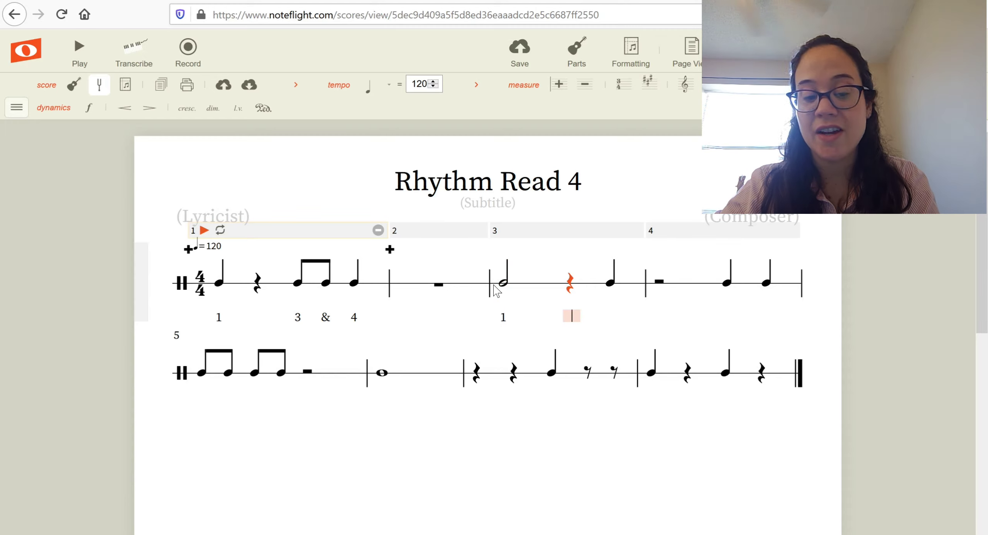
pyautogui.click(610, 281)
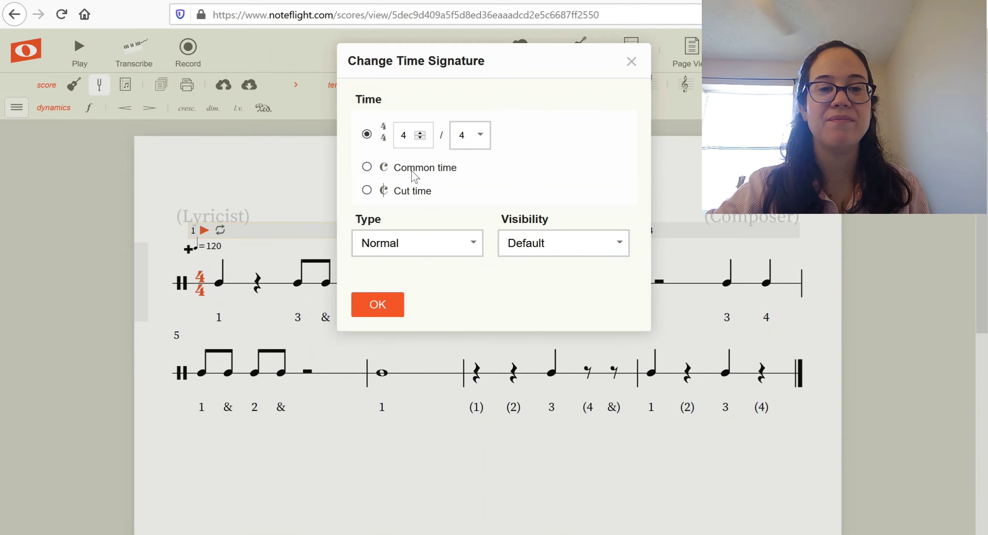
# - Change the beat-4 eighth rests of measure 7 into a single quarter rest counted (4)
pyautogui.click(376, 303)
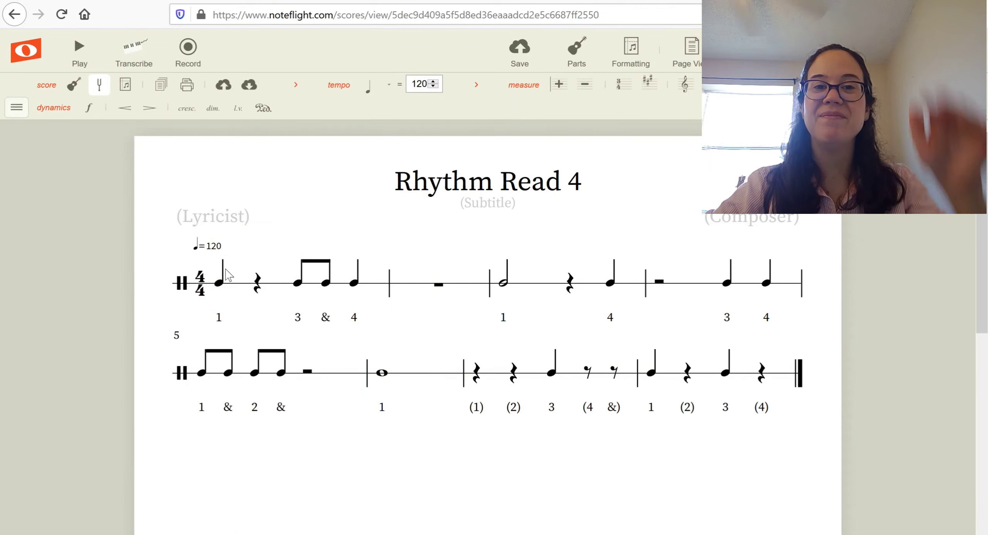
pyautogui.moveTo(235, 293)
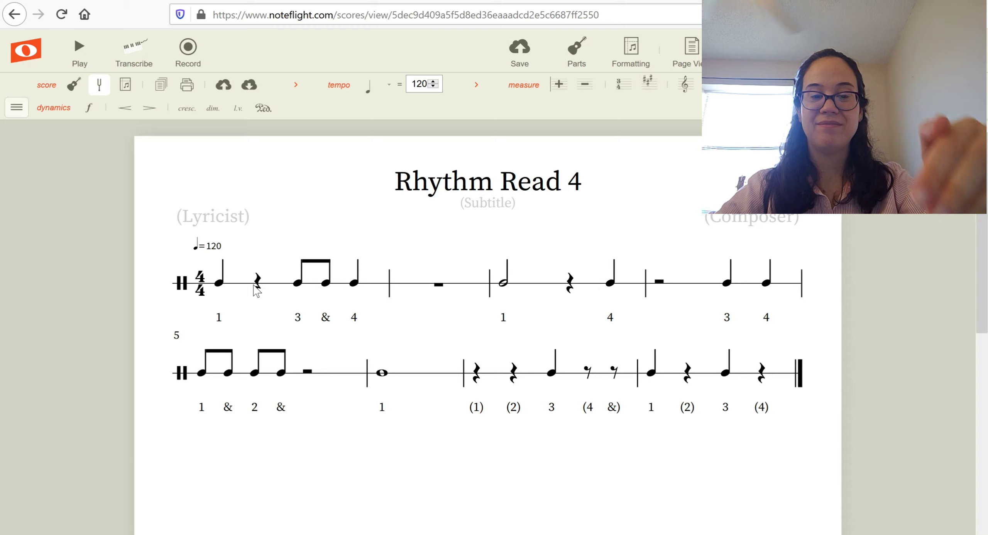
pyautogui.moveTo(340, 270)
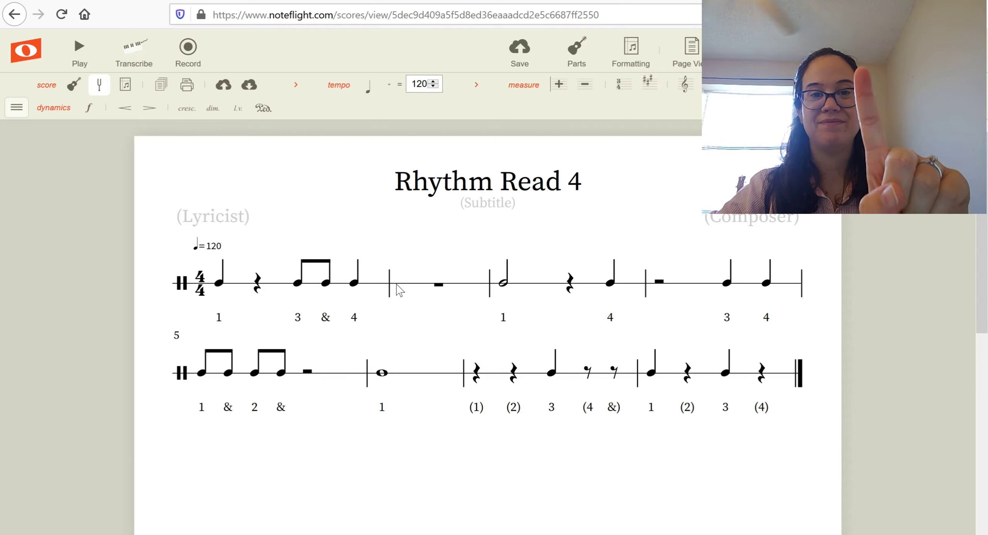
pyautogui.moveTo(441, 280)
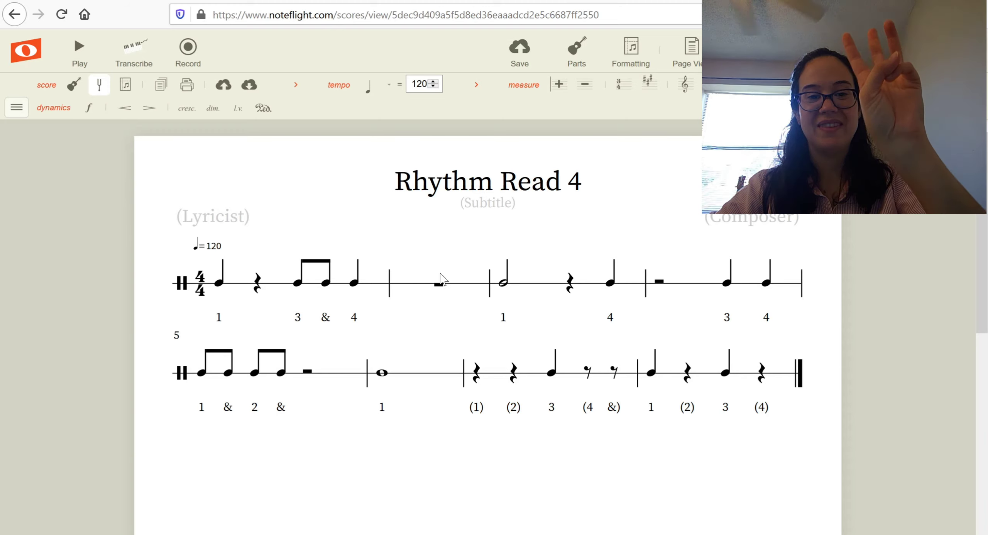
pyautogui.moveTo(463, 255)
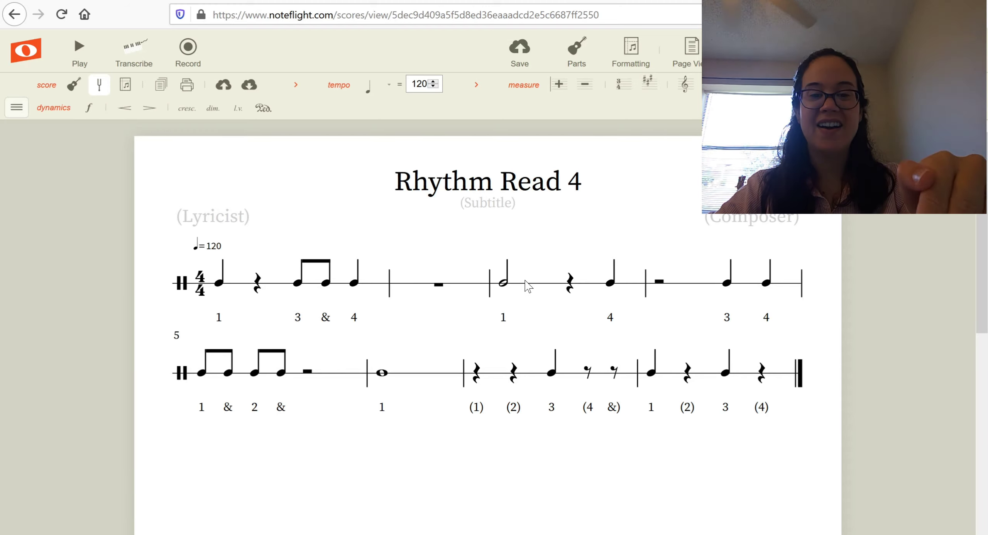
pyautogui.moveTo(591, 266)
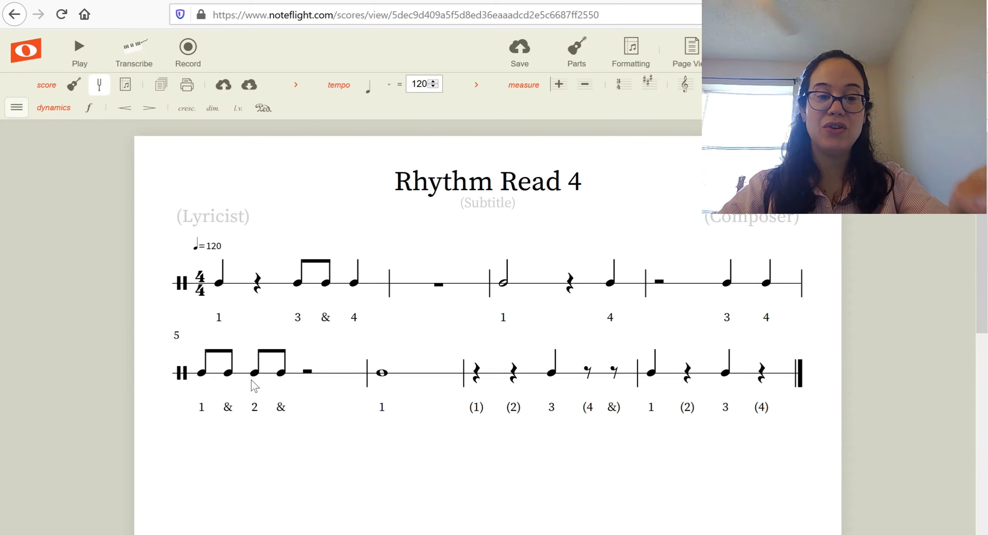
pyautogui.moveTo(348, 389)
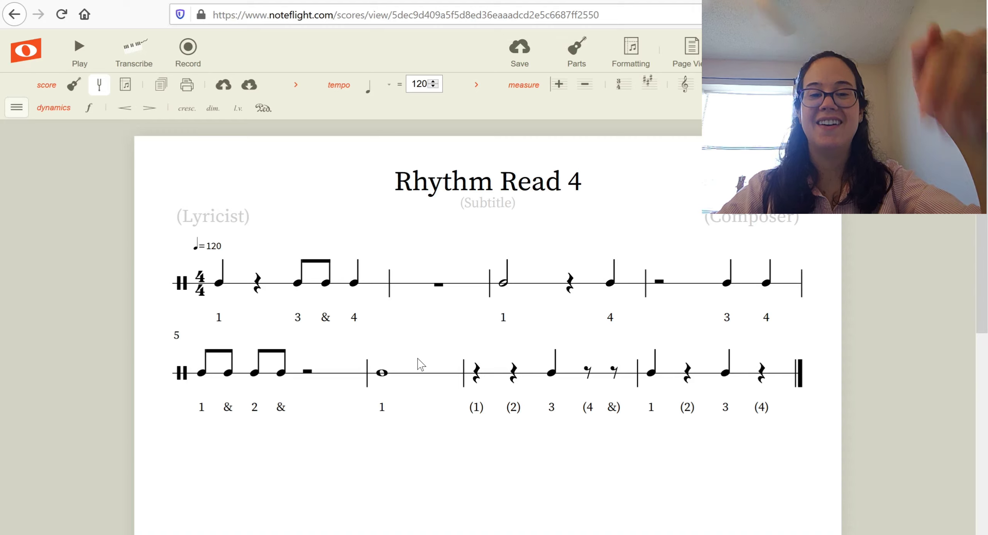
pyautogui.moveTo(463, 389)
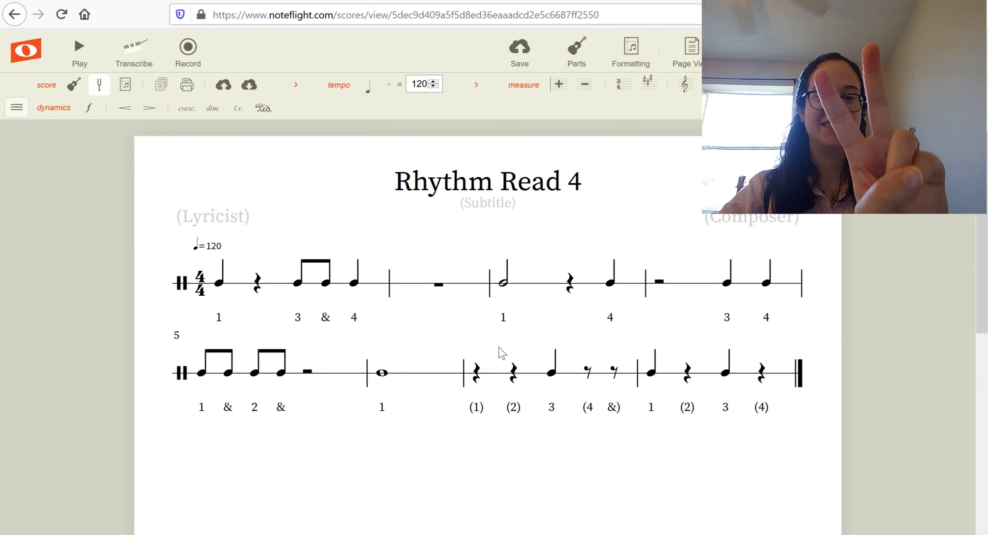
pyautogui.moveTo(579, 379)
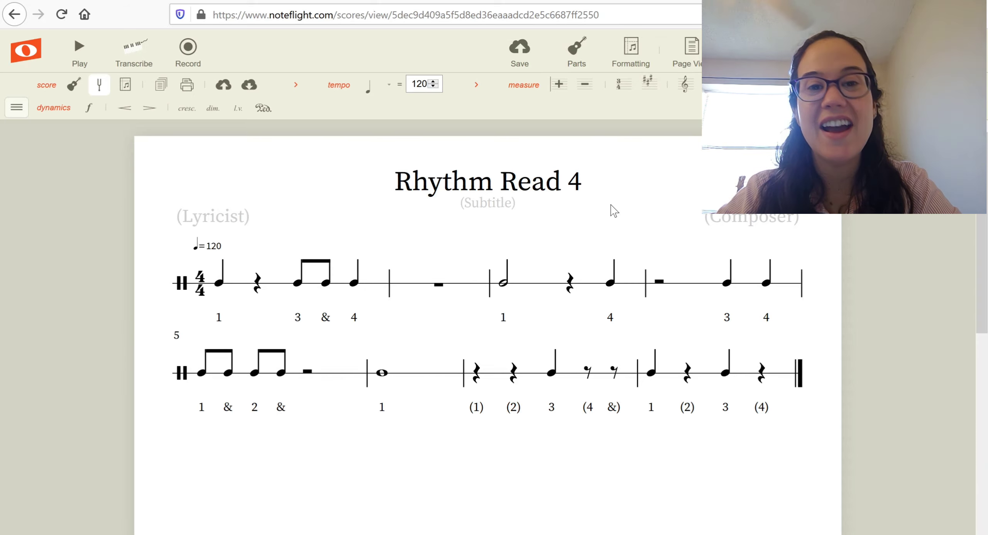
pyautogui.moveTo(603, 180)
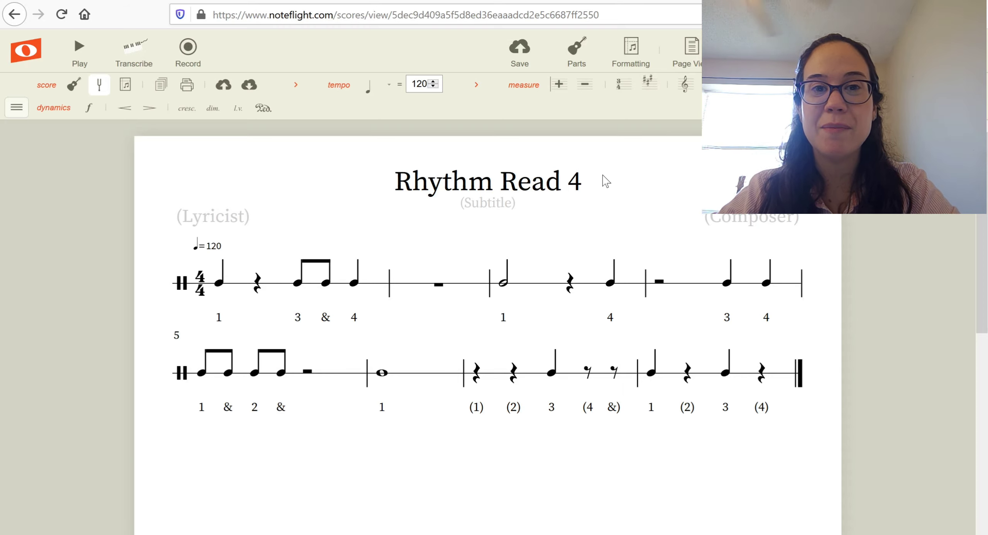
pyautogui.click(586, 367)
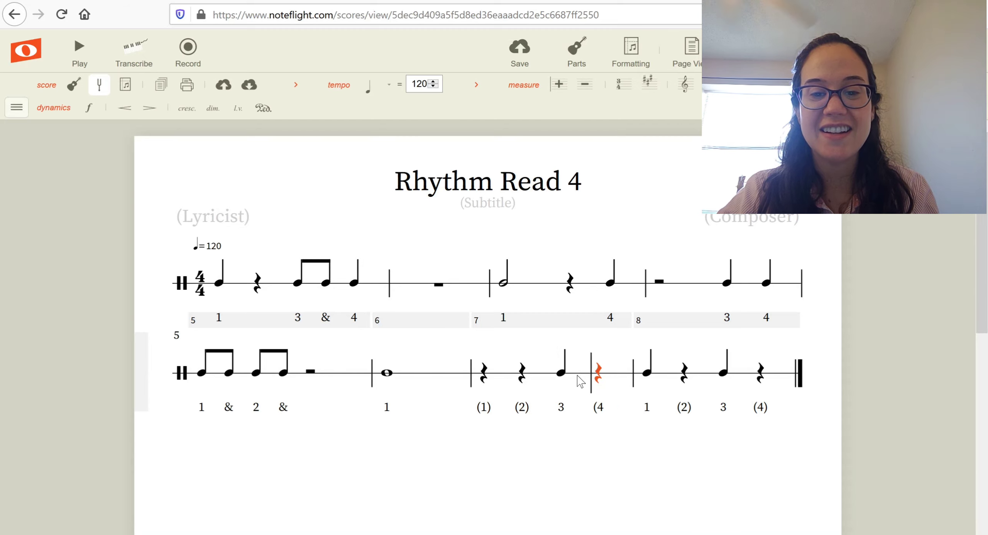
pyautogui.click(599, 406)
pyautogui.write(')')
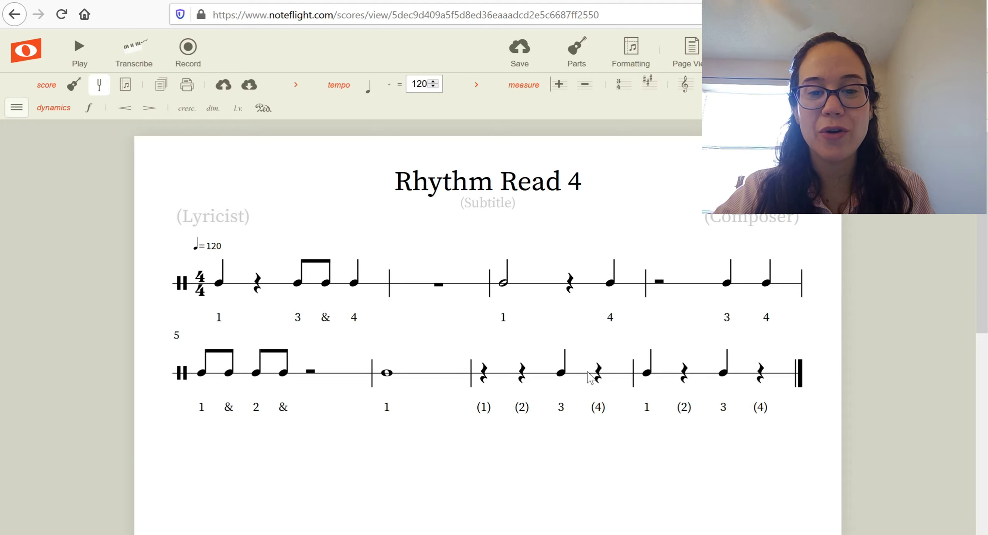
pyautogui.click(597, 372)
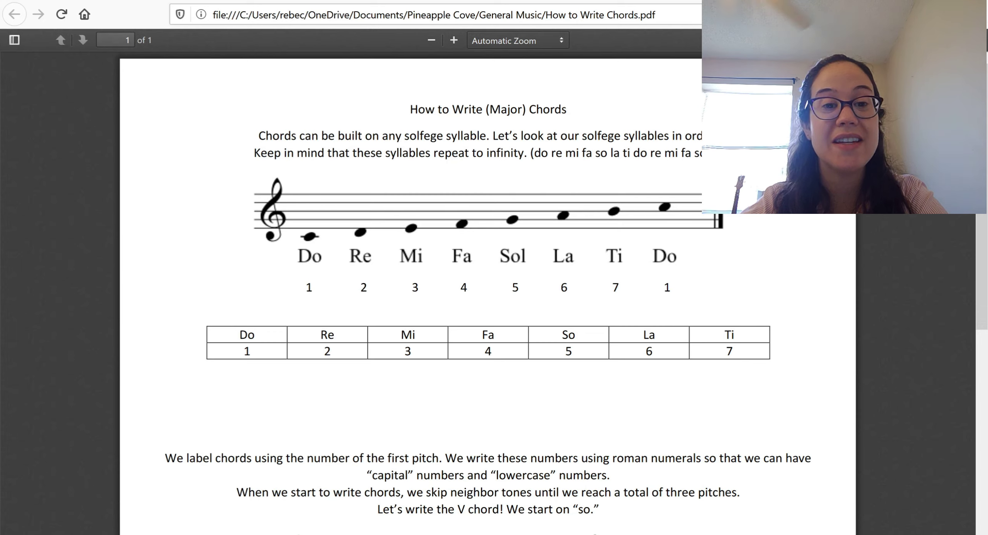
pyautogui.moveTo(654, 270)
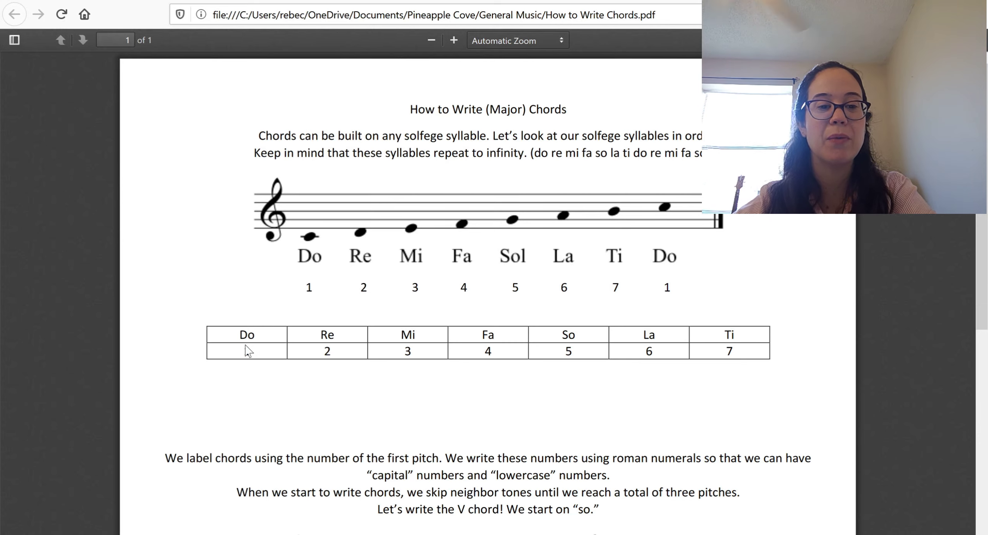
pyautogui.write('1')
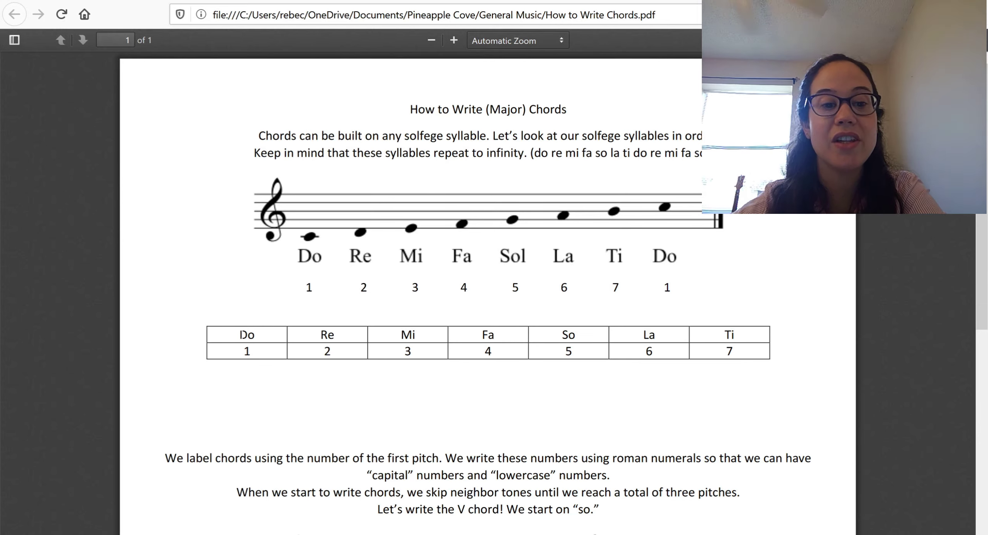
pyautogui.doubleClick(246, 334)
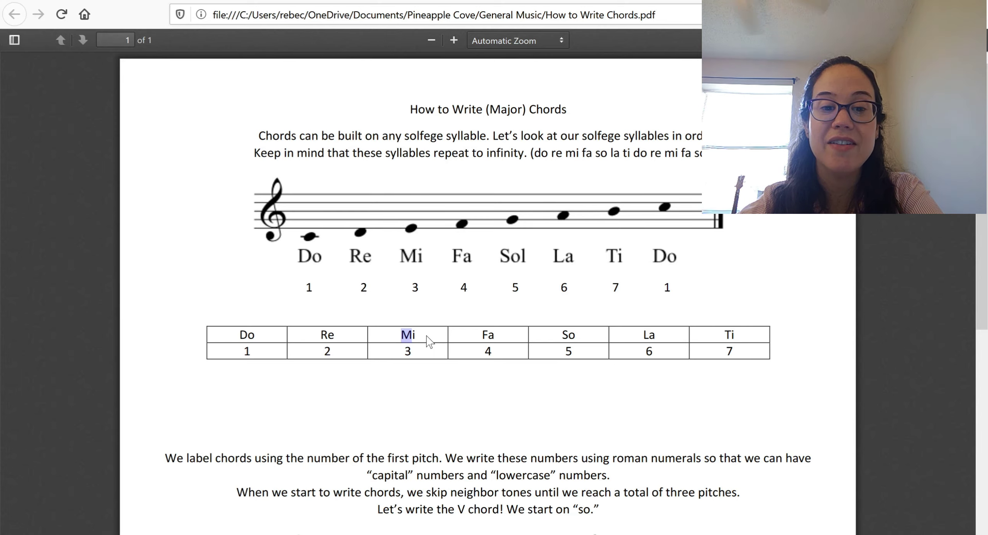
pyautogui.doubleClick(487, 334)
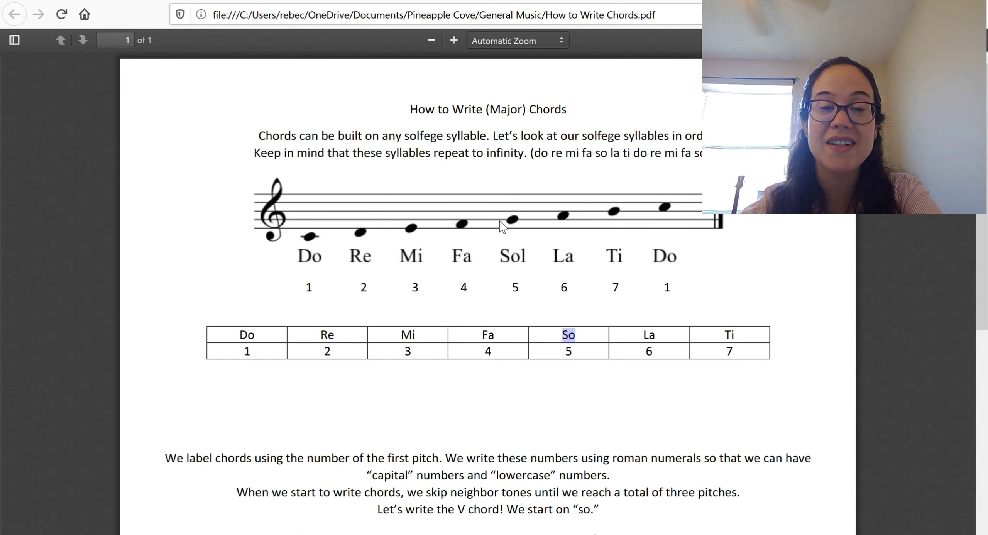
pyautogui.doubleClick(648, 334)
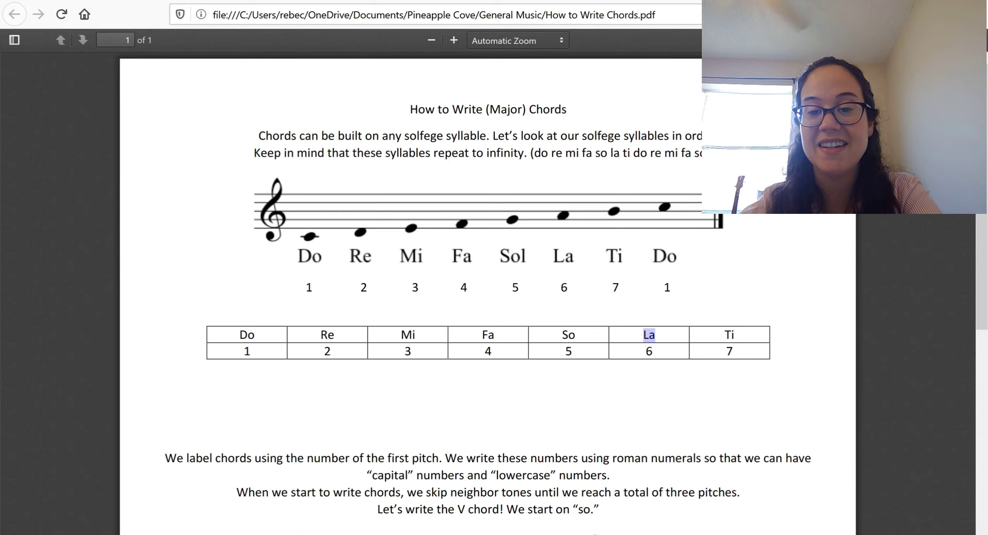
pyautogui.click(729, 334)
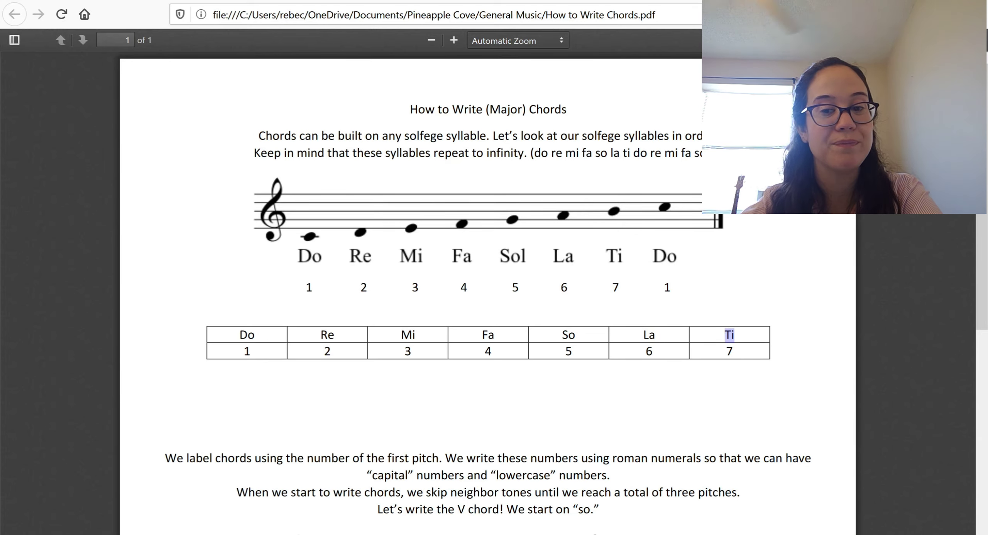
# - Scroll the handout down to the V-chord example and the C maj. to B dim. triad row
pyautogui.scroll(-3)
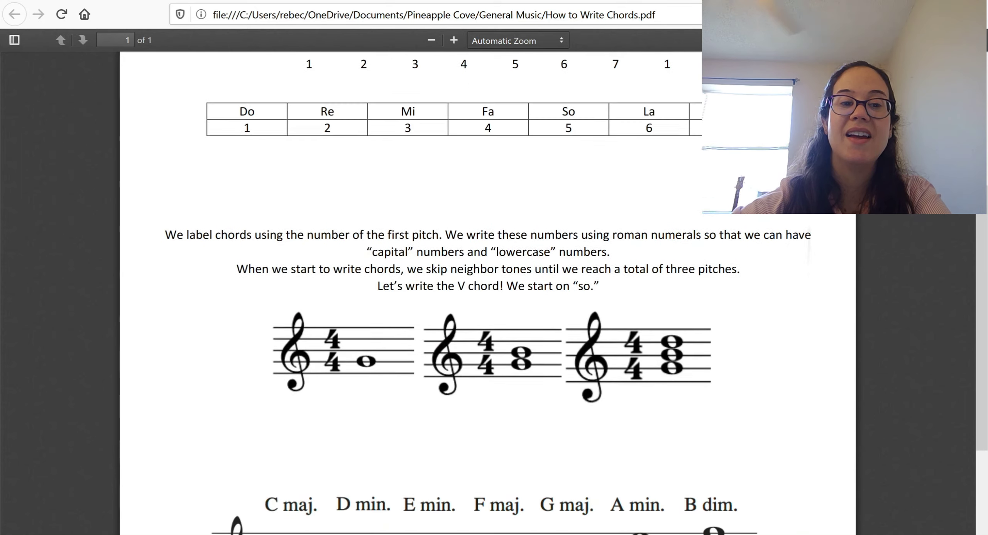
pyautogui.scroll(-3)
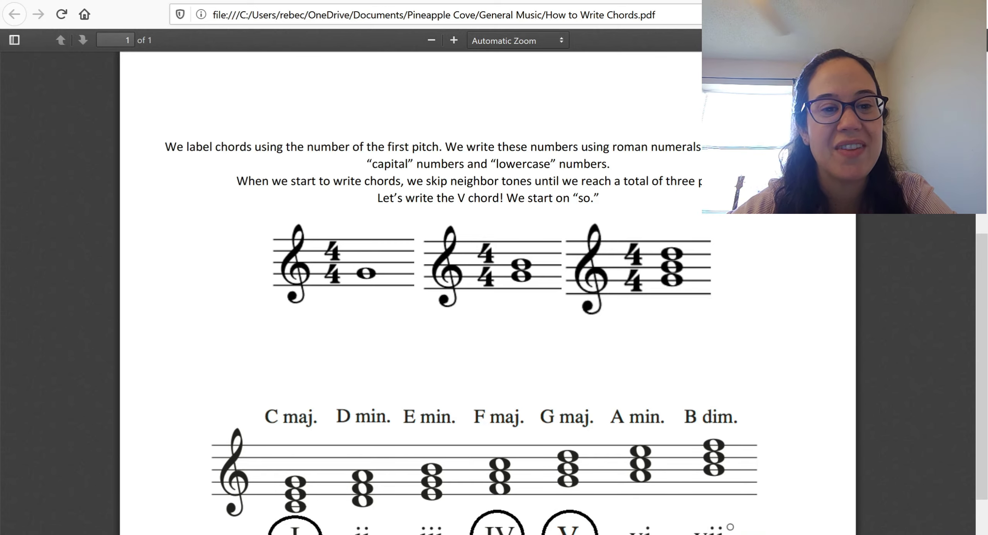
pyautogui.moveTo(621, 164)
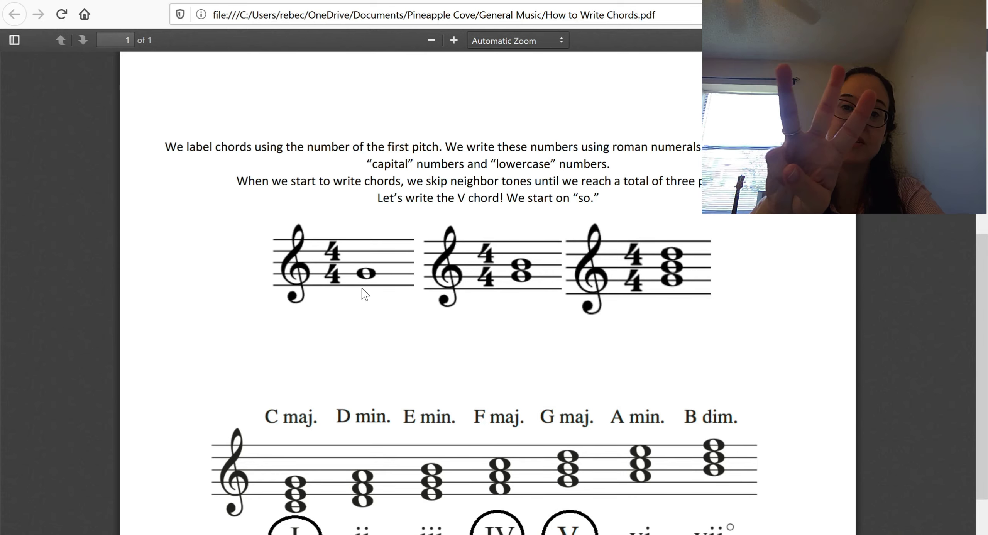
pyautogui.moveTo(363, 291)
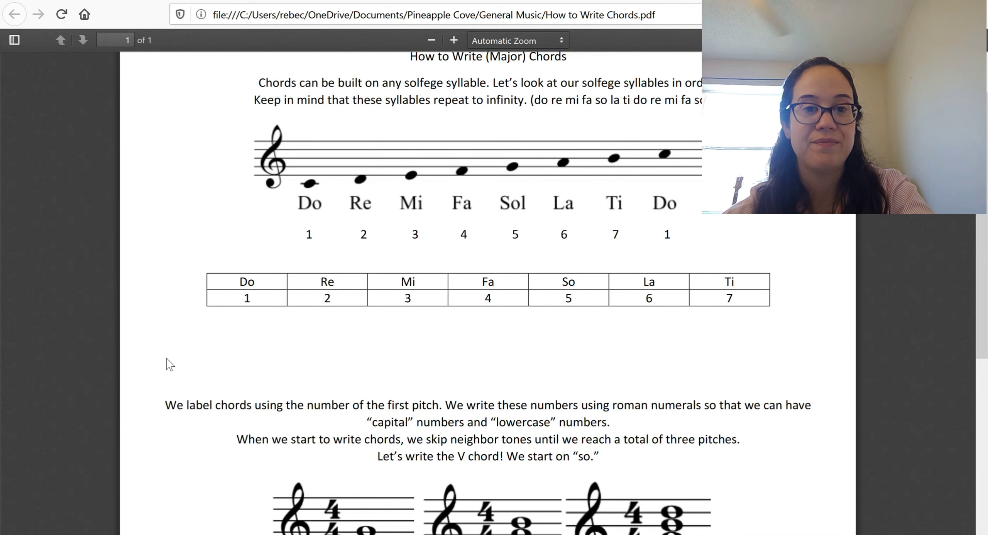
pyautogui.scroll(-3)
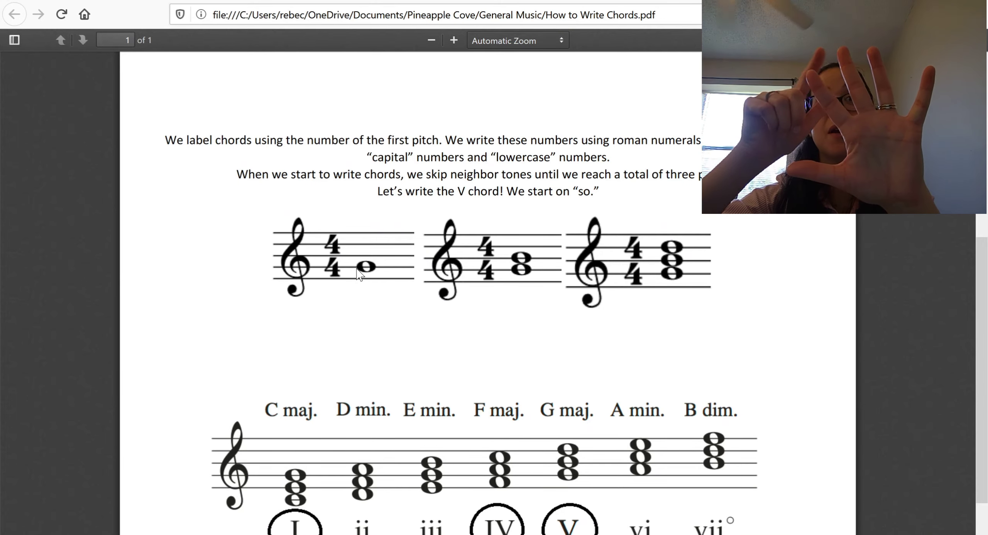
pyautogui.moveTo(371, 279)
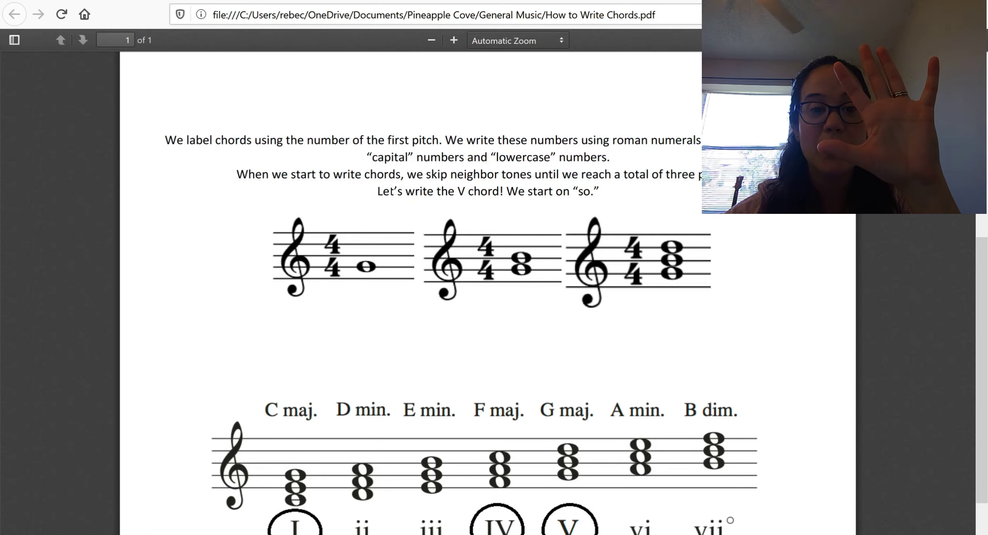
pyautogui.moveTo(376, 191); pyautogui.dragTo(458, 192)
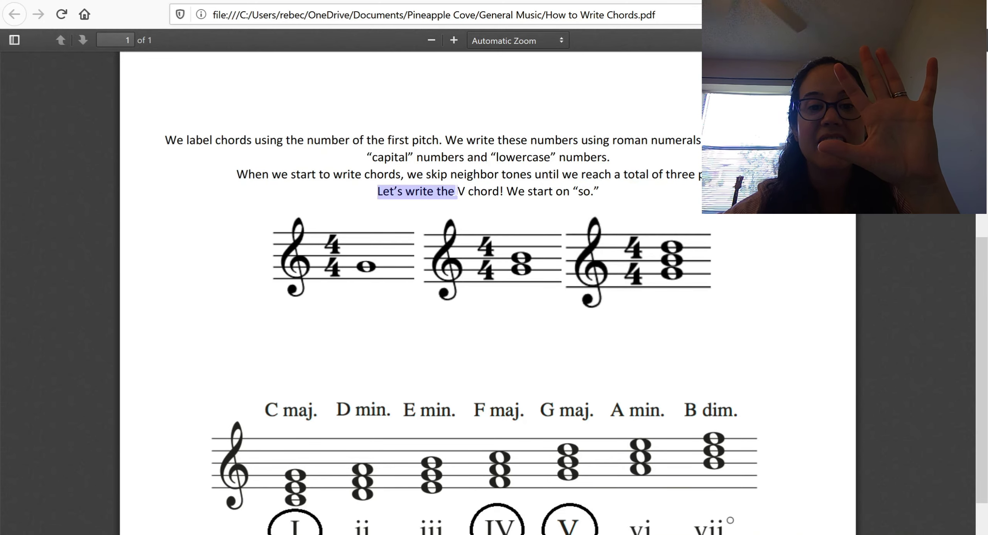
pyautogui.moveTo(457, 192); pyautogui.dragTo(501, 192)
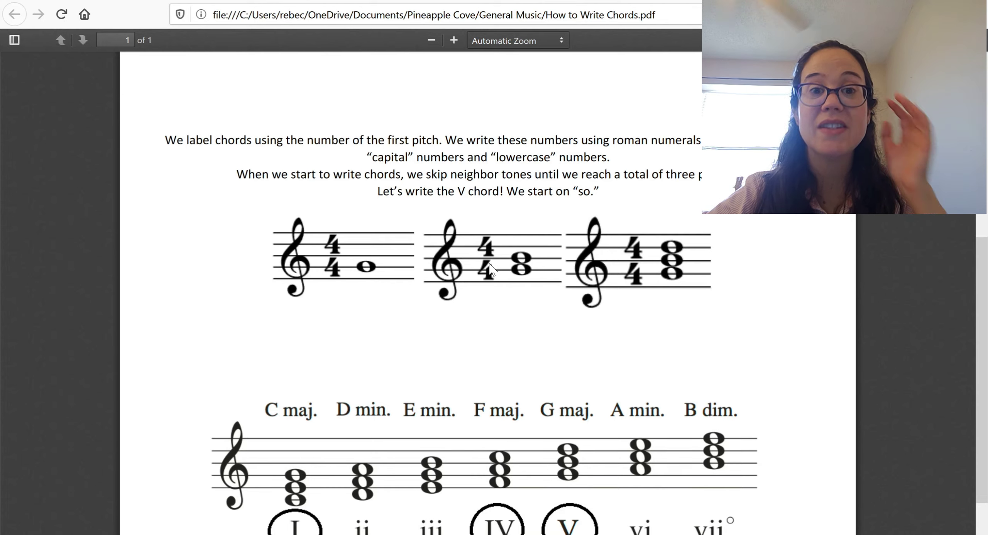
pyautogui.moveTo(494, 271)
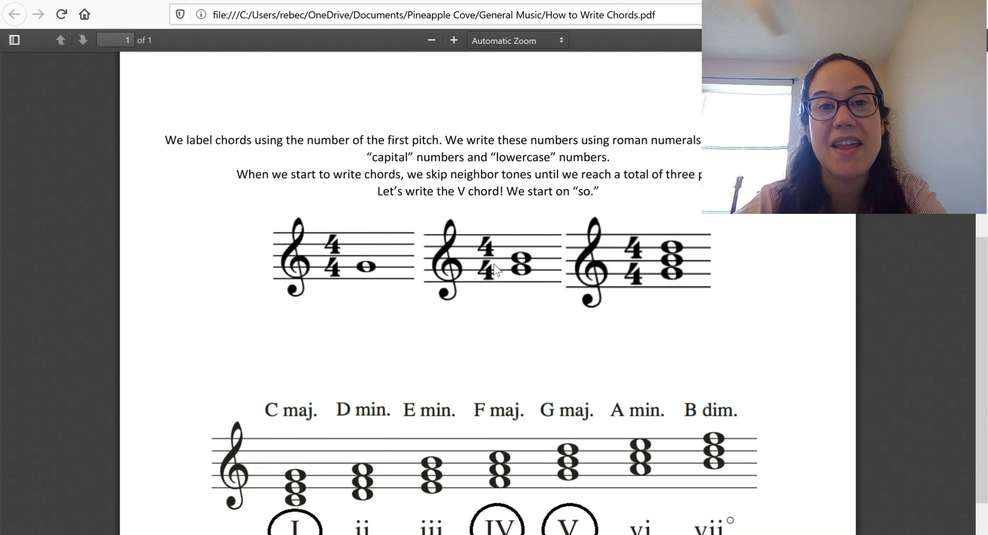
pyautogui.moveTo(665, 197)
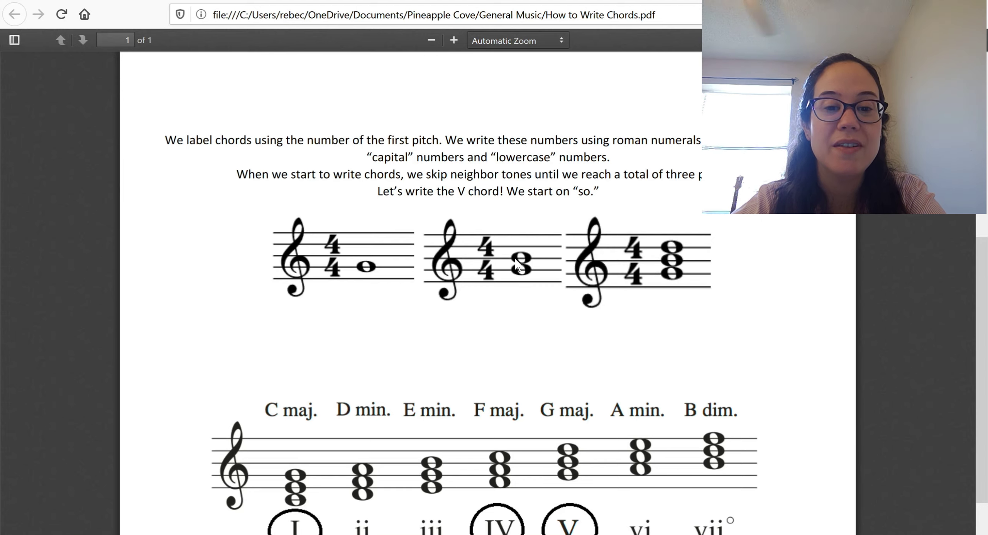
pyautogui.moveTo(656, 262)
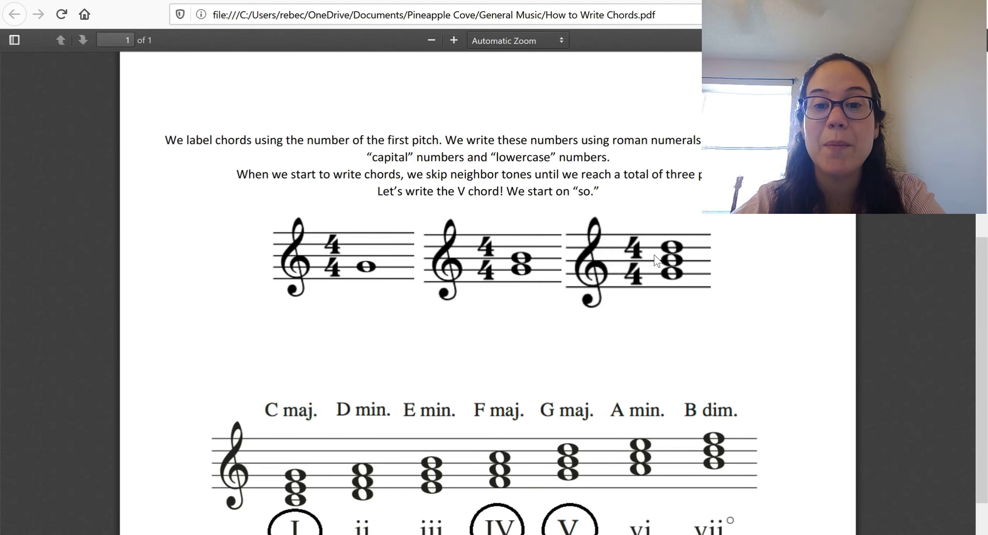
pyautogui.moveTo(653, 248)
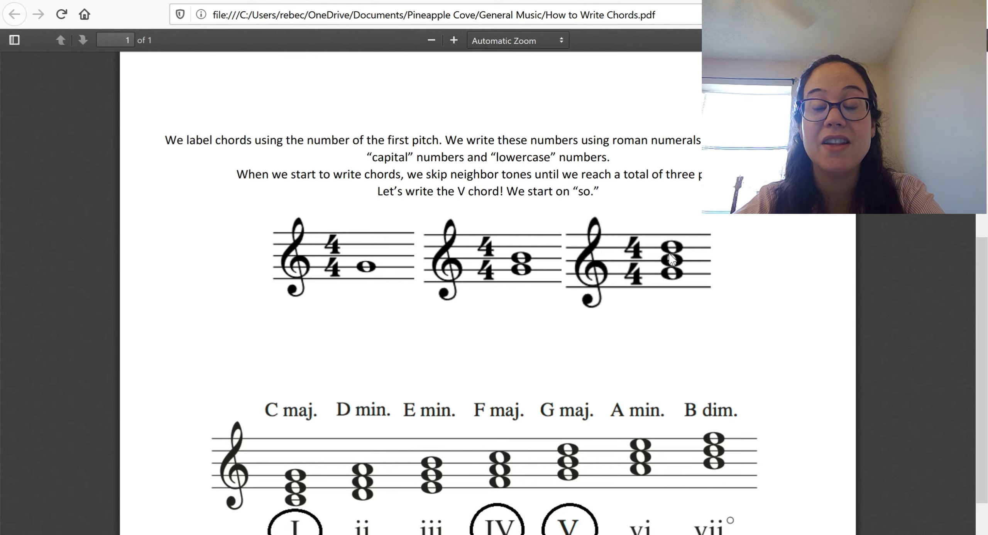
pyautogui.moveTo(654, 245)
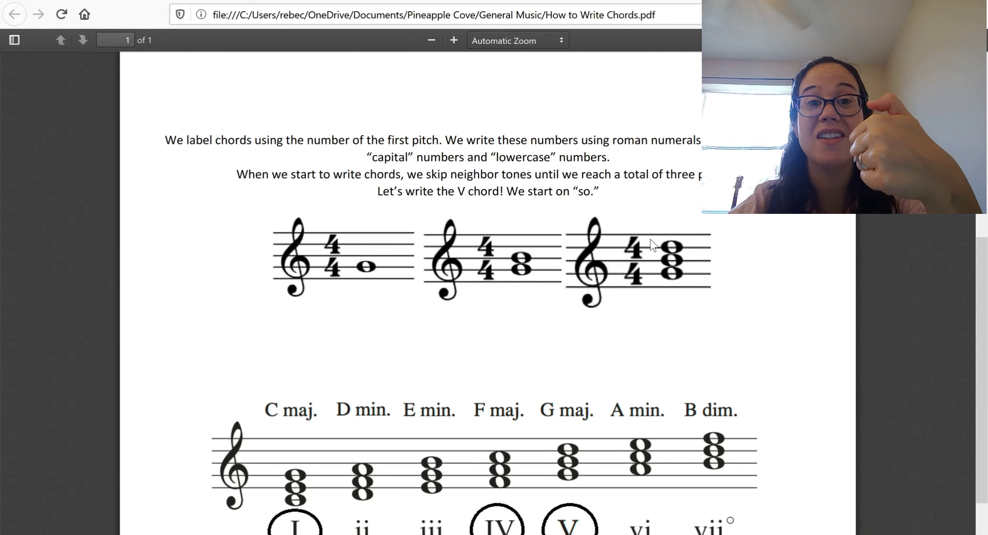
pyautogui.moveTo(146, 377)
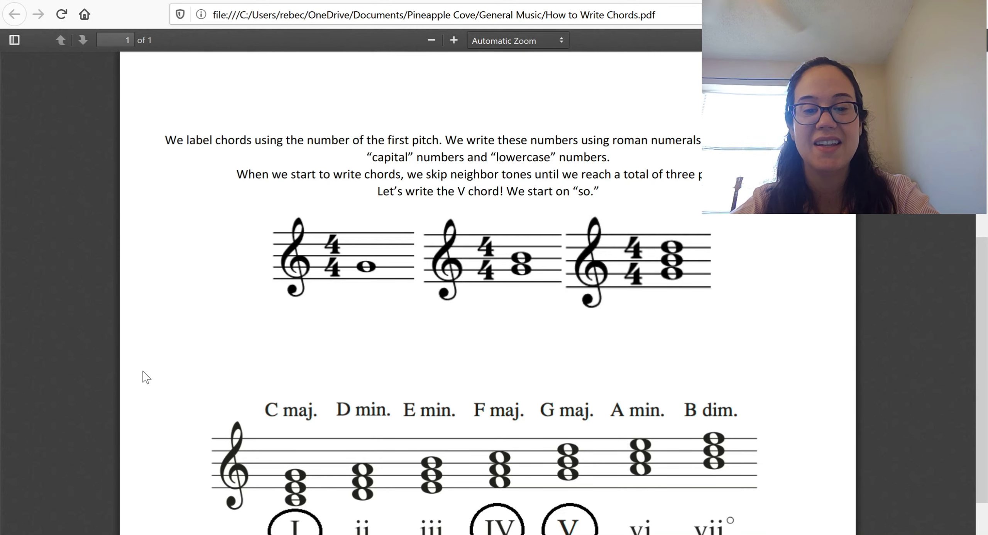
# - Scroll the handout down to the circled I, IV, V numerals and the major-chord explanation
pyautogui.scroll(-3)
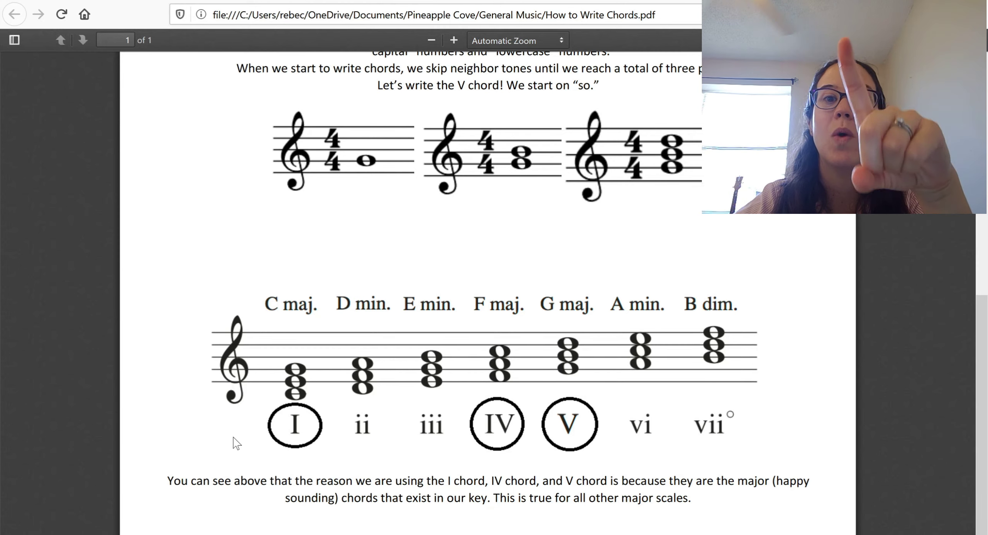
pyautogui.moveTo(493, 448)
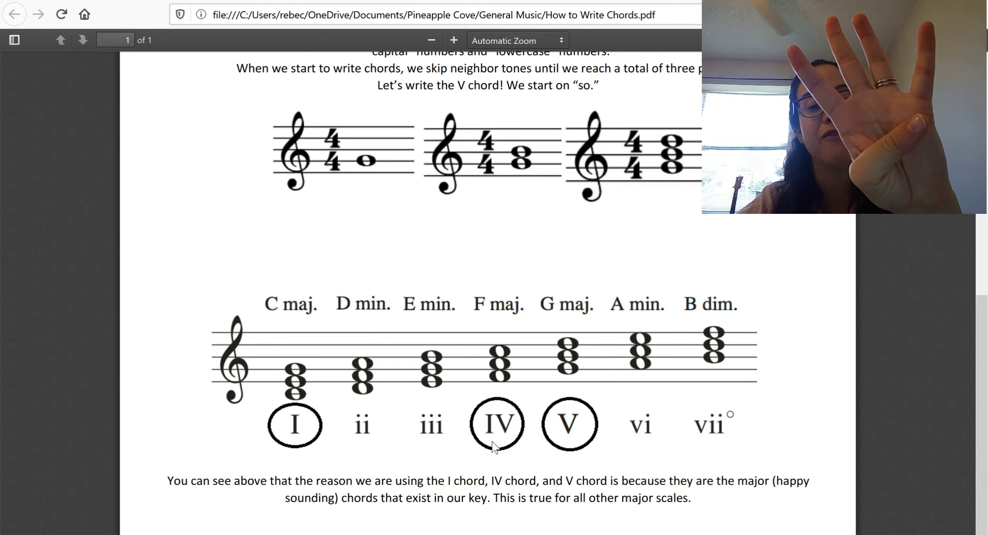
pyautogui.moveTo(560, 444)
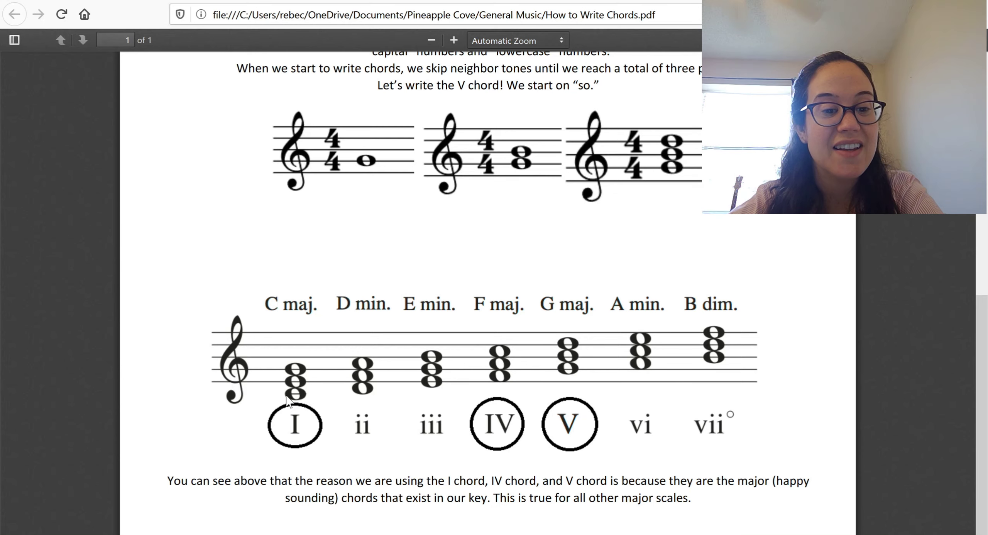
pyautogui.moveTo(295, 400)
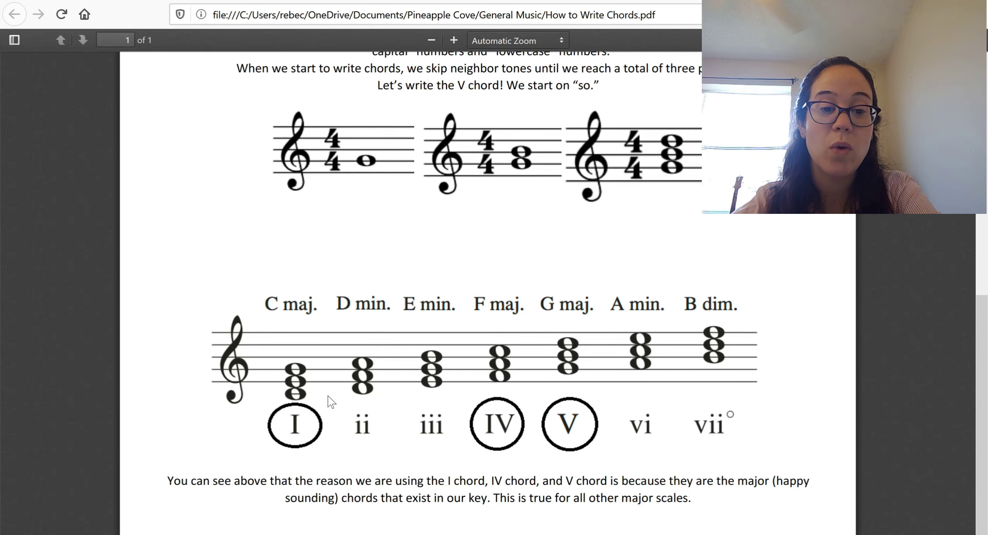
pyautogui.moveTo(481, 447)
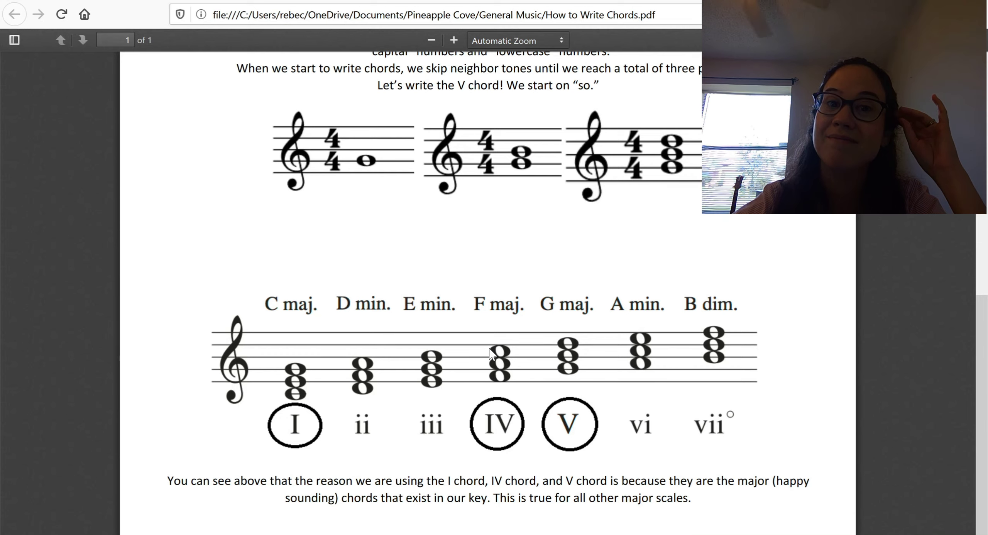
pyautogui.moveTo(491, 388)
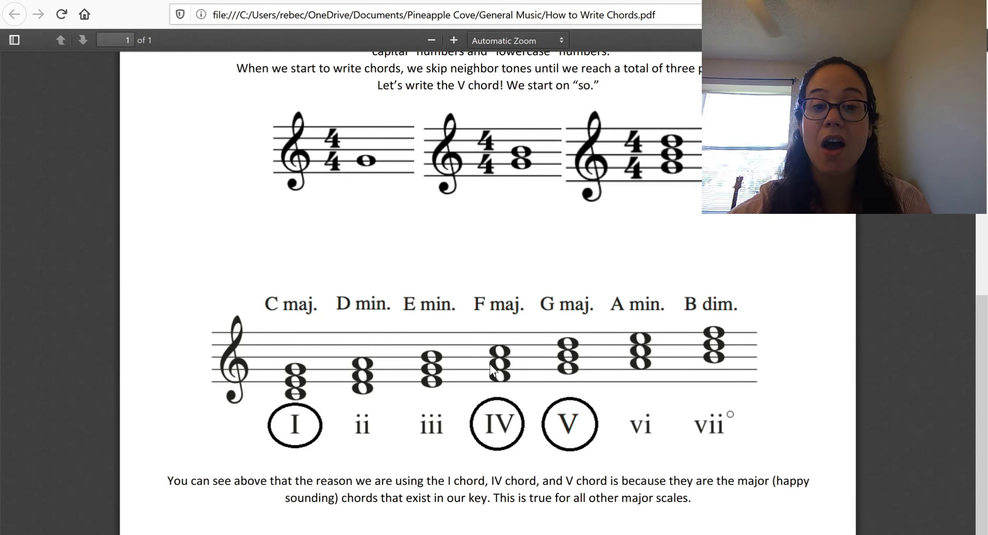
pyautogui.moveTo(511, 361)
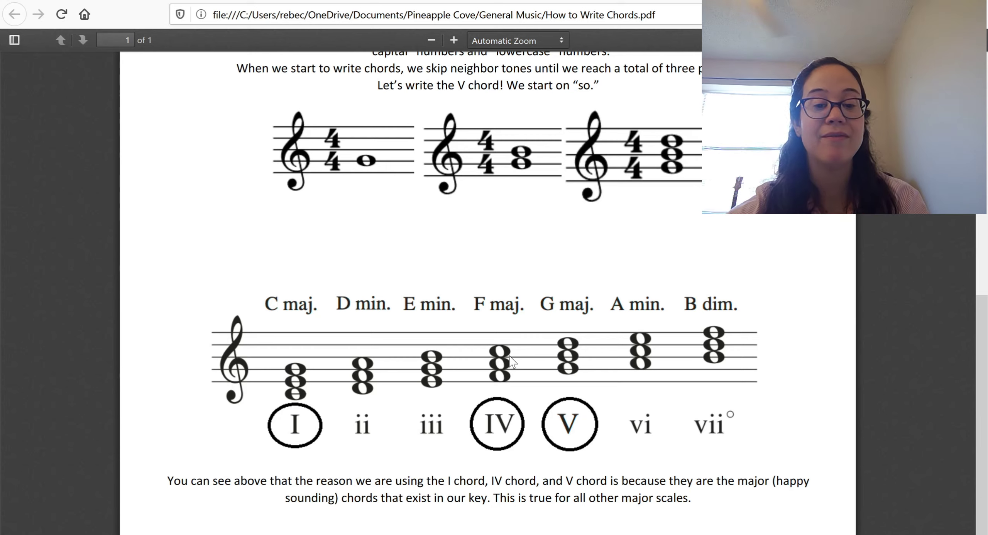
pyautogui.moveTo(489, 356)
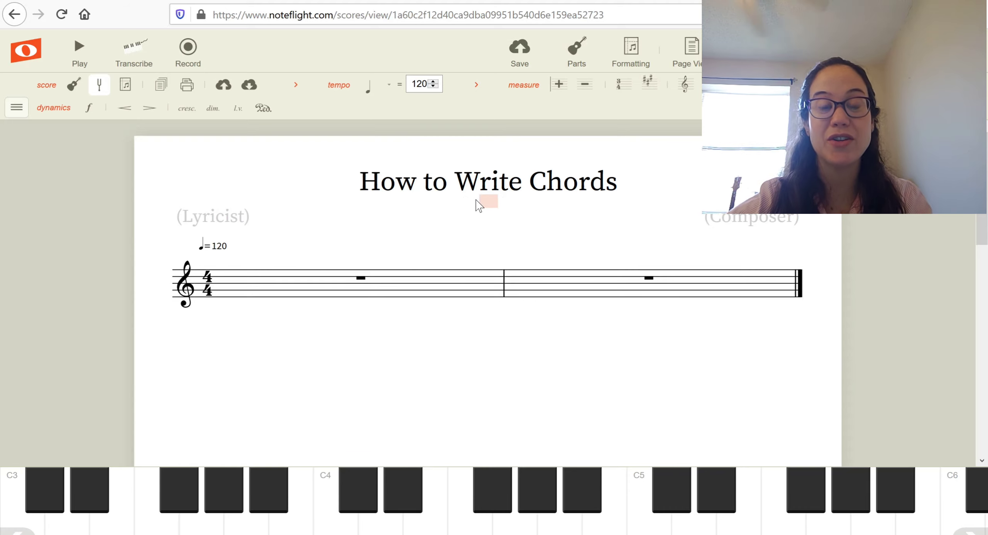
# - Type the subtitle 'Do (#1) Re (#2) Mi (#3) Fa (#4) So (#5) La (#6) Ti (#7) Do'
pyautogui.write('Do')
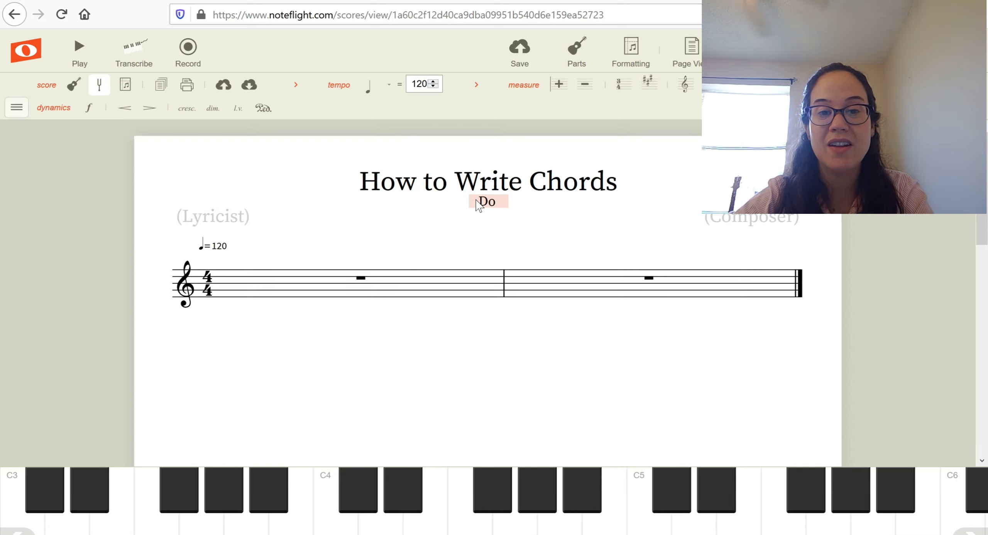
pyautogui.write('(#1)')
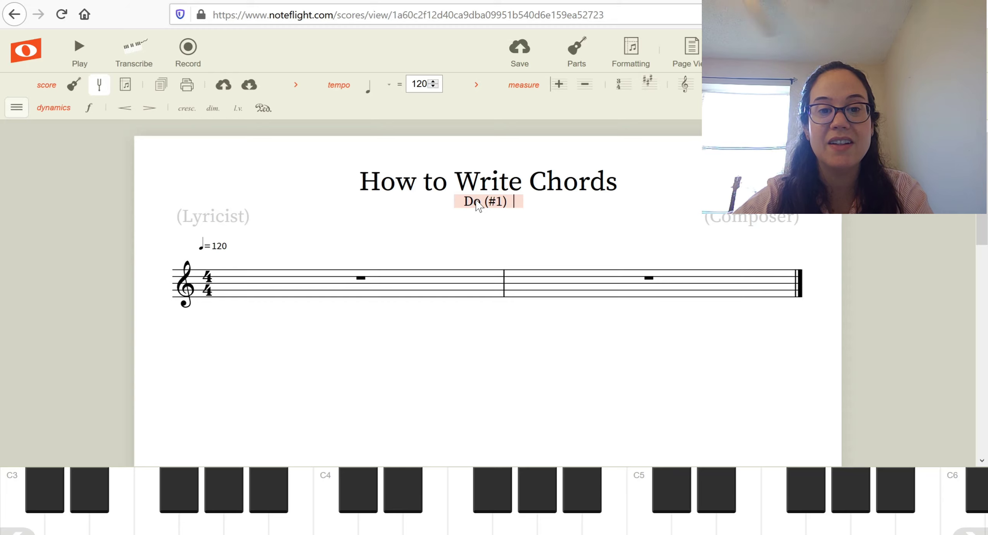
pyautogui.write('Re')
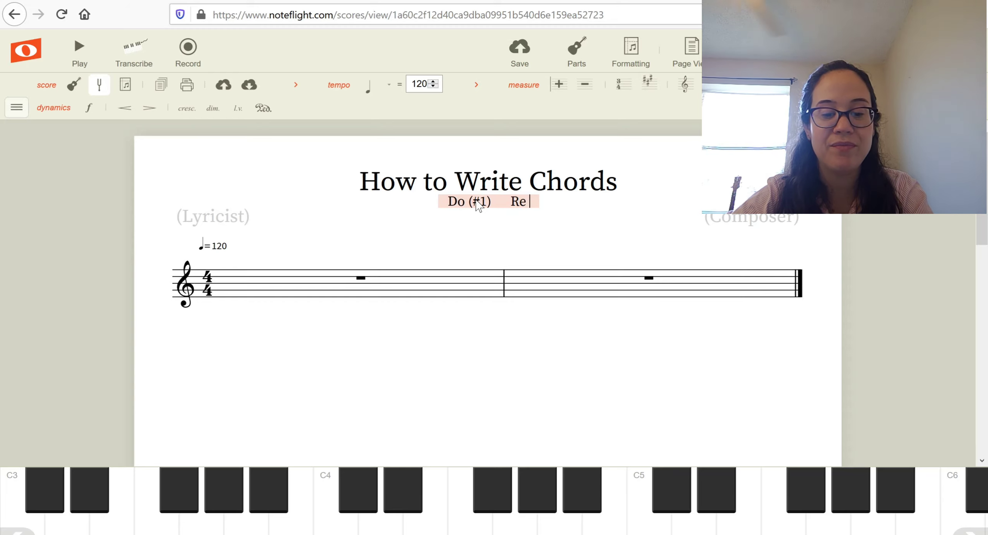
pyautogui.write('(#2')
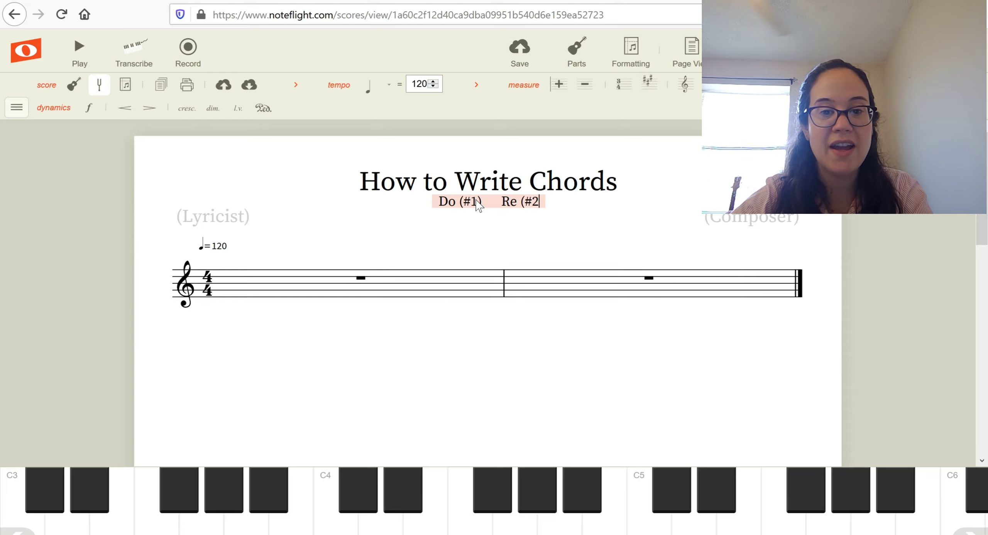
pyautogui.write('M')
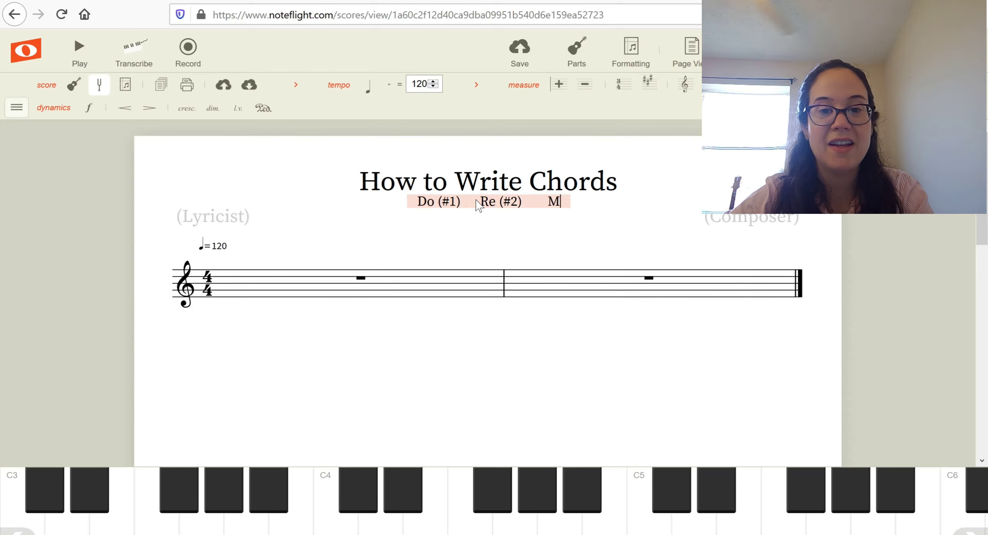
pyautogui.write('i (#3)     Fa (#4')
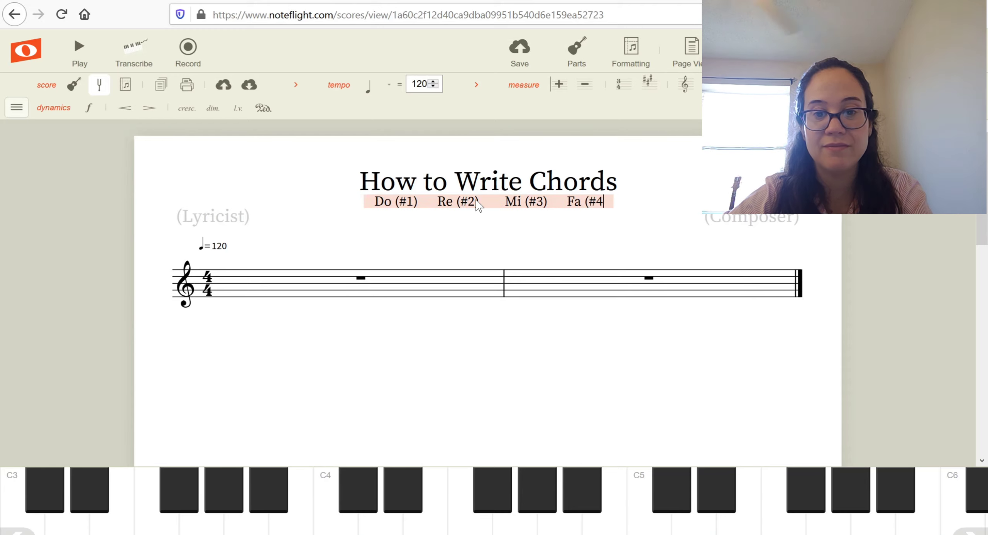
pyautogui.write('So (#5')
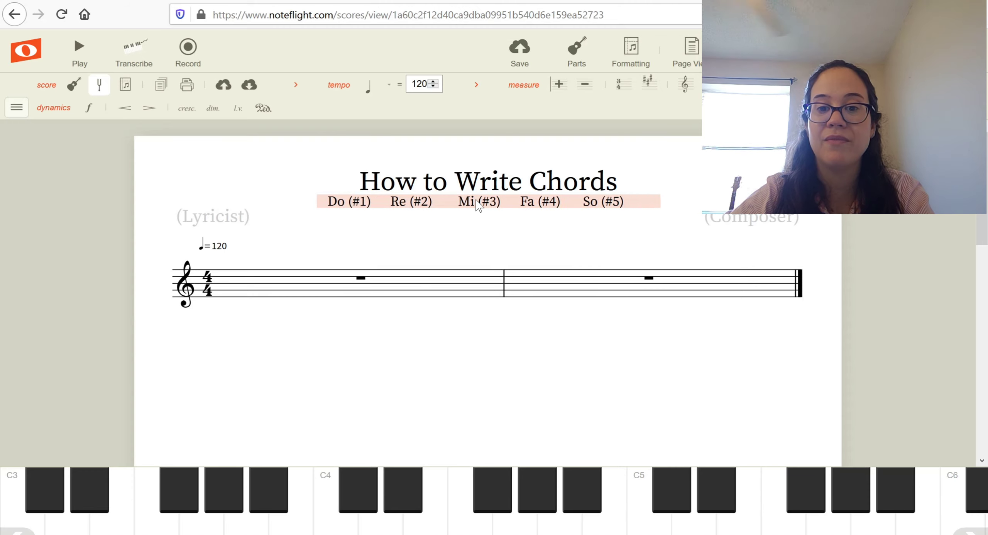
pyautogui.write('La (#6) Ti (#7) Do')
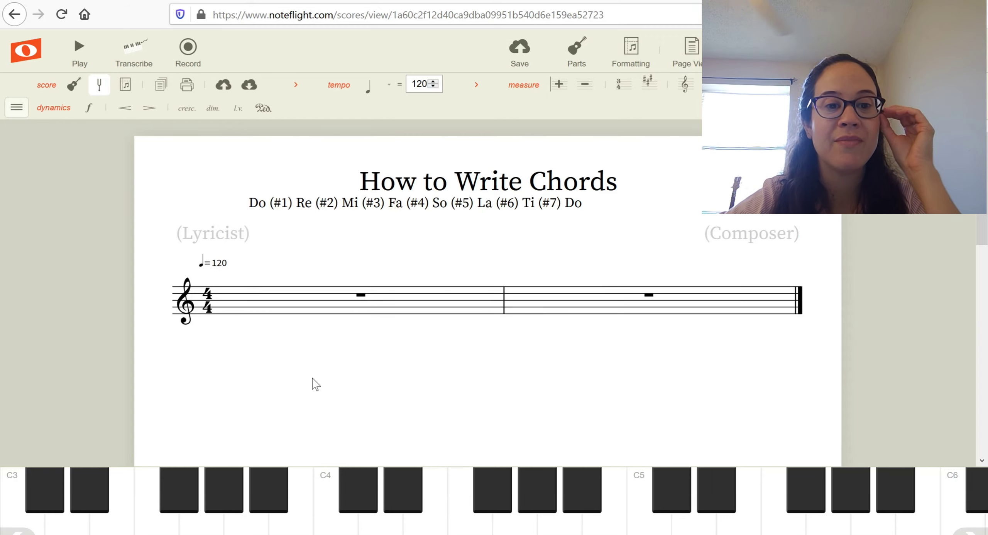
pyautogui.moveTo(280, 351)
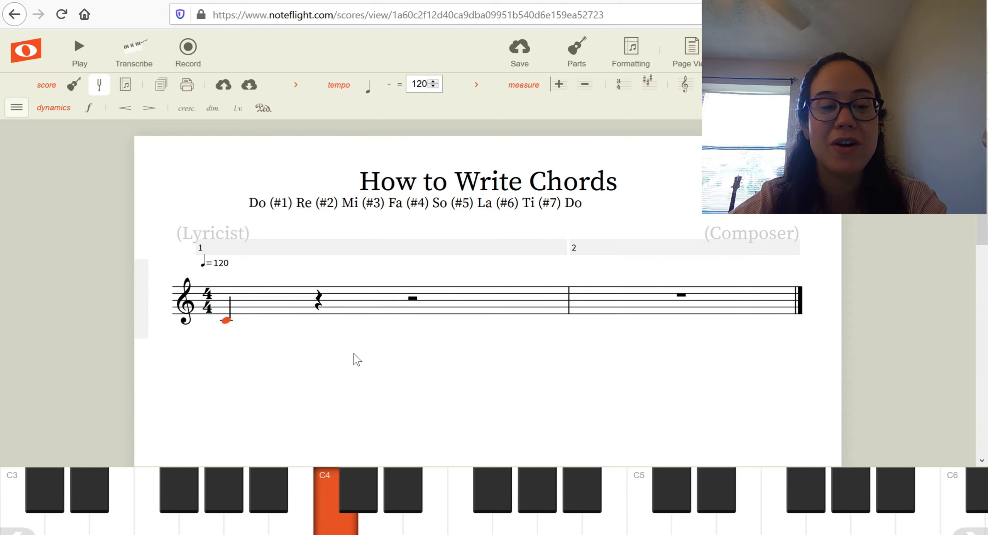
pyautogui.moveTo(261, 301)
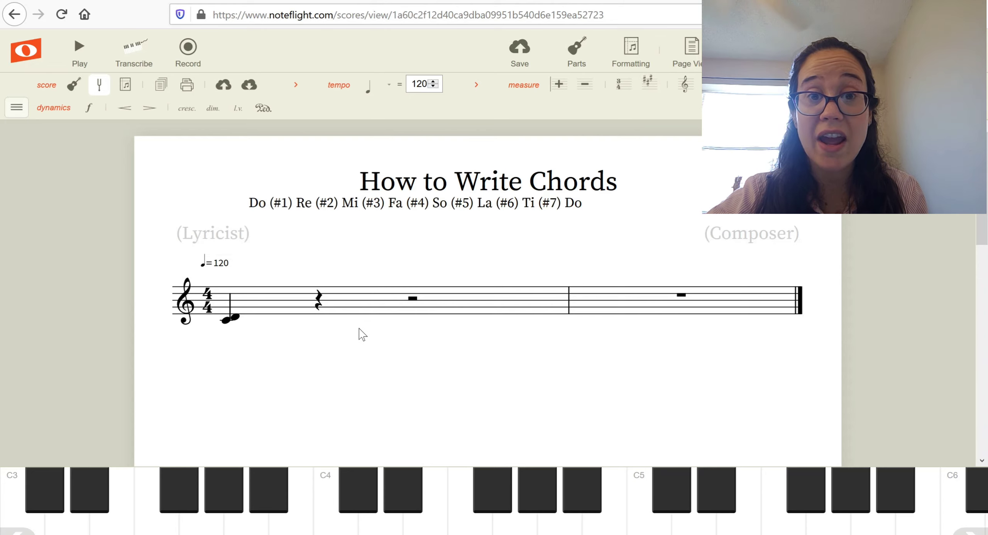
# - Select the first note of measure 1 to begin entering the C–E–G chord
pyautogui.click(231, 318)
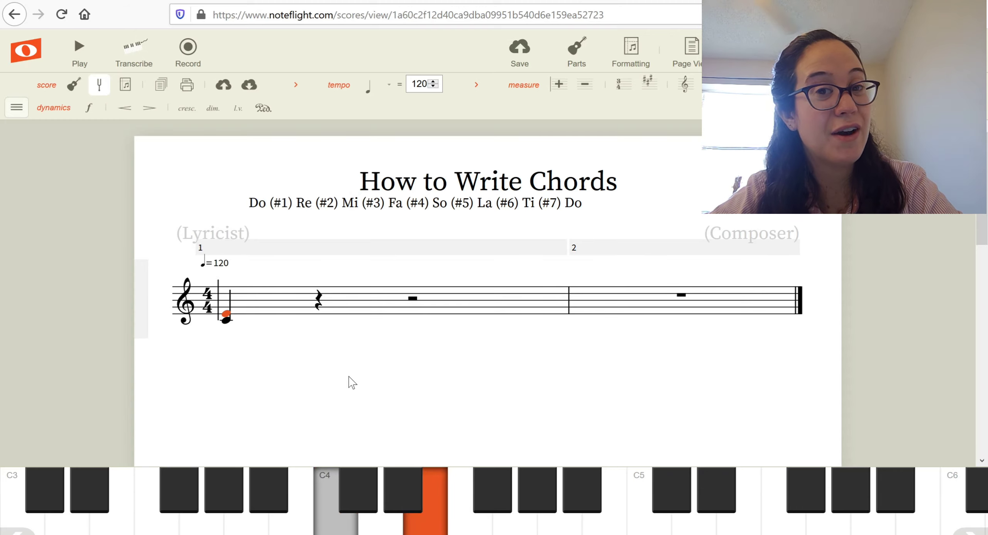
pyautogui.moveTo(225, 332)
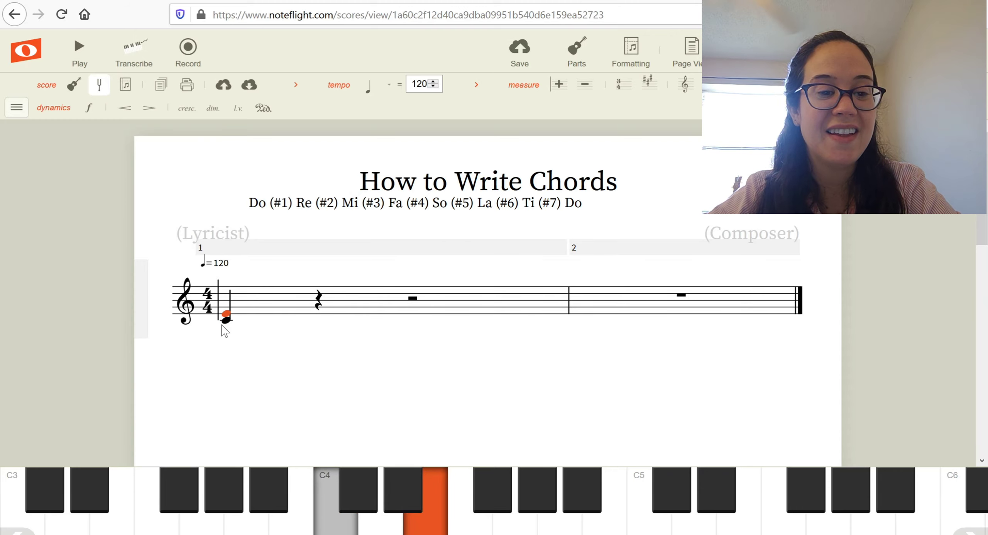
pyautogui.moveTo(222, 327)
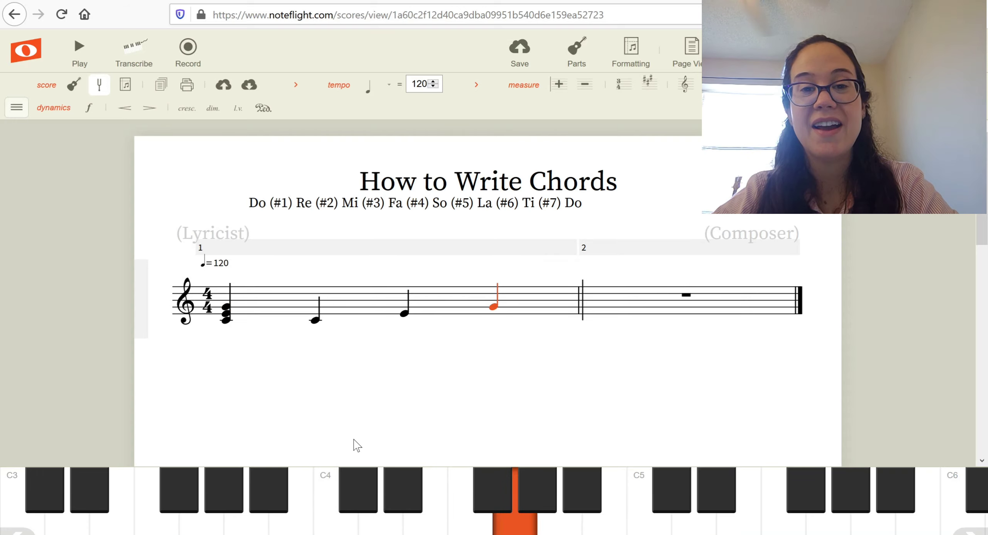
# - Delete the extra notes after the C–E–G chord and label it with Roman numeral I
pyautogui.click(315, 318)
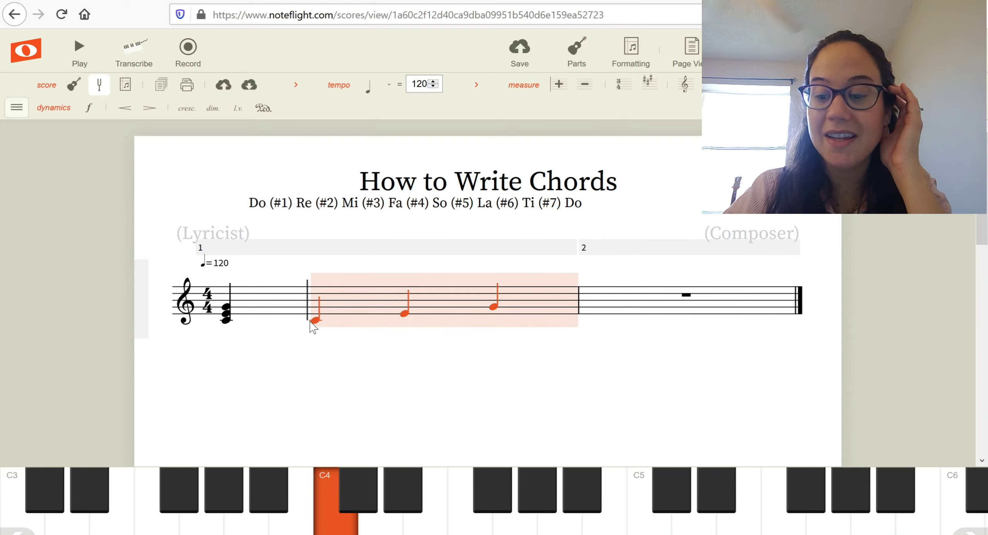
pyautogui.press('delete')
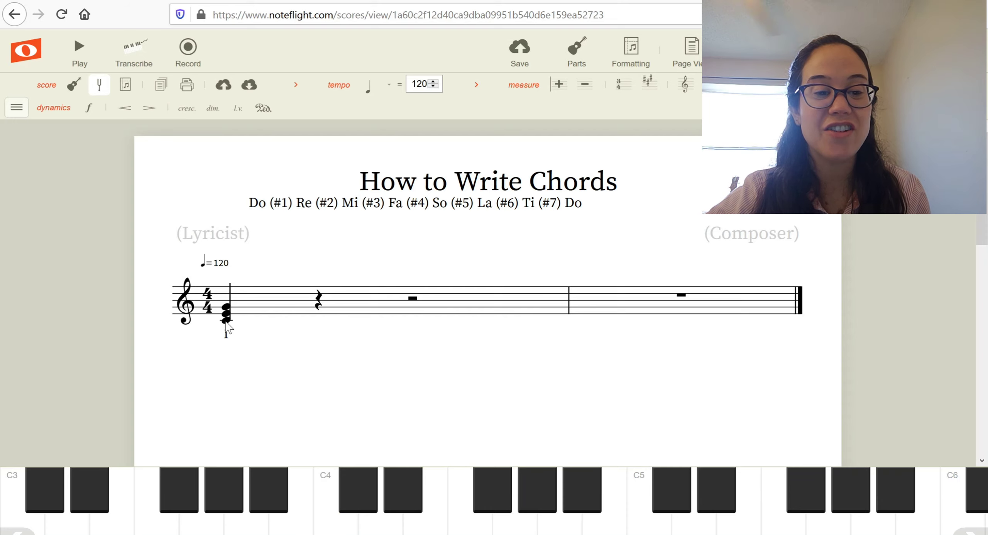
pyautogui.click(224, 313)
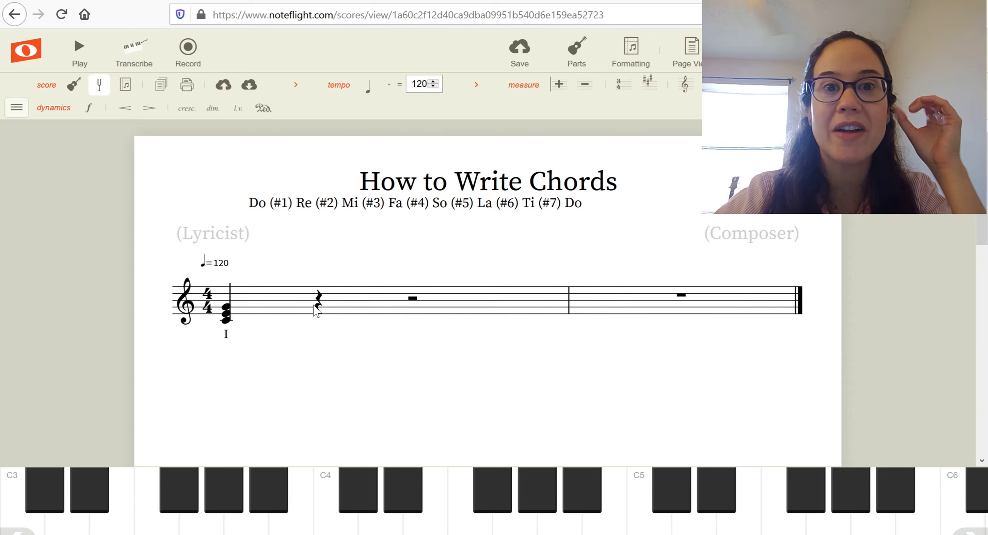
# - Enter D on beat 2 of measure 1 and stack F and A above it to build the chord
pyautogui.click(318, 296)
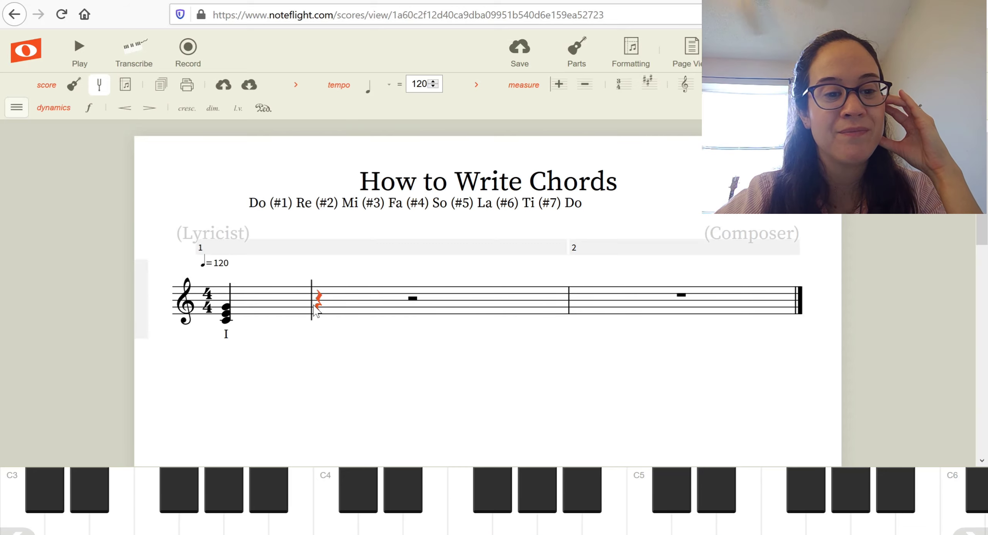
pyautogui.moveTo(317, 323)
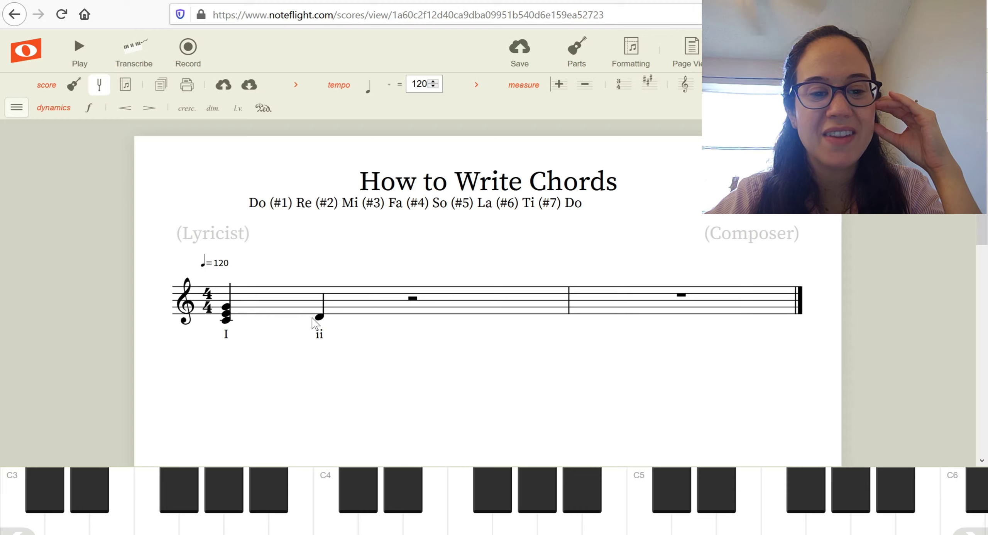
pyautogui.click(318, 318)
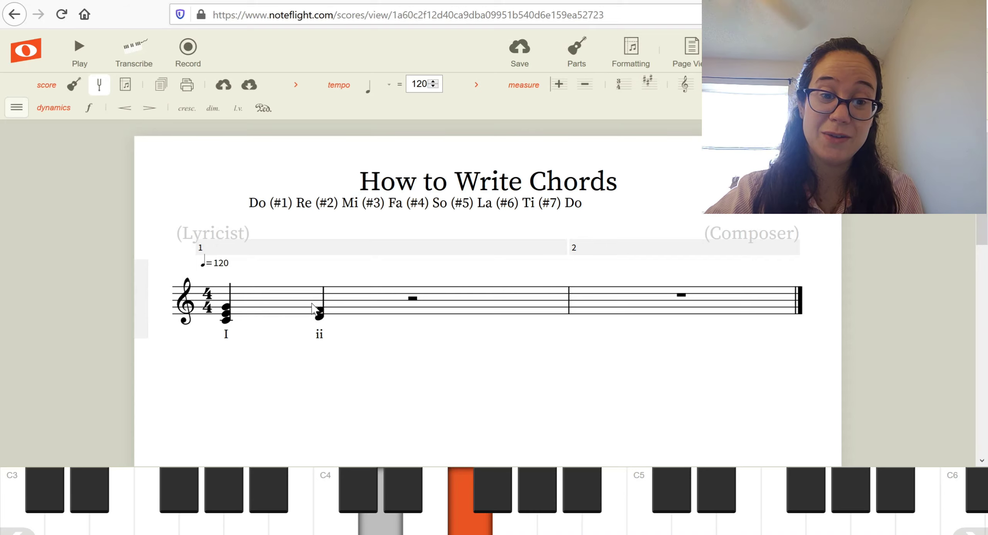
pyautogui.click(318, 308)
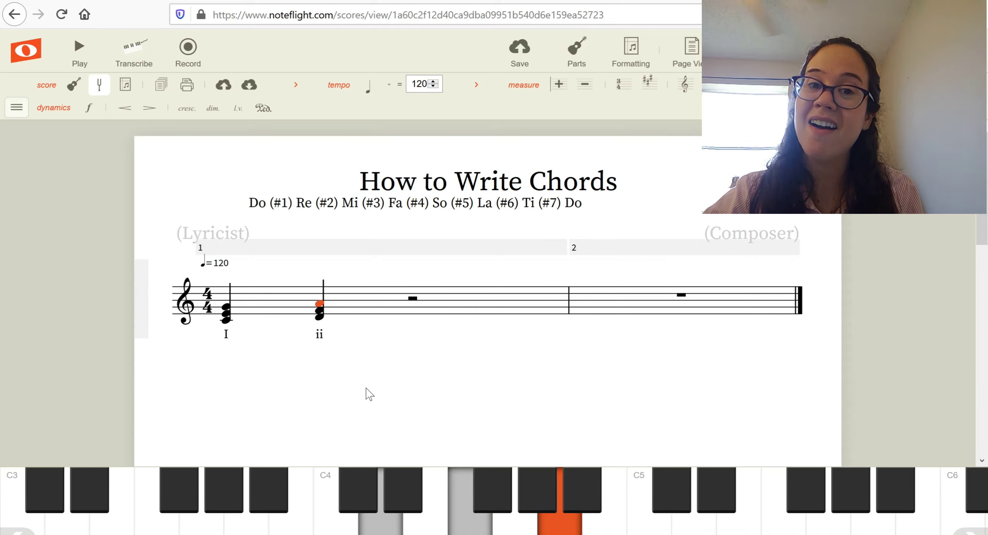
pyautogui.click(318, 309)
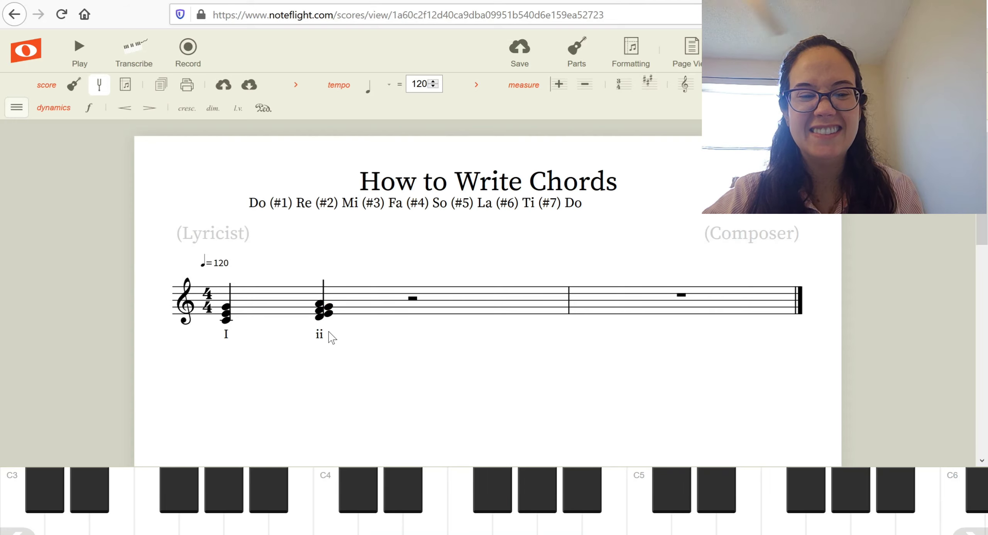
# - Correct the ii chord's notes and label it 'ii', leaving the subtitle text selection
pyautogui.click(317, 318)
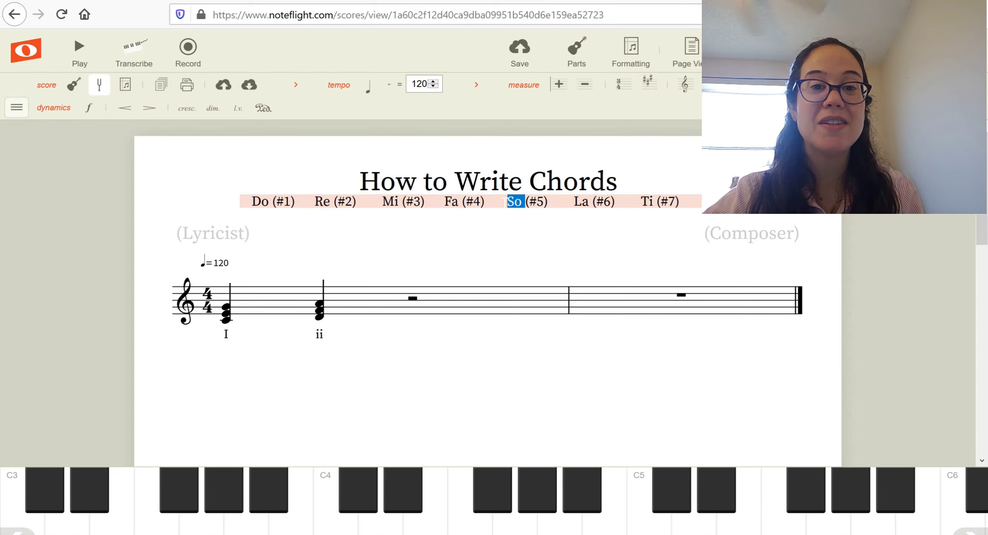
pyautogui.click(581, 200)
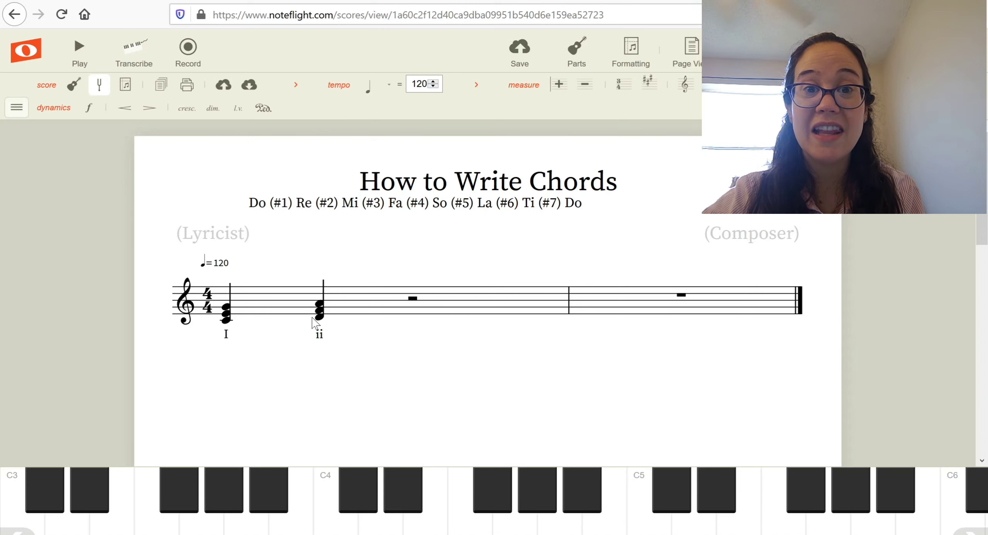
# - Enter an E–G–B triad on beat 3 of measure 1 and label it 'iii'
pyautogui.click(317, 309)
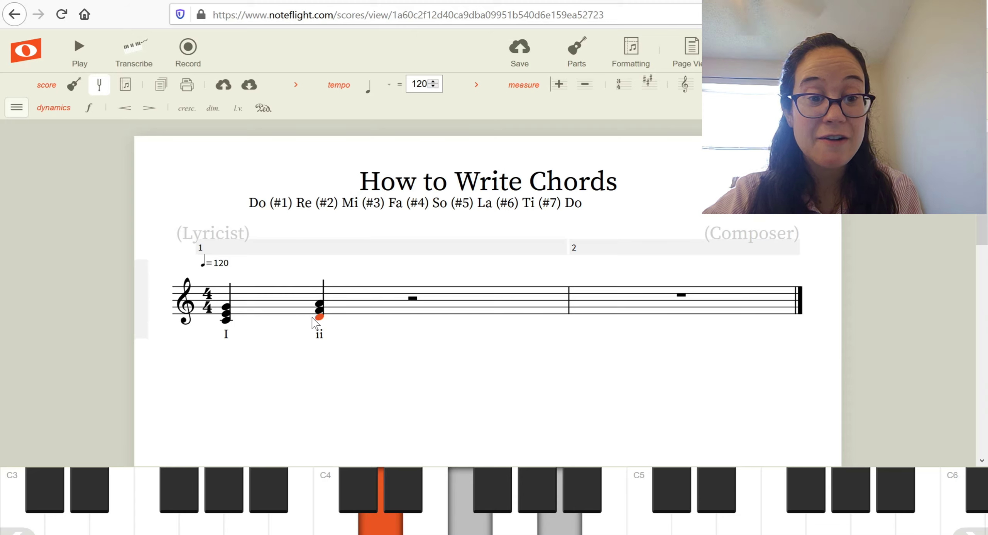
pyautogui.moveTo(355, 375)
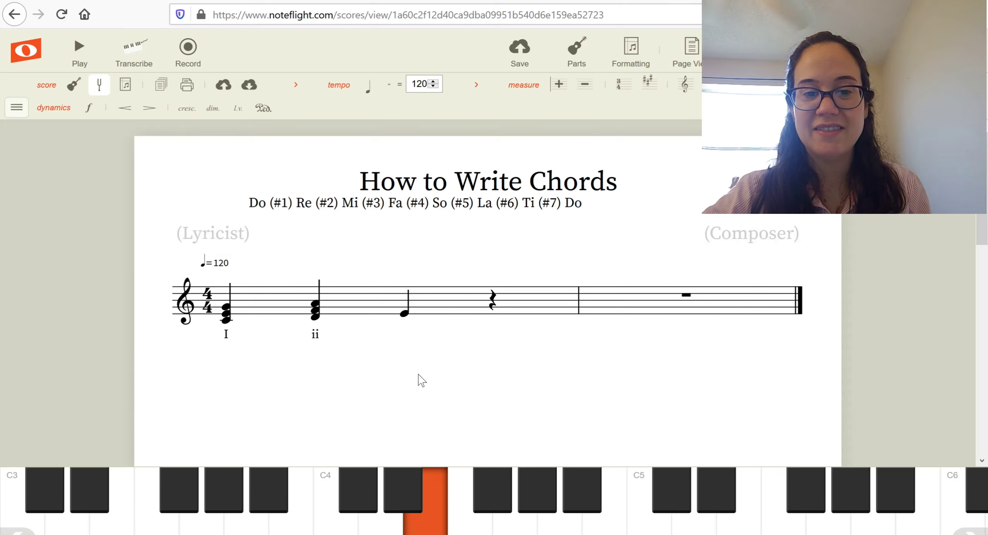
pyautogui.click(403, 313)
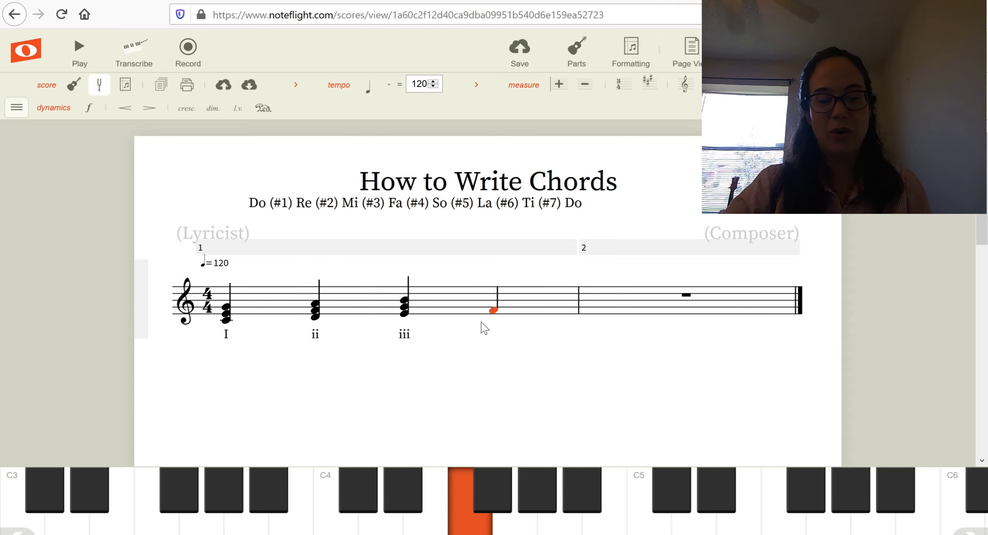
# - Label the F–A–C triad on beat 4 of measure 1 with the text 'IV'
pyautogui.write('IV')
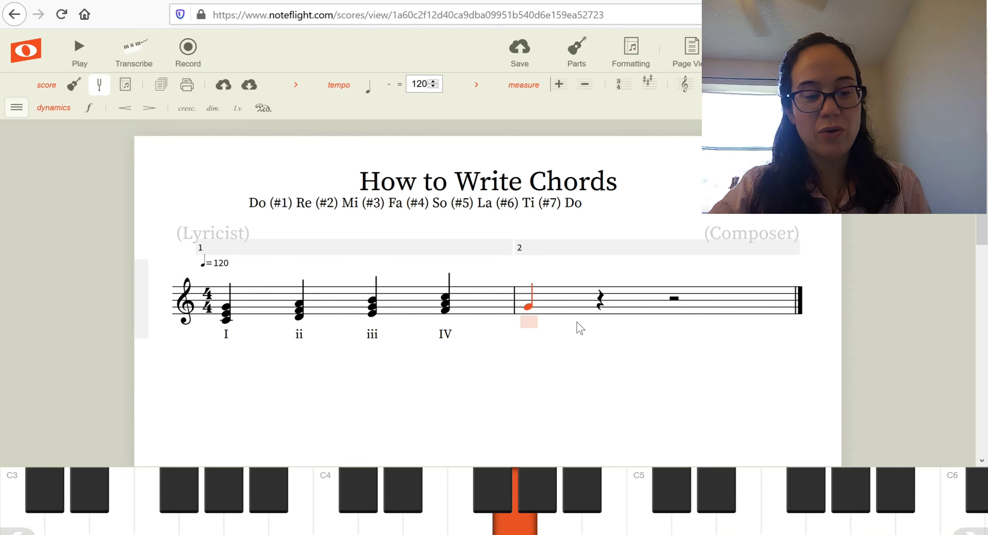
# - Label the G–B–D triad opening measure 2 with the text 'V'
pyautogui.write('V')
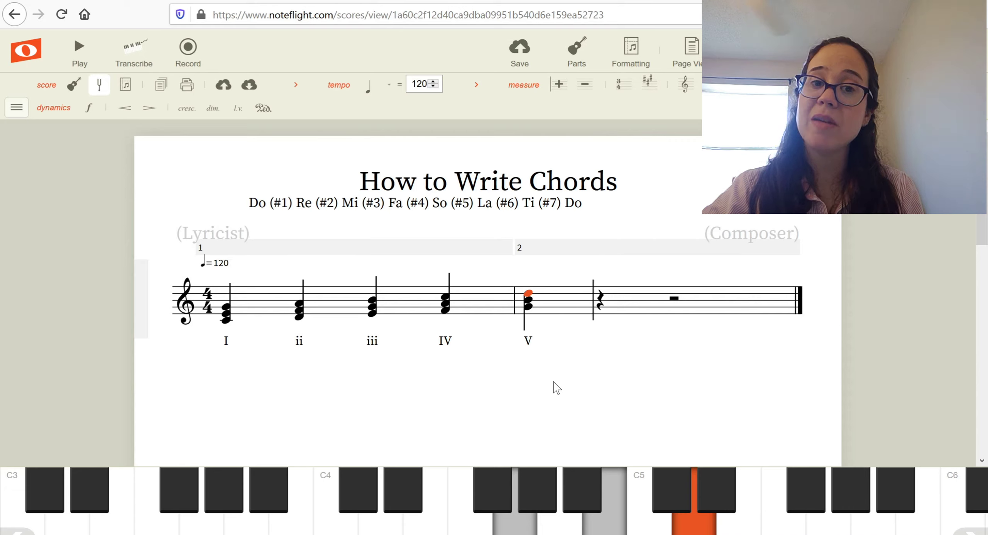
pyautogui.moveTo(562, 328)
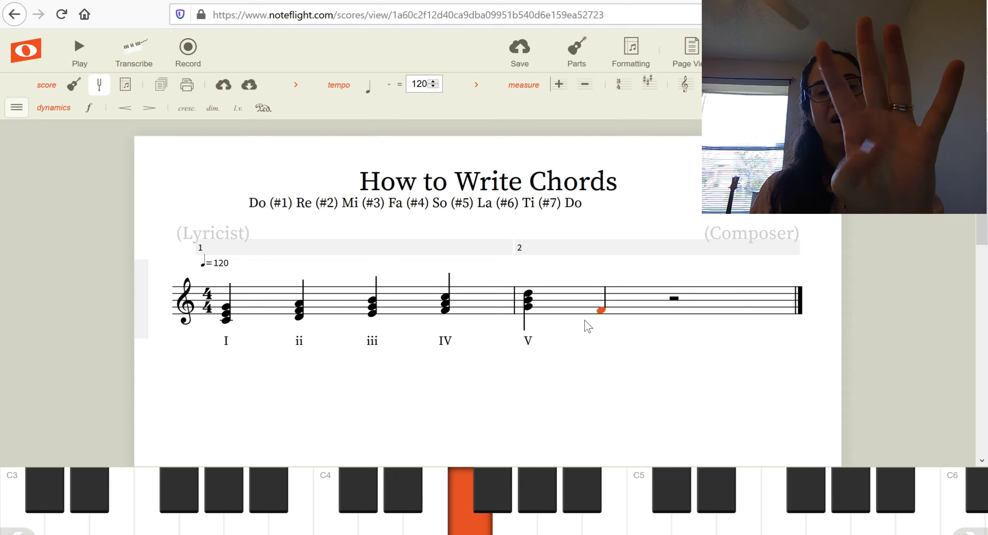
# - Label the A on beat 2 of measure 2 as 'vi' and place a note on beat 3
pyautogui.click(559, 490)
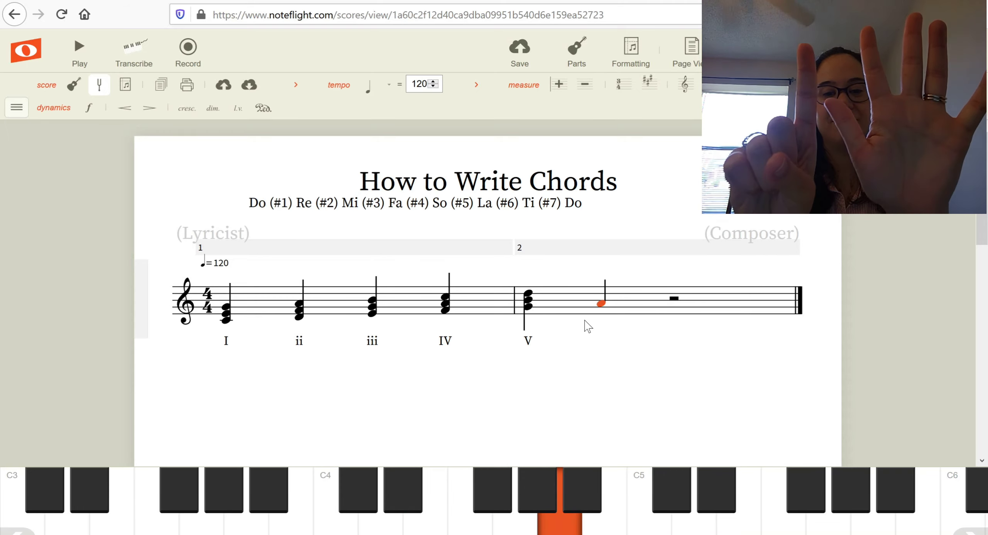
pyautogui.click(595, 303)
pyautogui.write('vi')
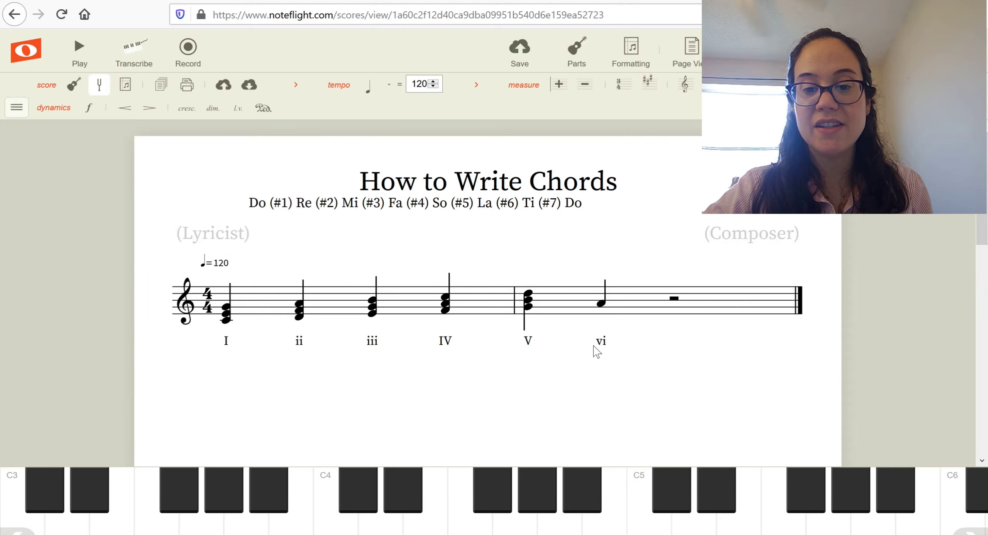
pyautogui.moveTo(591, 307)
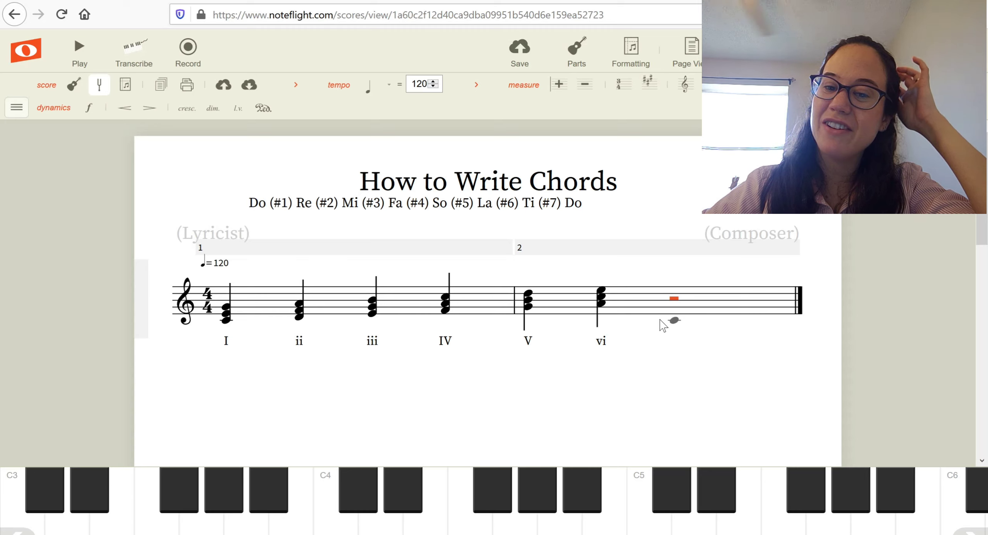
pyautogui.click(336, 492)
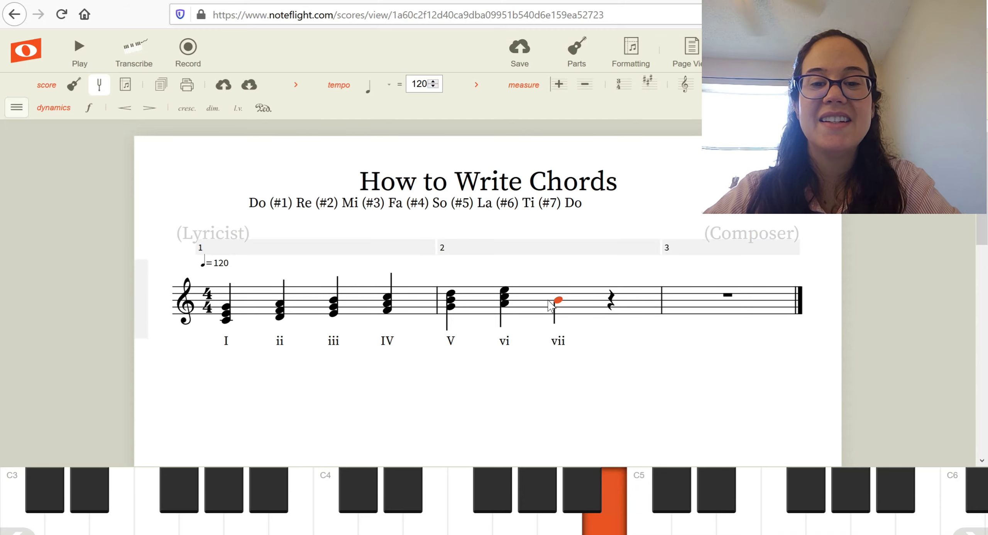
# - Stack two notes above the B on beat 3 to build the vii chord
pyautogui.click(557, 299)
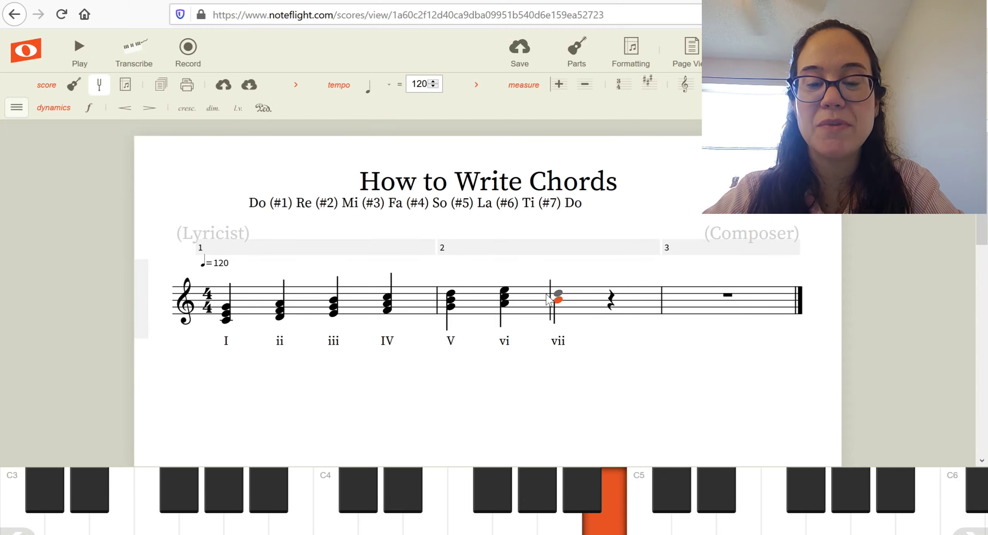
pyautogui.click(557, 297)
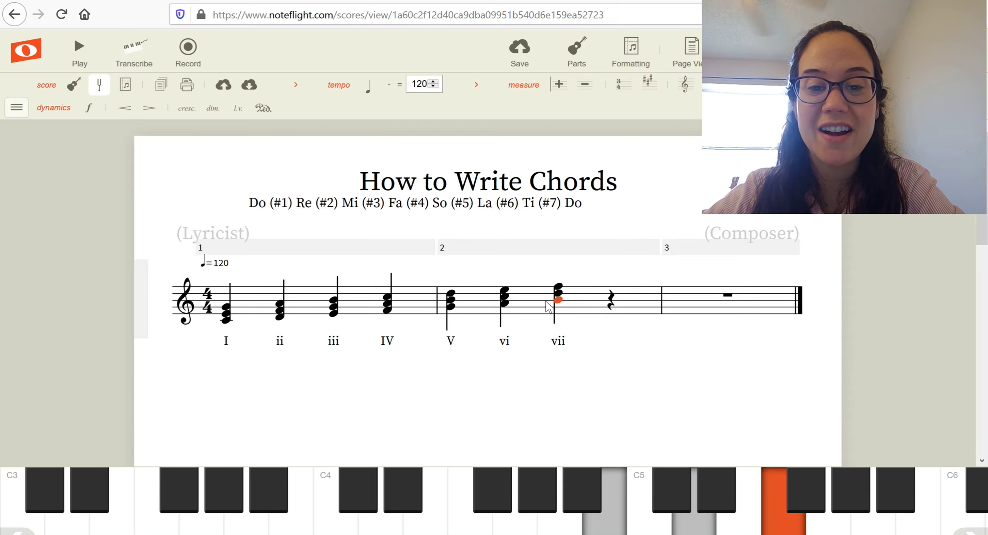
# - Place the closing C–E–G chord labelled 'I' on beat 4 of measure 2
pyautogui.click(558, 296)
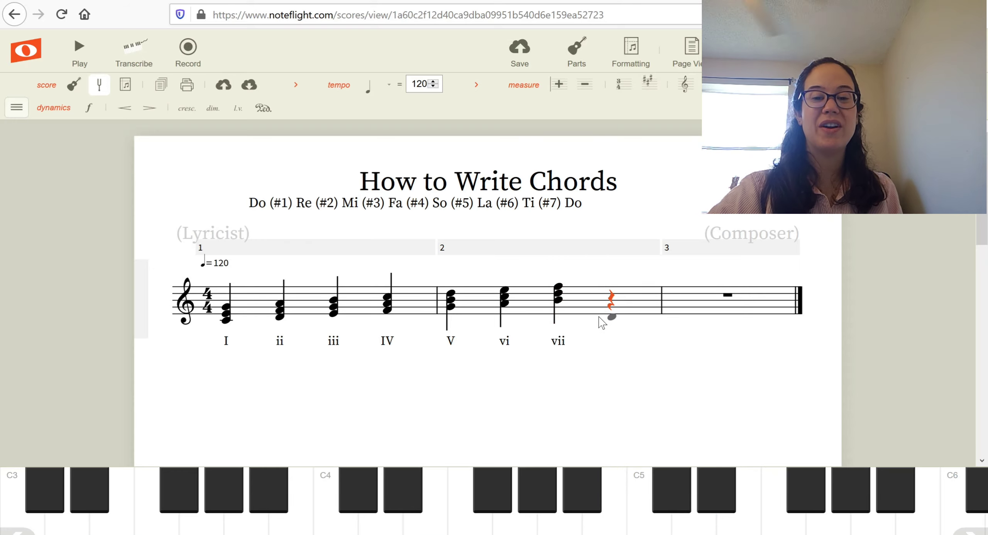
pyautogui.click(610, 312)
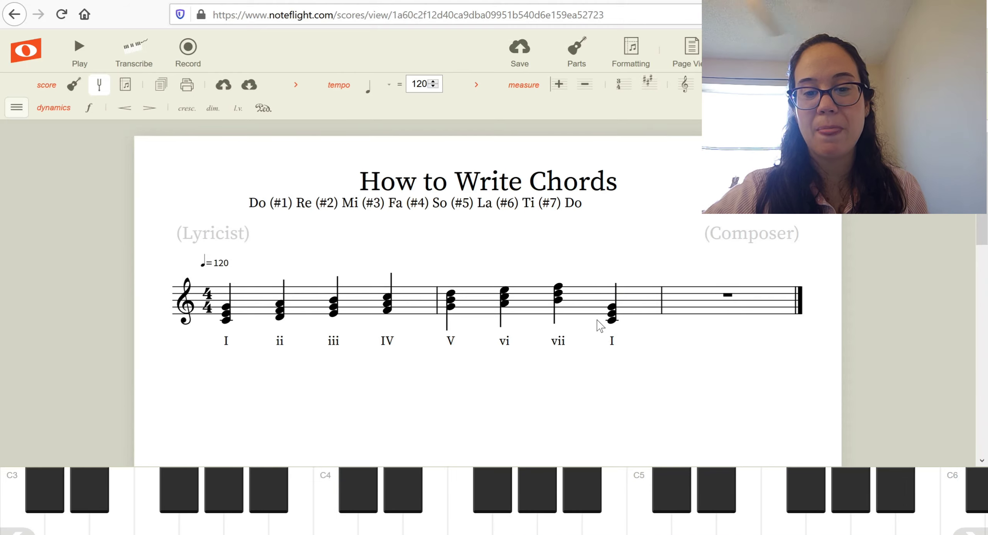
pyautogui.click(612, 309)
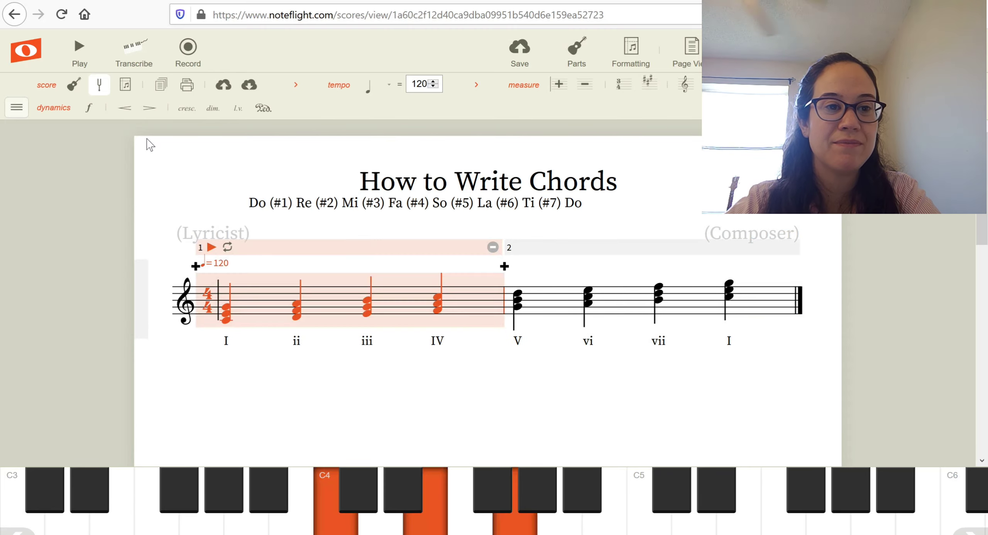
# - Change the tempo marking from 120 to 60 and play back the I–vii–I progression
pyautogui.click(79, 45)
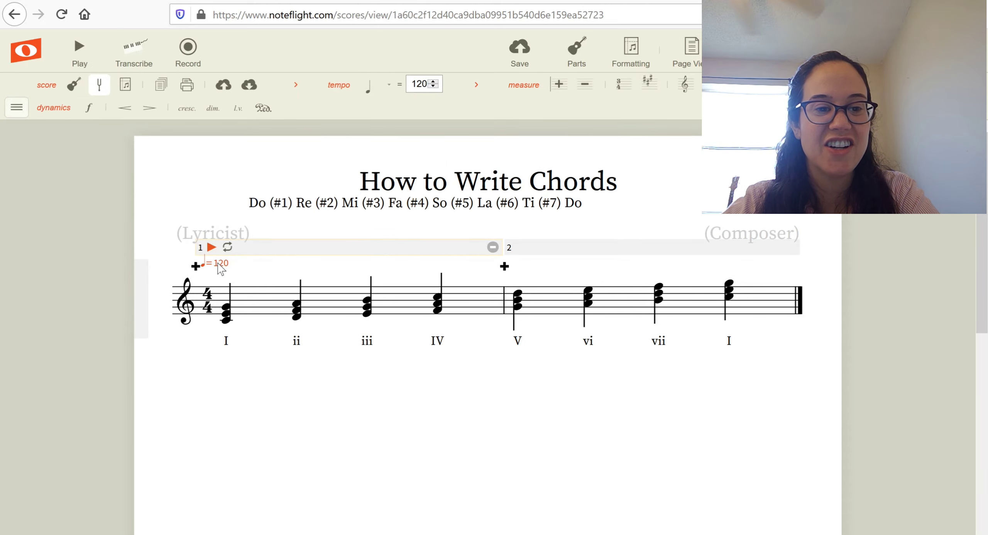
pyautogui.click(421, 83)
pyautogui.write('60')
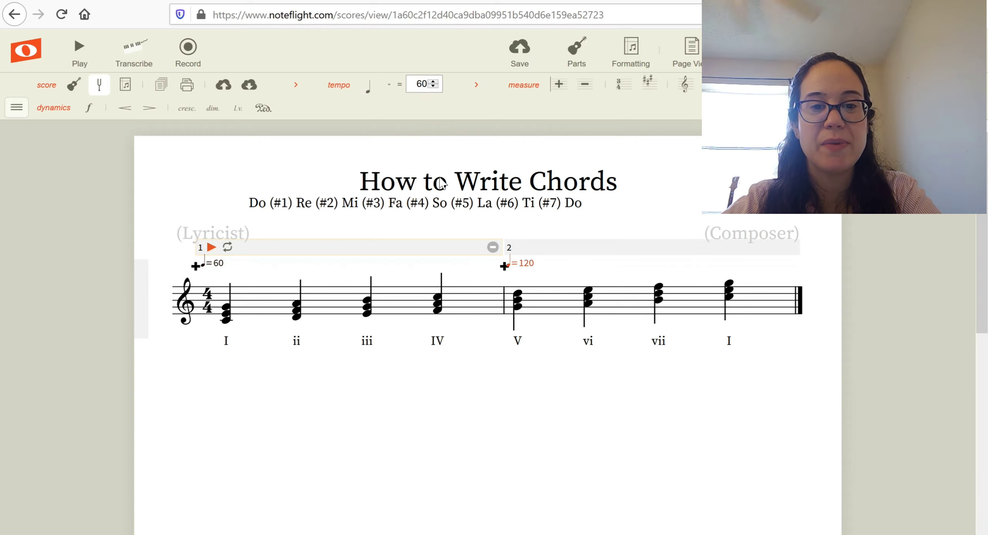
pyautogui.click(517, 265)
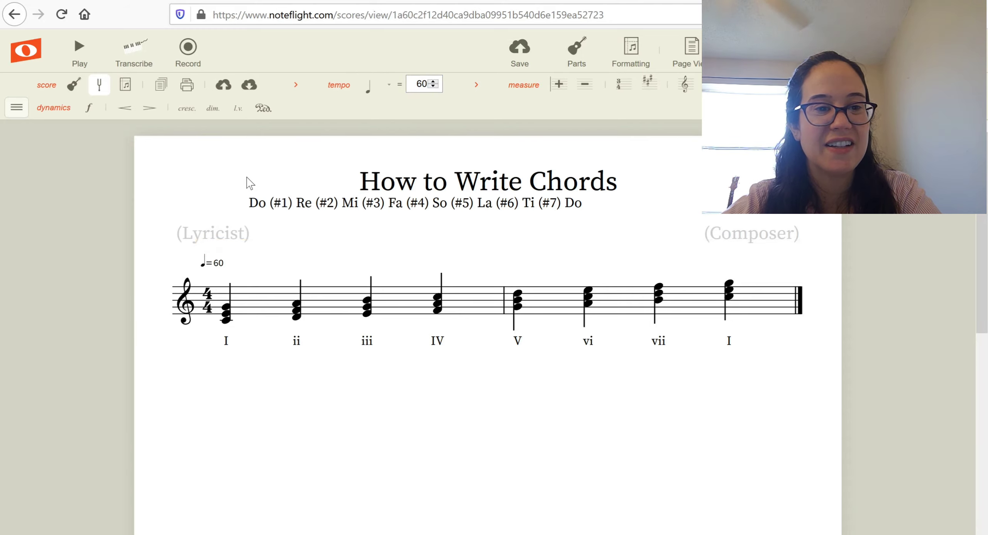
pyautogui.click(79, 46)
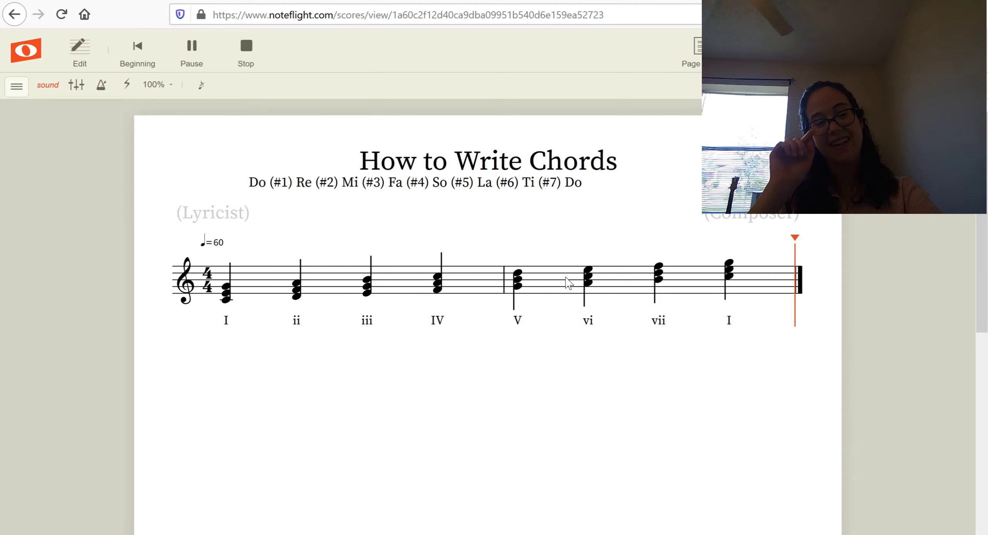
# - Stop playback and select the root notes of the ii, iii, IV and V chords in turn
pyautogui.click(246, 47)
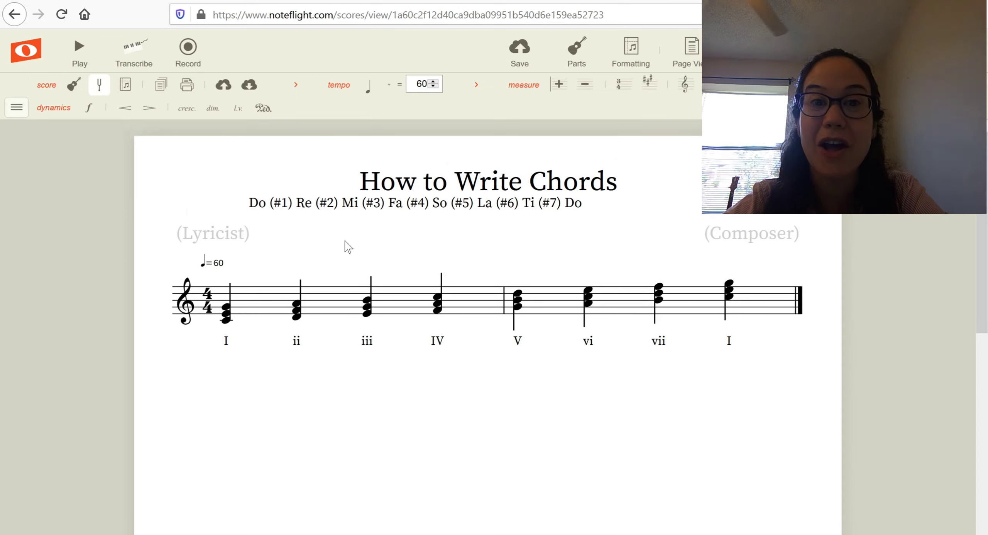
pyautogui.click(226, 314)
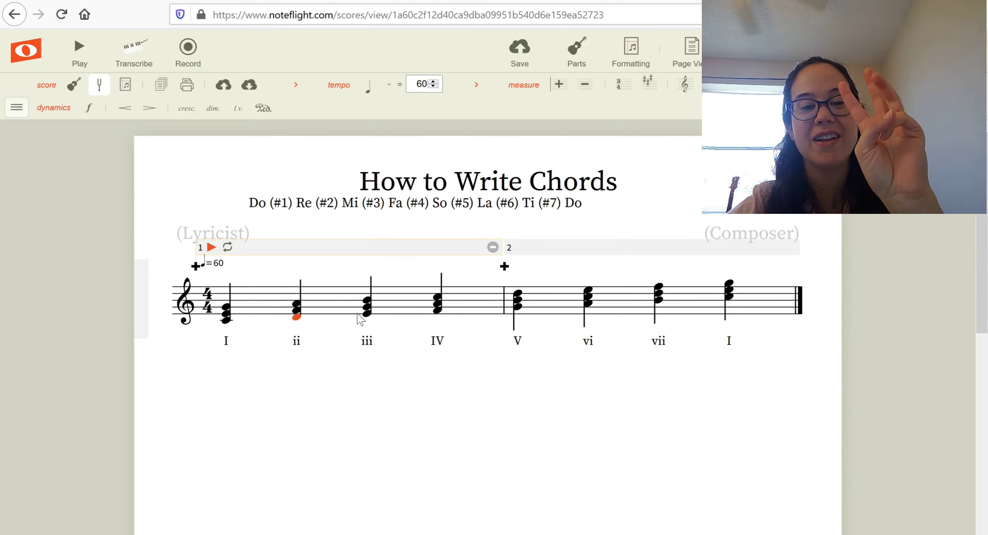
pyautogui.click(367, 314)
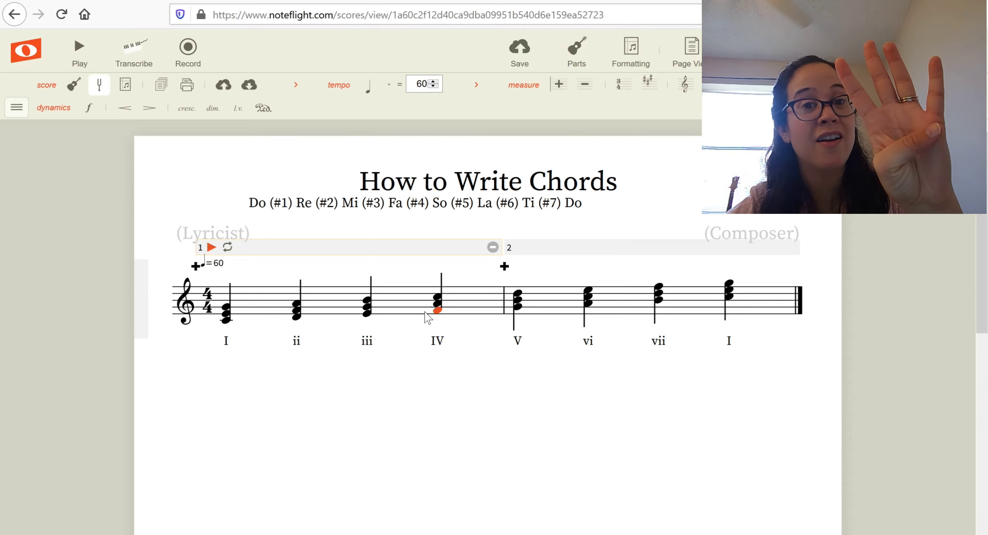
pyautogui.click(517, 307)
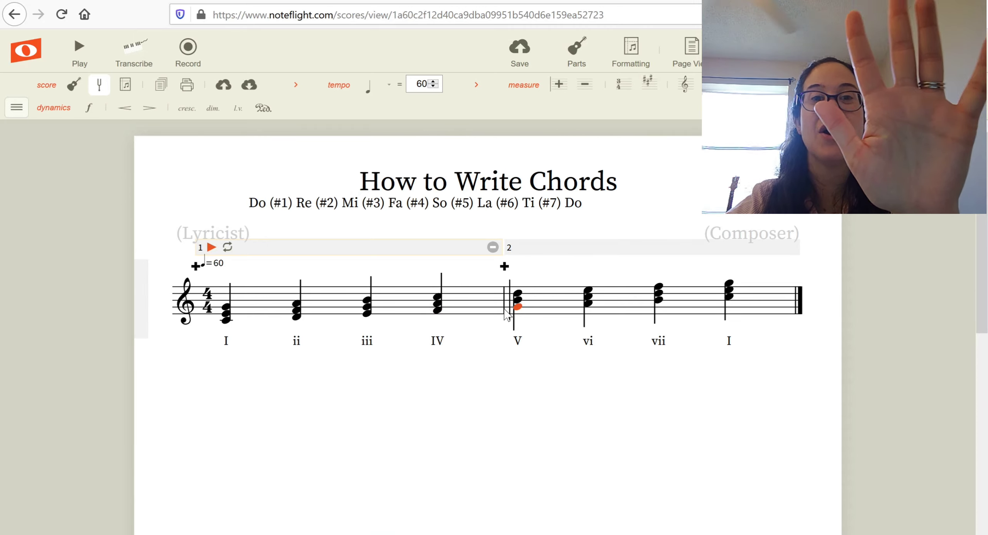
pyautogui.click(589, 304)
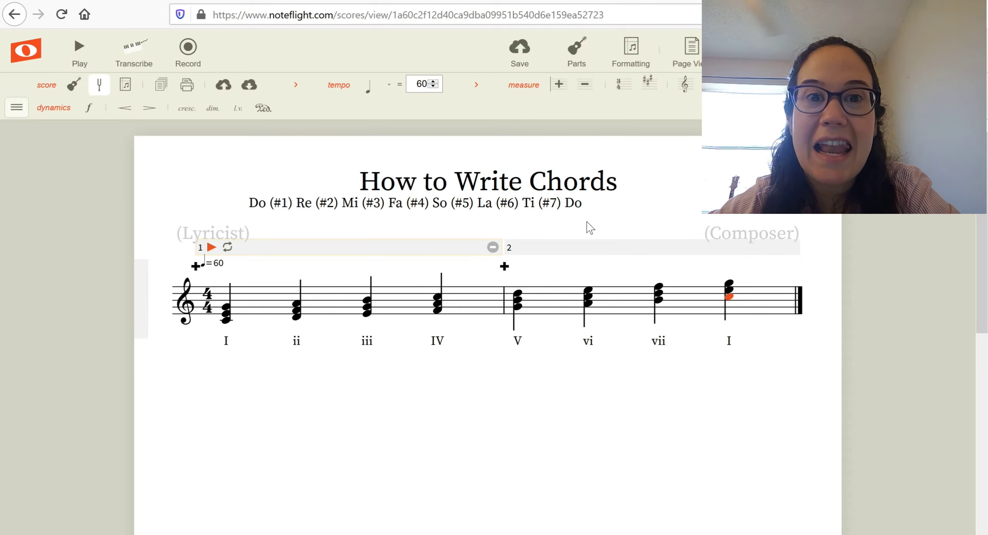
pyautogui.moveTo(220, 331)
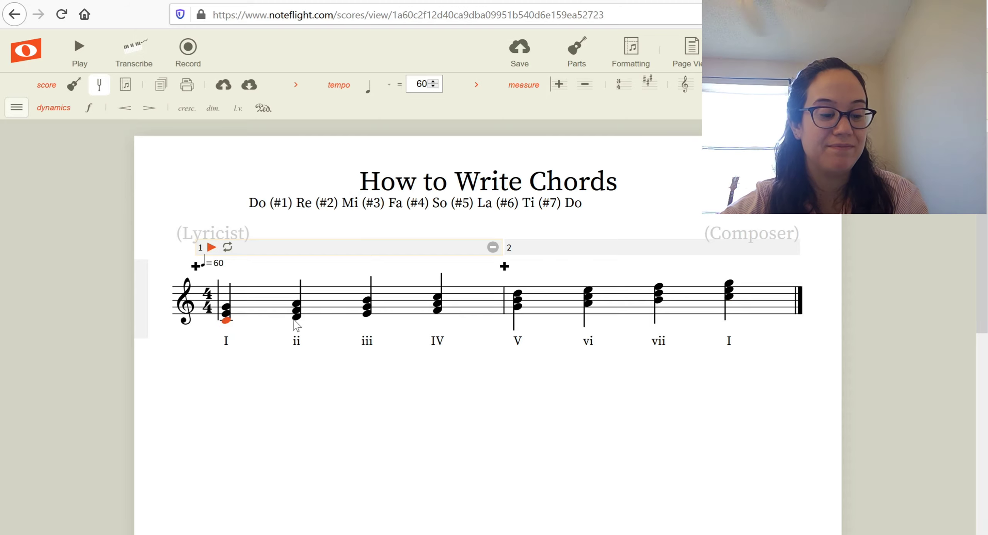
# - Select across the chords of measure 1 to highlight their roots
pyautogui.moveTo(226, 306); pyautogui.dragTo(516, 306)
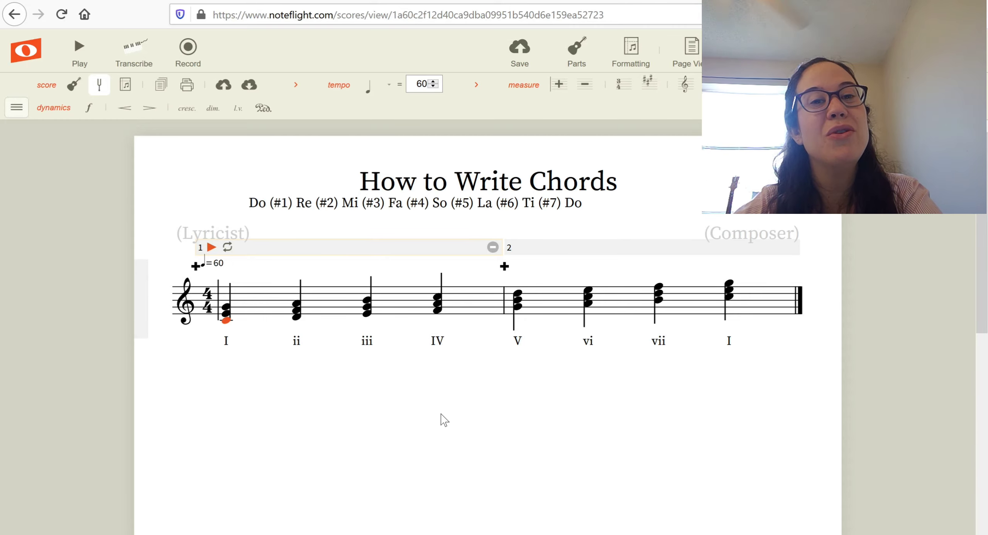
pyautogui.moveTo(361, 320)
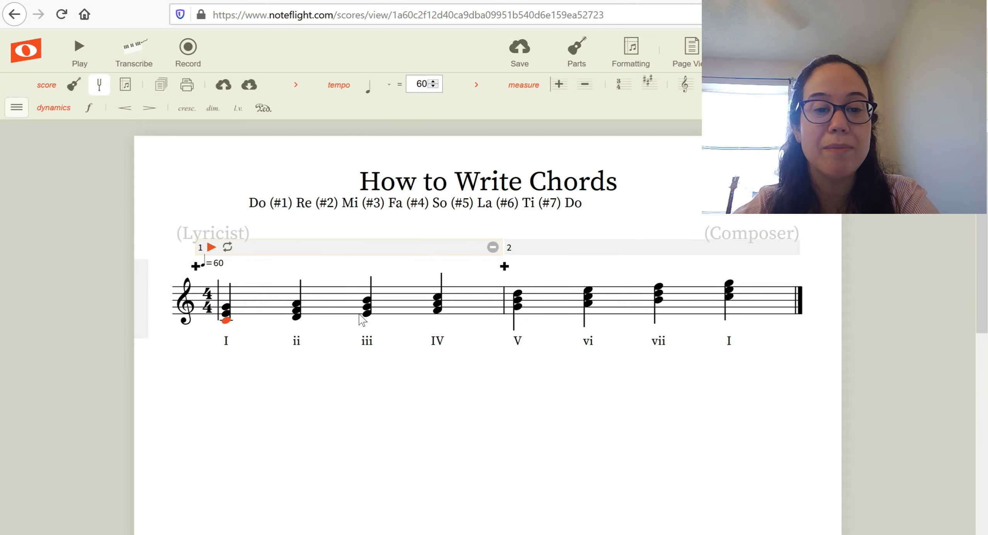
pyautogui.click(367, 309)
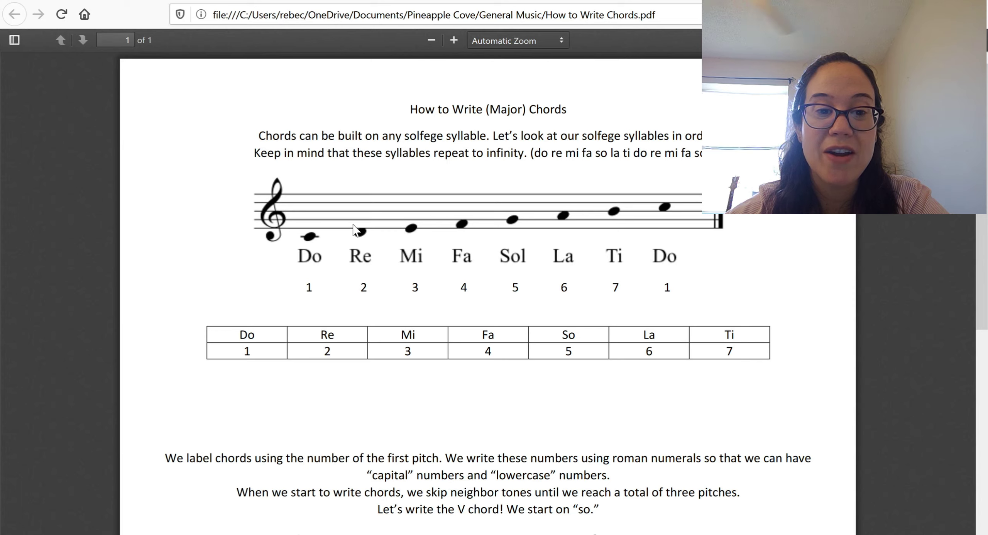
pyautogui.moveTo(410, 264)
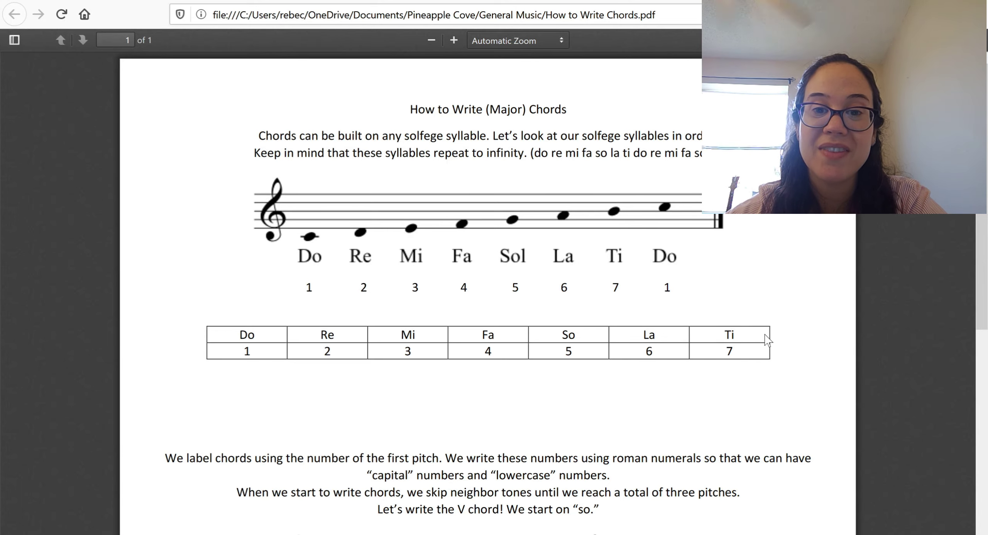
pyautogui.moveTo(859, 411)
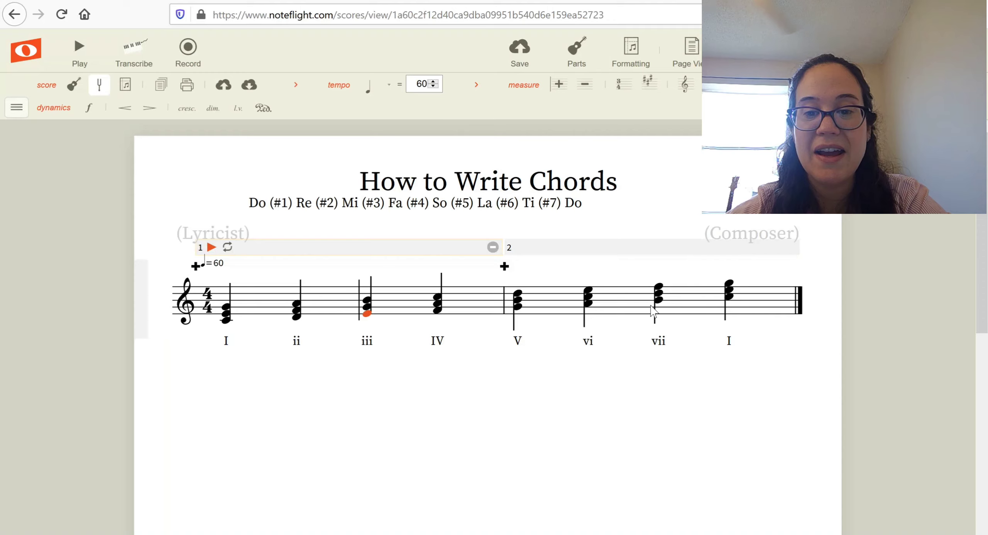
# - Select the vii chord in measure 2 and switch to the How to Write Chords handout PDF
pyautogui.click(660, 293)
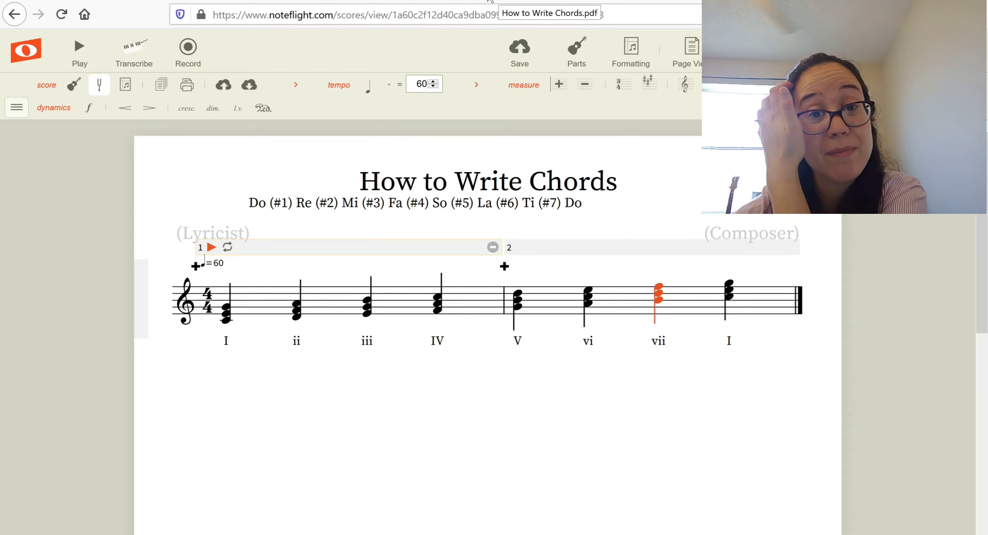
pyautogui.click(548, 13)
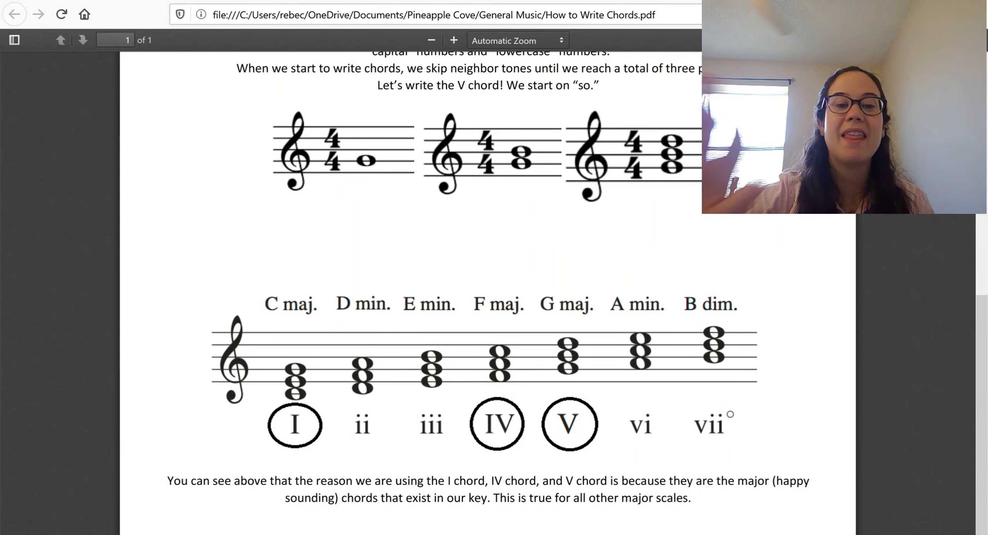
pyautogui.moveTo(444, 431)
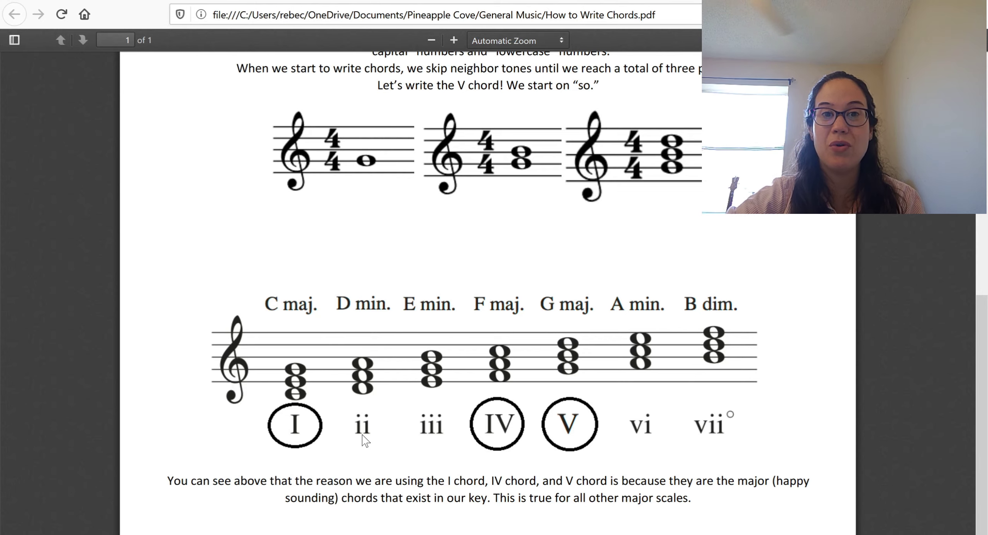
pyautogui.moveTo(482, 427)
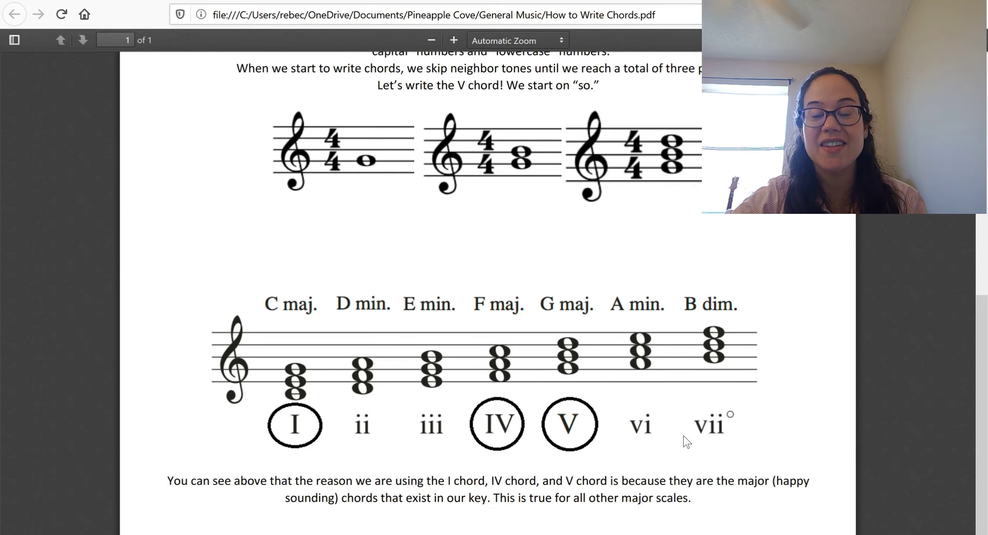
pyautogui.moveTo(738, 264)
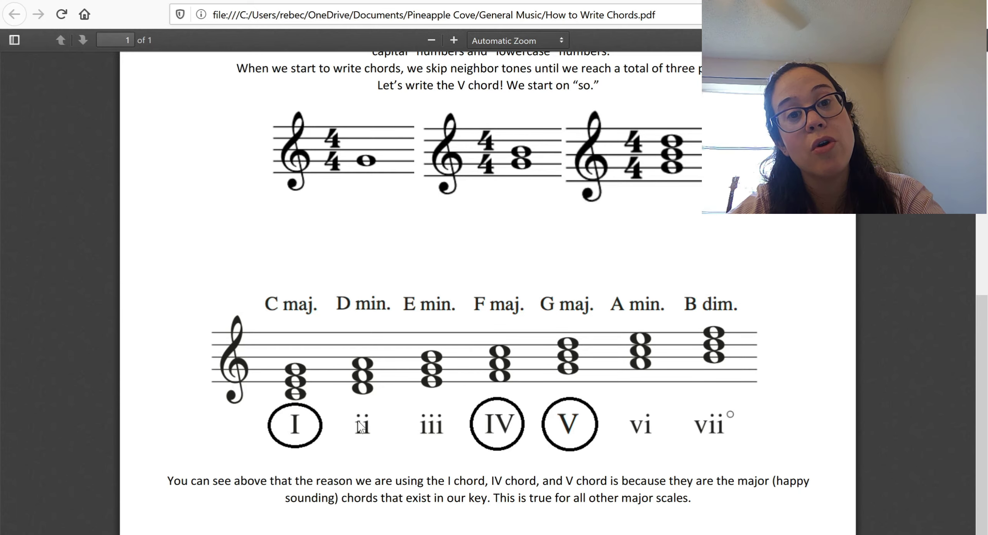
pyautogui.moveTo(427, 433)
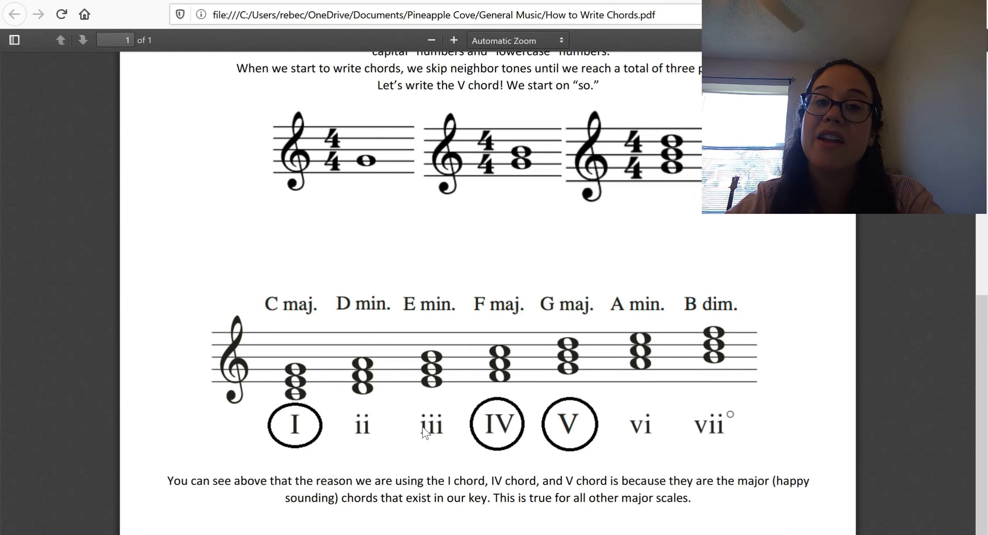
pyautogui.moveTo(493, 430)
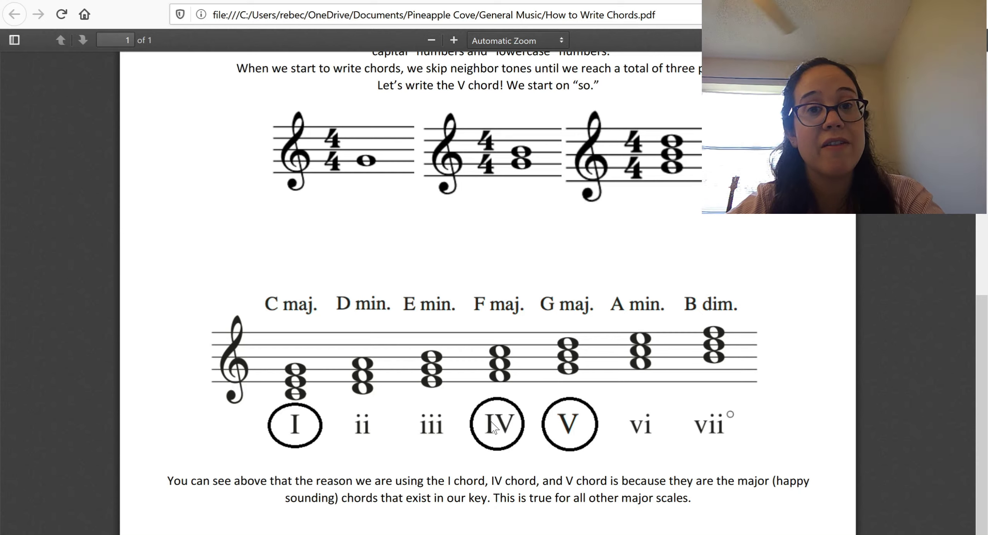
pyautogui.moveTo(561, 430)
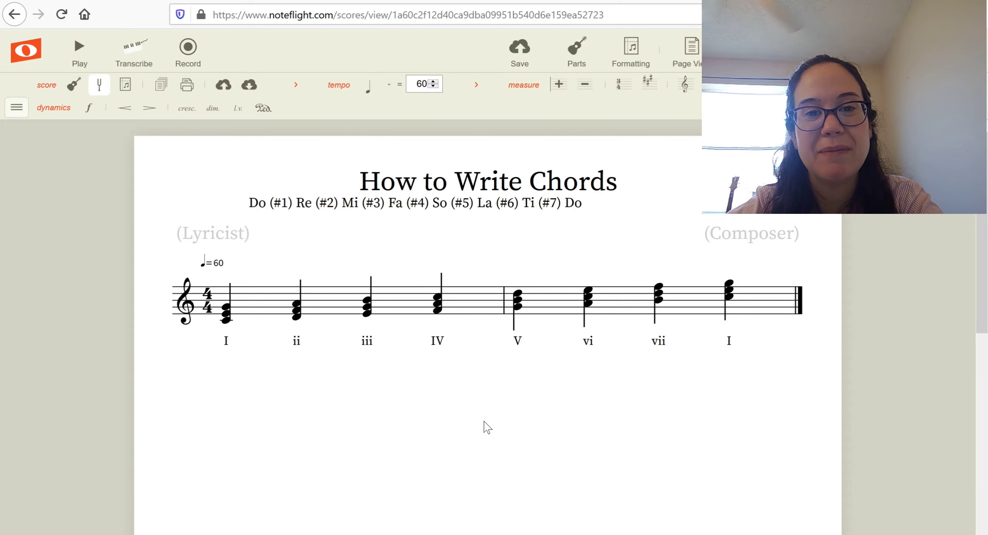
pyautogui.moveTo(441, 312)
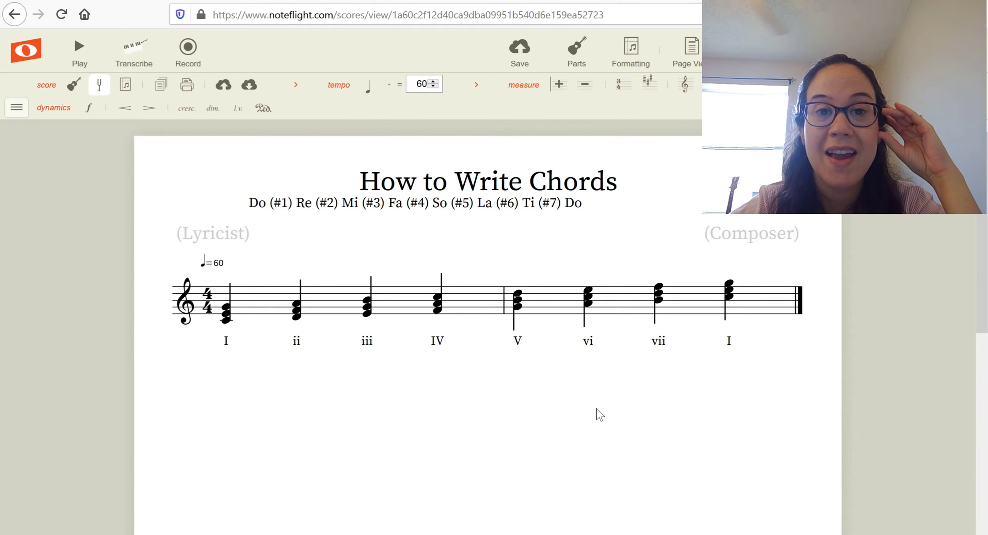
pyautogui.moveTo(513, 317)
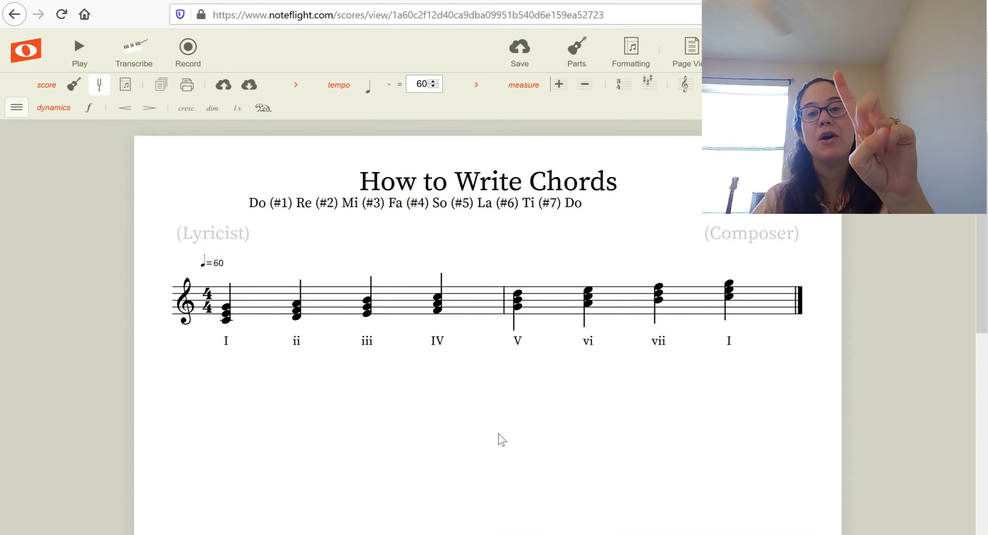
pyautogui.moveTo(508, 315)
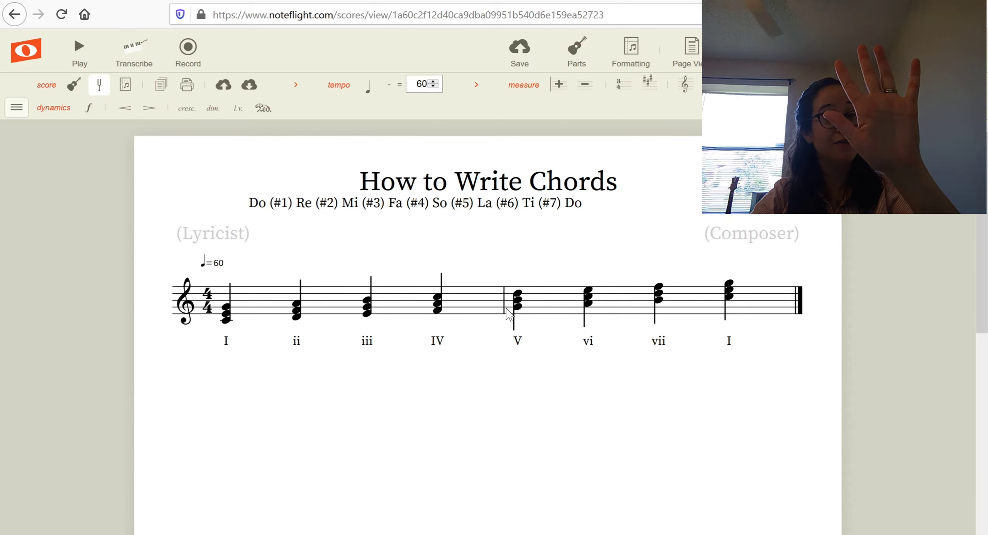
pyautogui.click(517, 308)
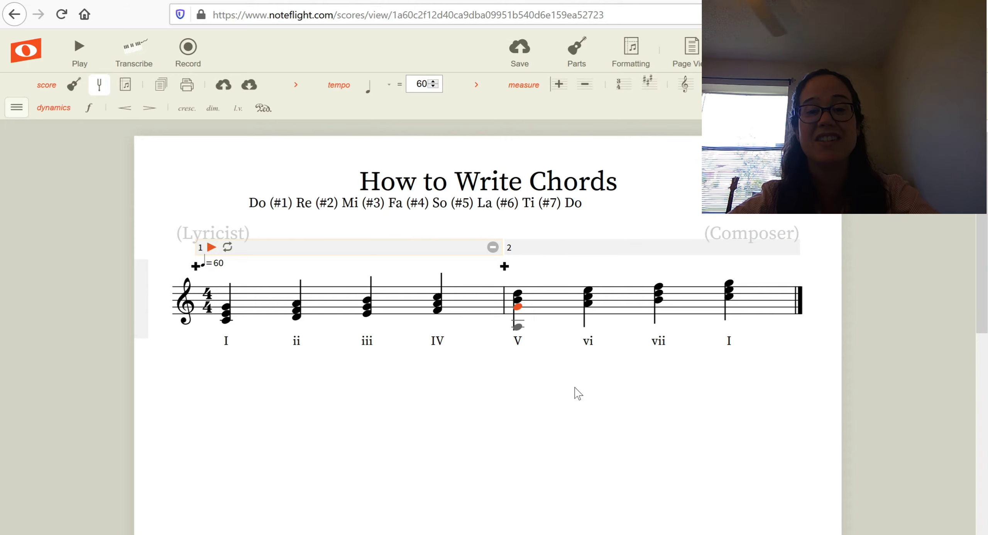
pyautogui.click(578, 393)
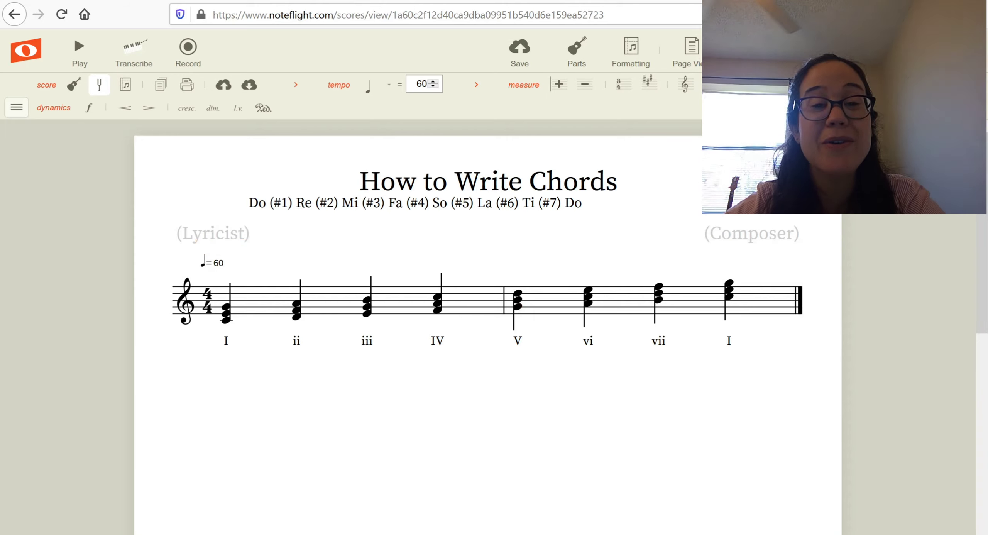